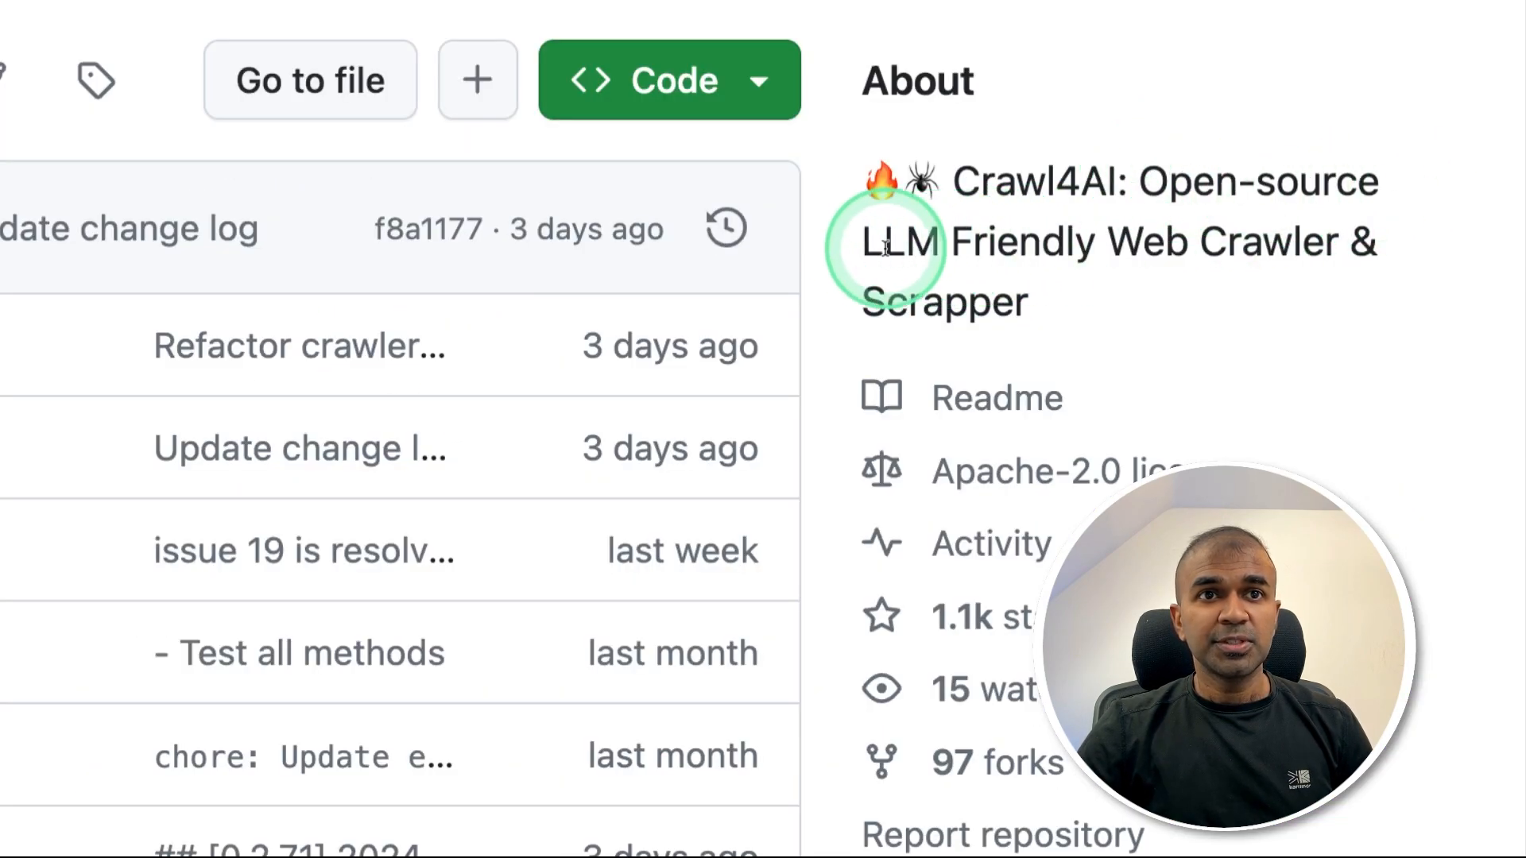
{"action": "mouse_move", "coordinate": [855, 310]}
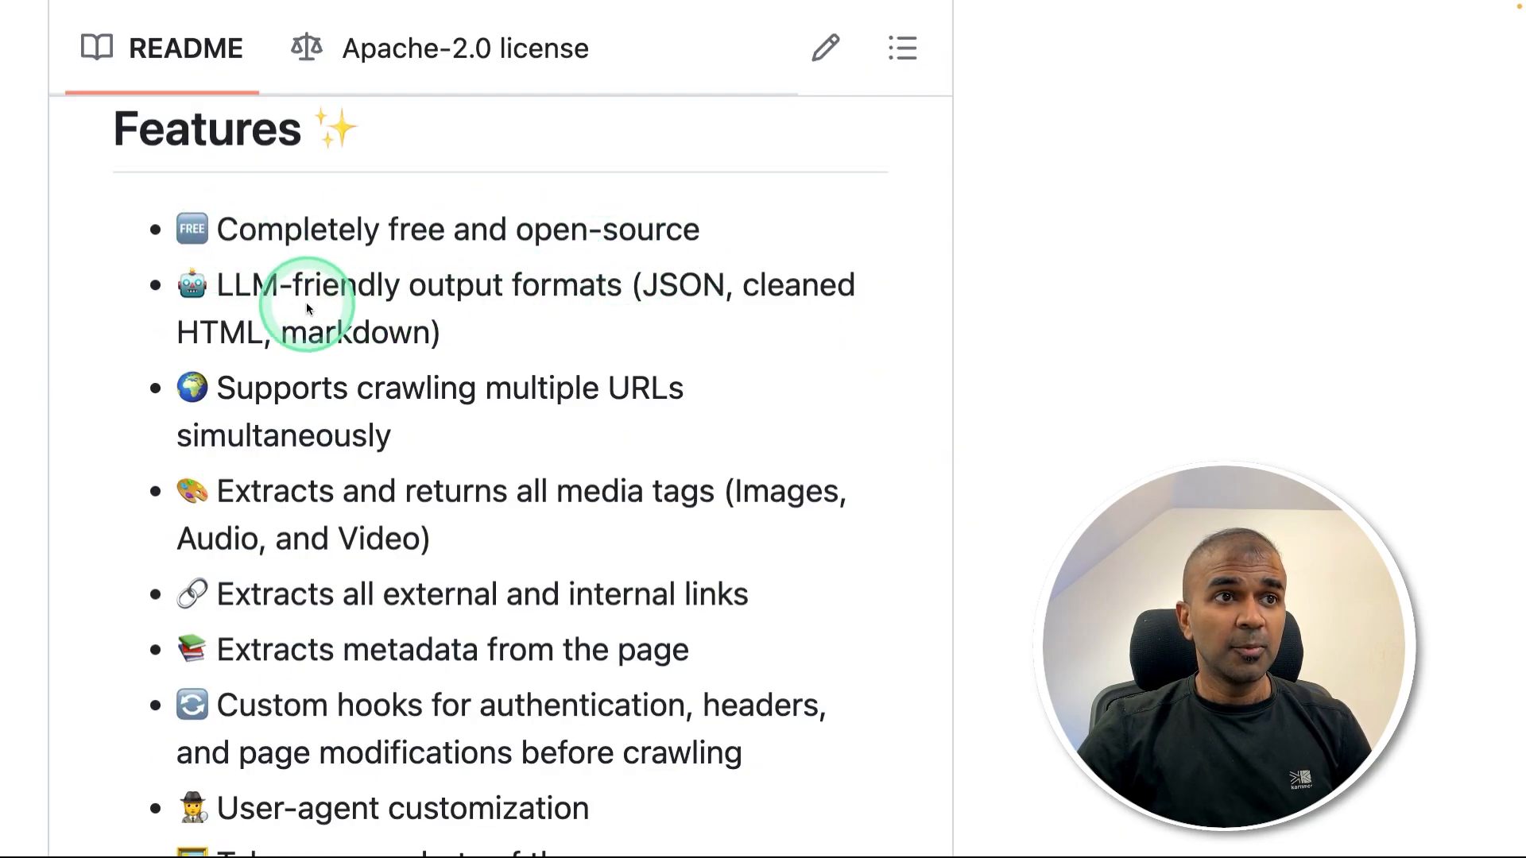
{"action": "mouse_move", "coordinate": [668, 284]}
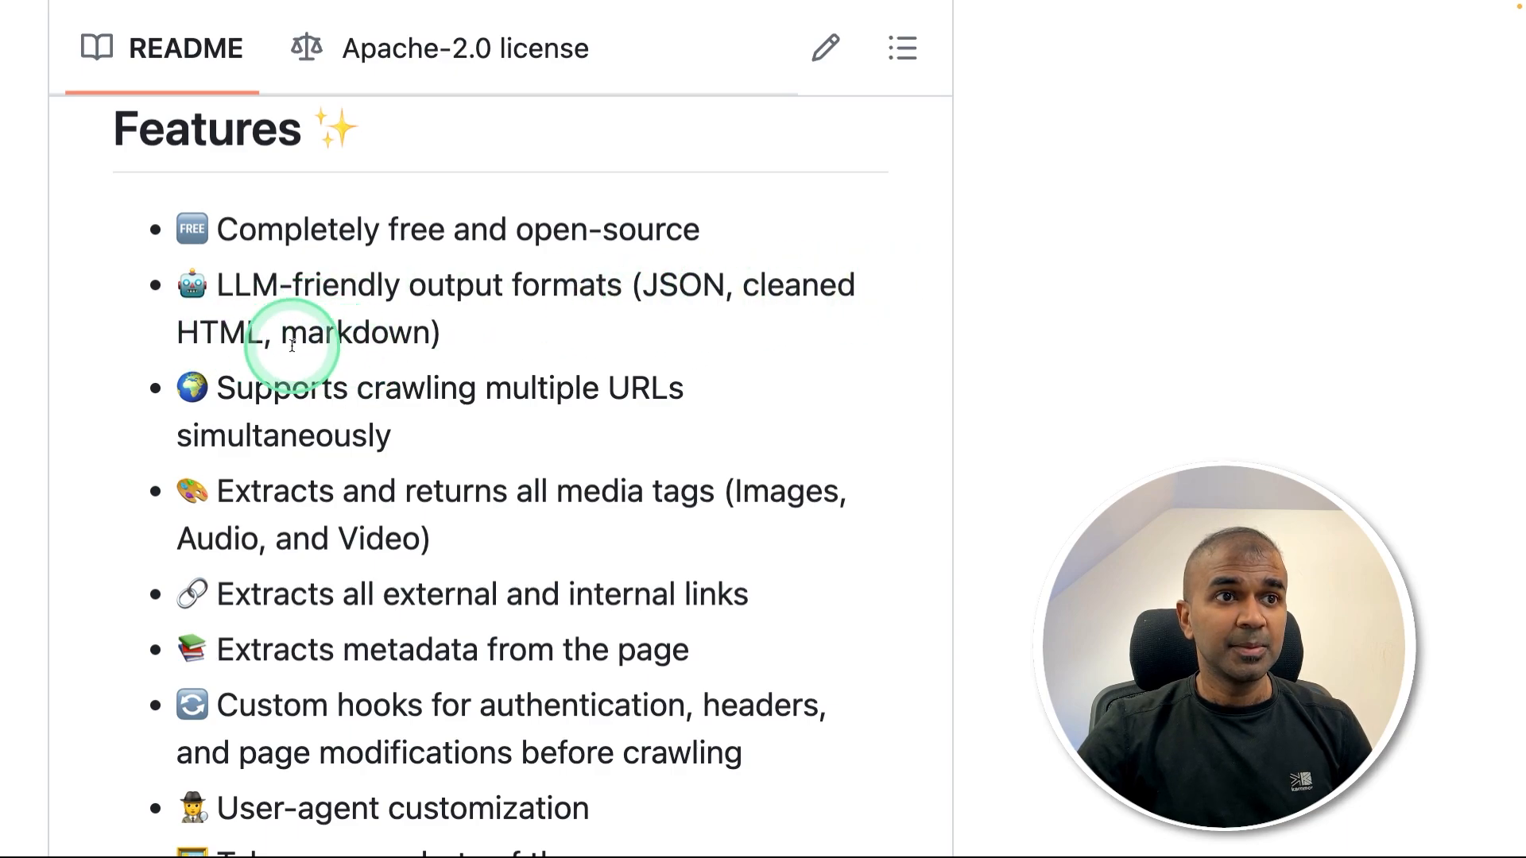
Scroll through the pricing JSON output and the web_scraper and data_cleaner roles in agents.yaml.
{"action": "scroll", "scroll_direction": "down", "scroll_amount": 3}
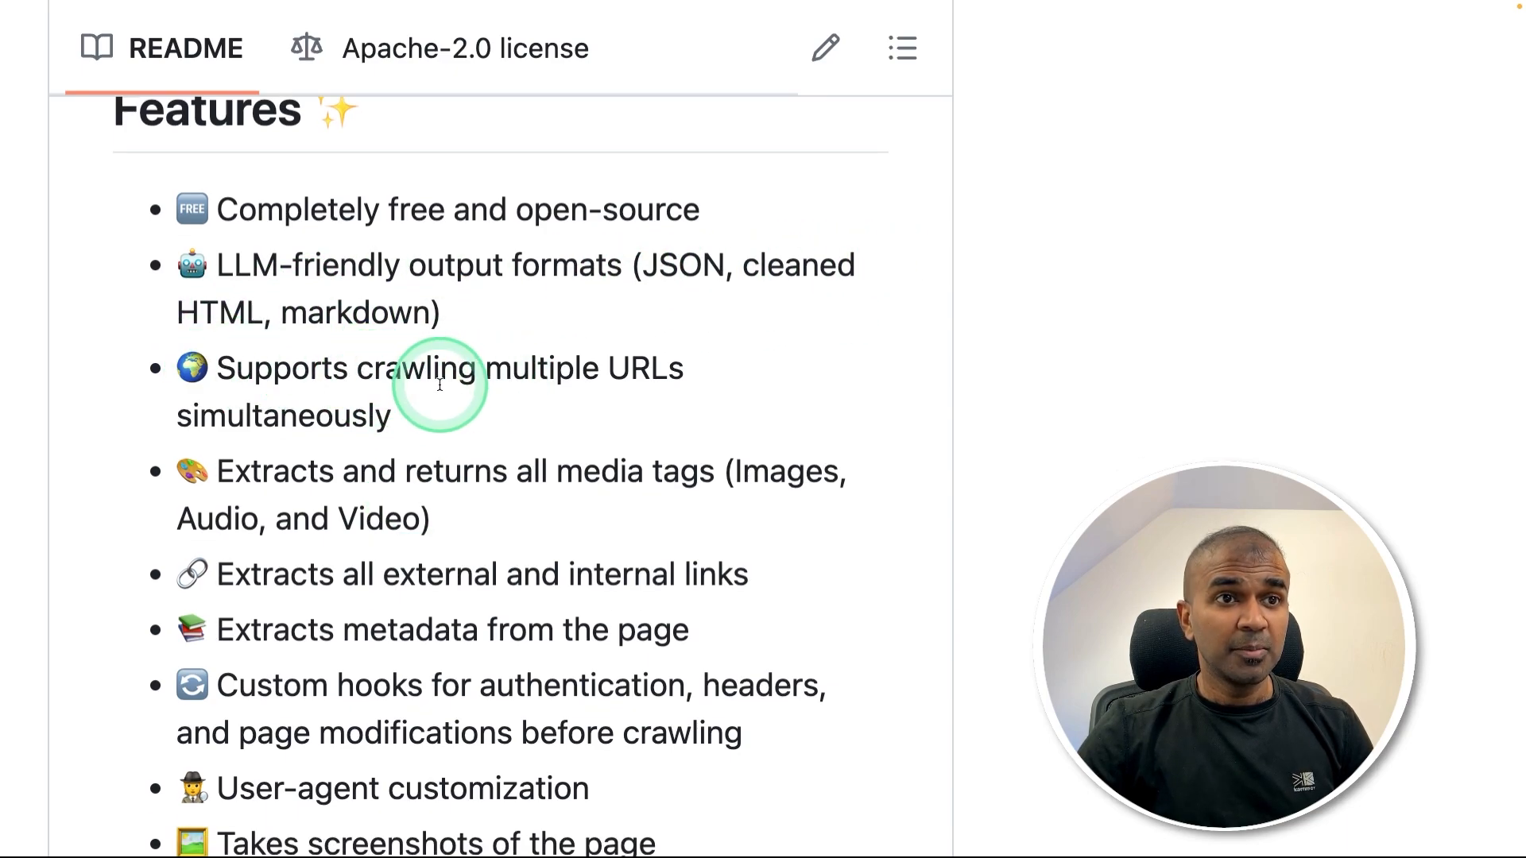
{"action": "scroll", "scroll_direction": "down", "scroll_amount": 3}
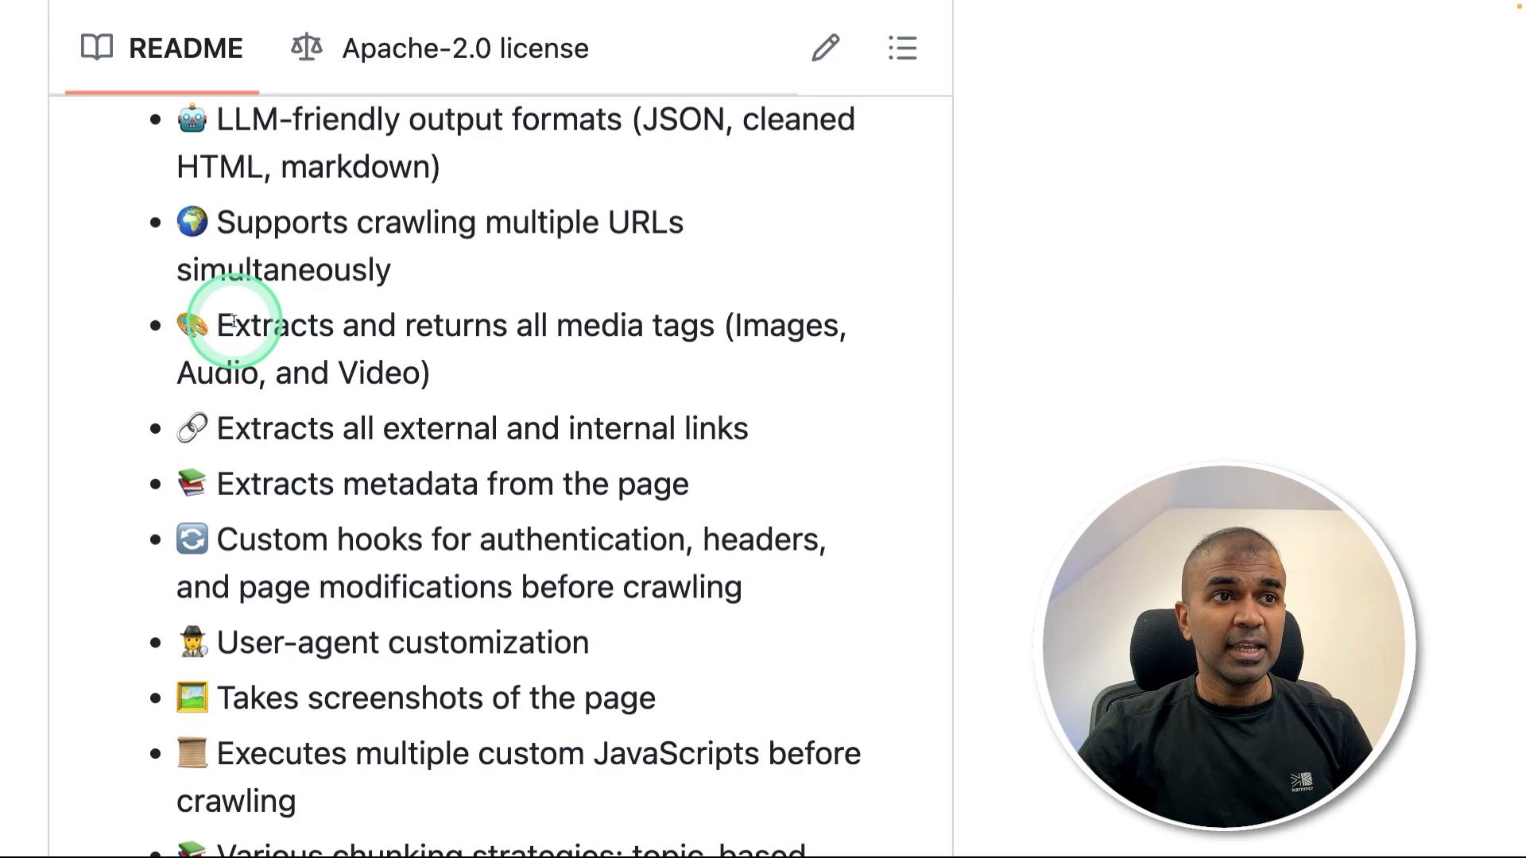
{"action": "mouse_move", "coordinate": [739, 339]}
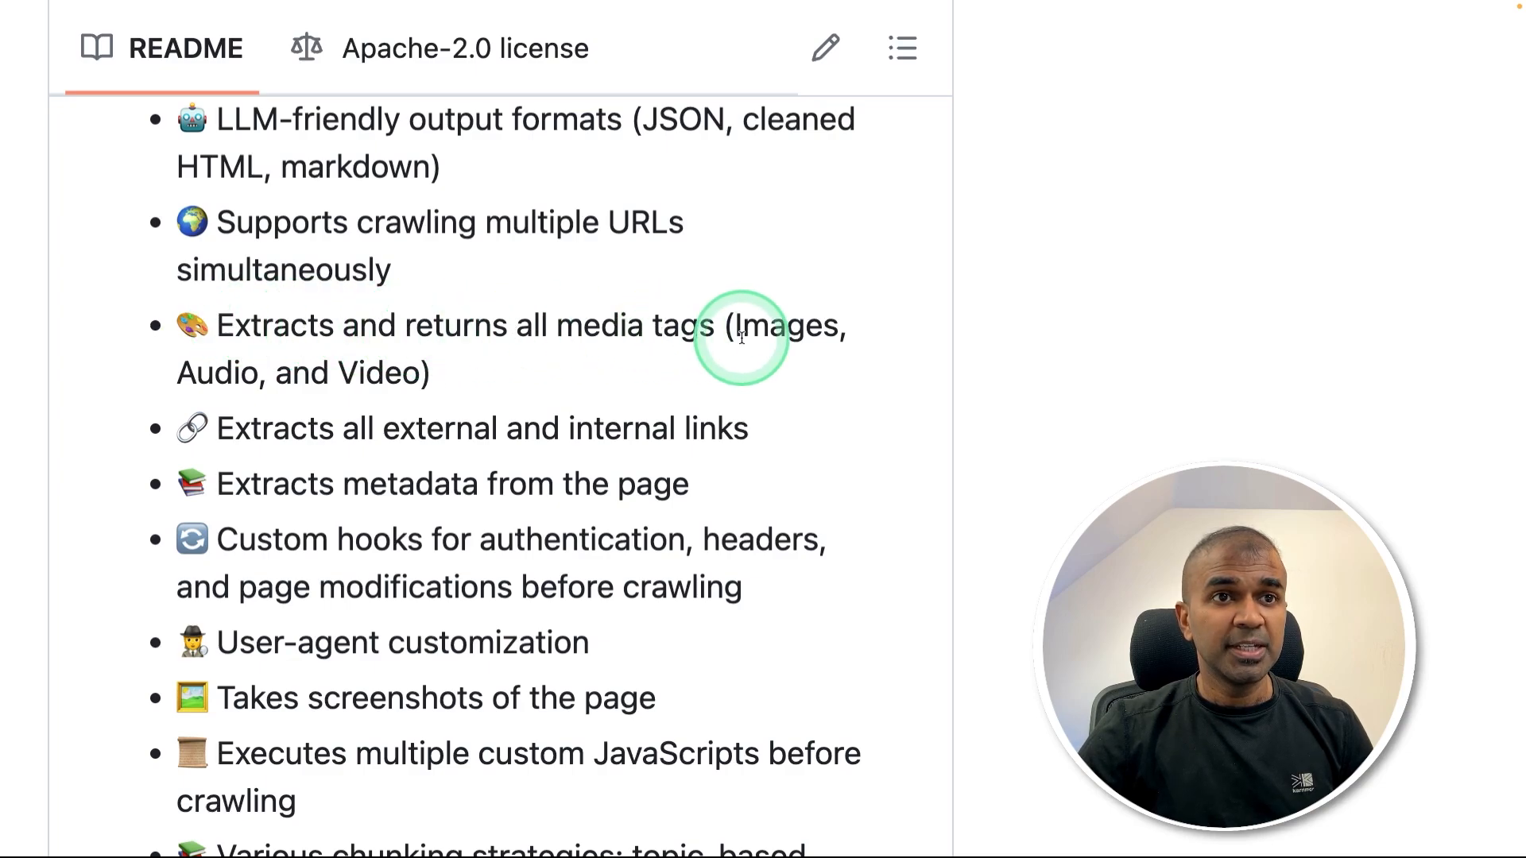
{"action": "mouse_move", "coordinate": [385, 384]}
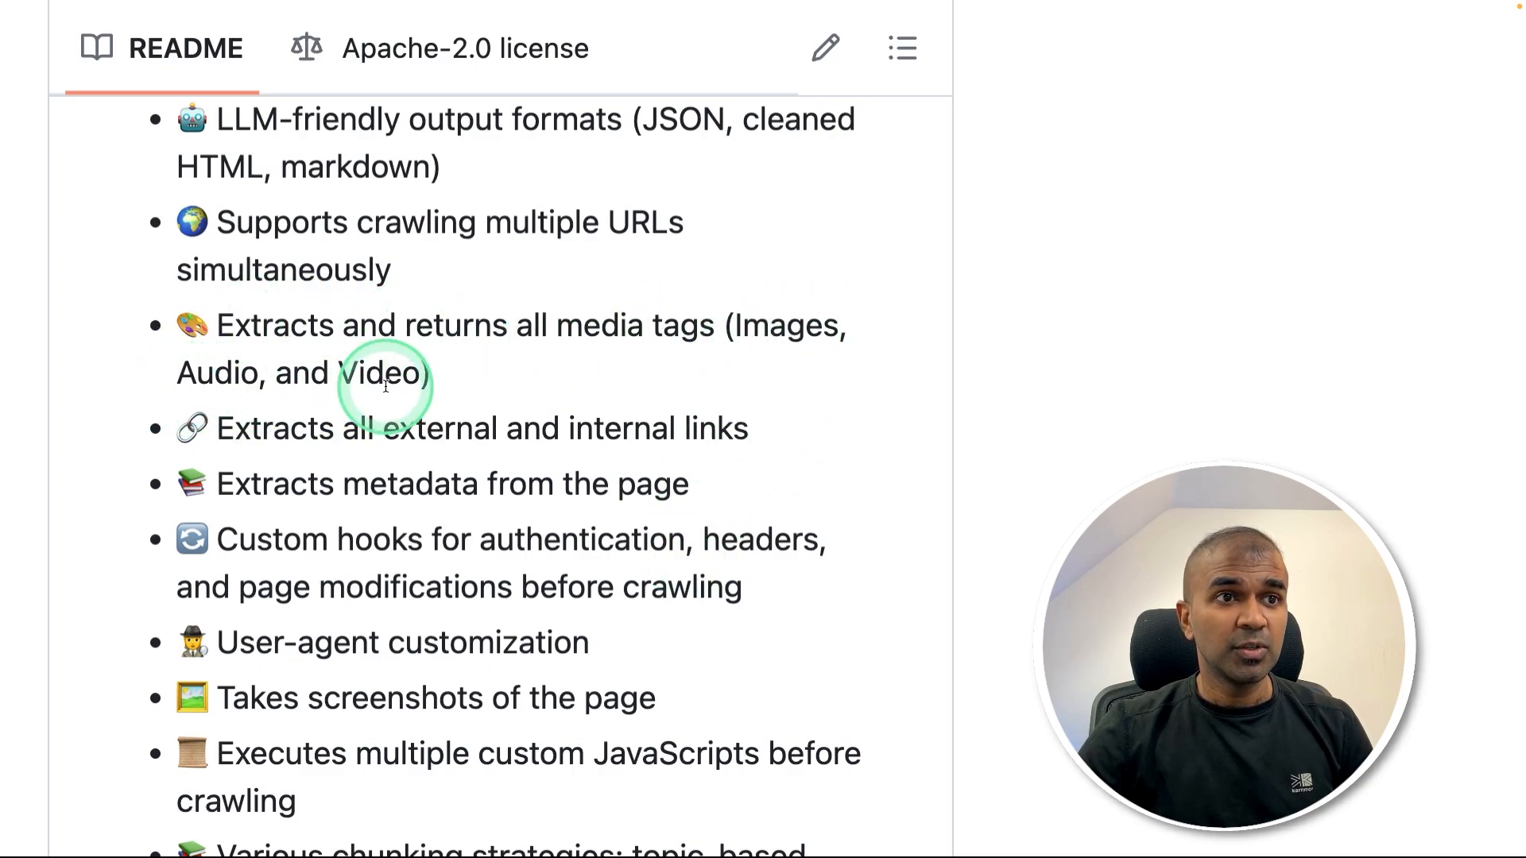
{"action": "scroll", "scroll_direction": "down", "scroll_amount": 3}
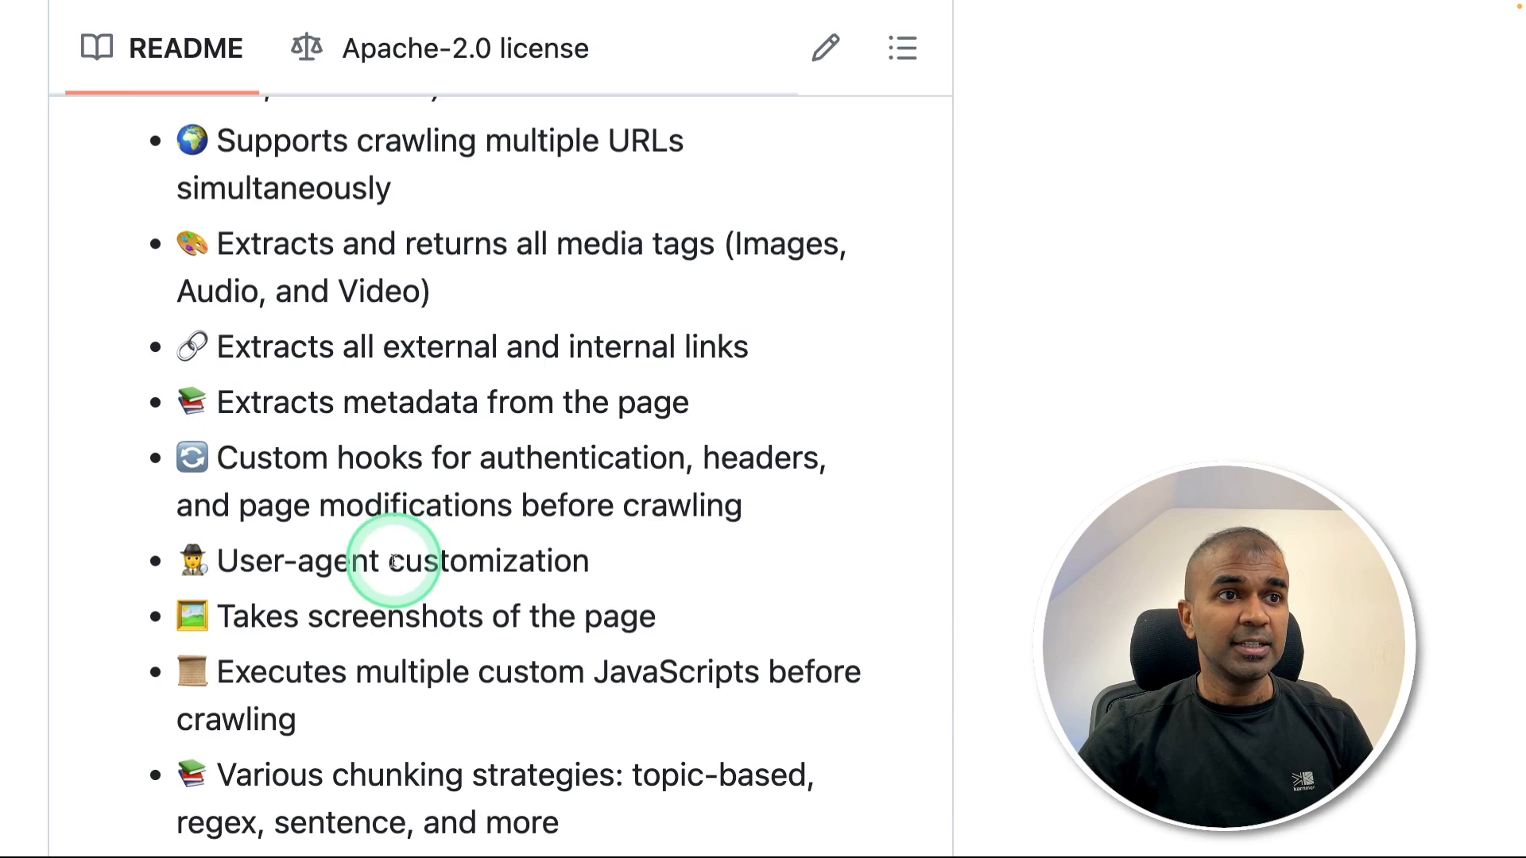
{"action": "scroll", "scroll_direction": "down", "scroll_amount": 3}
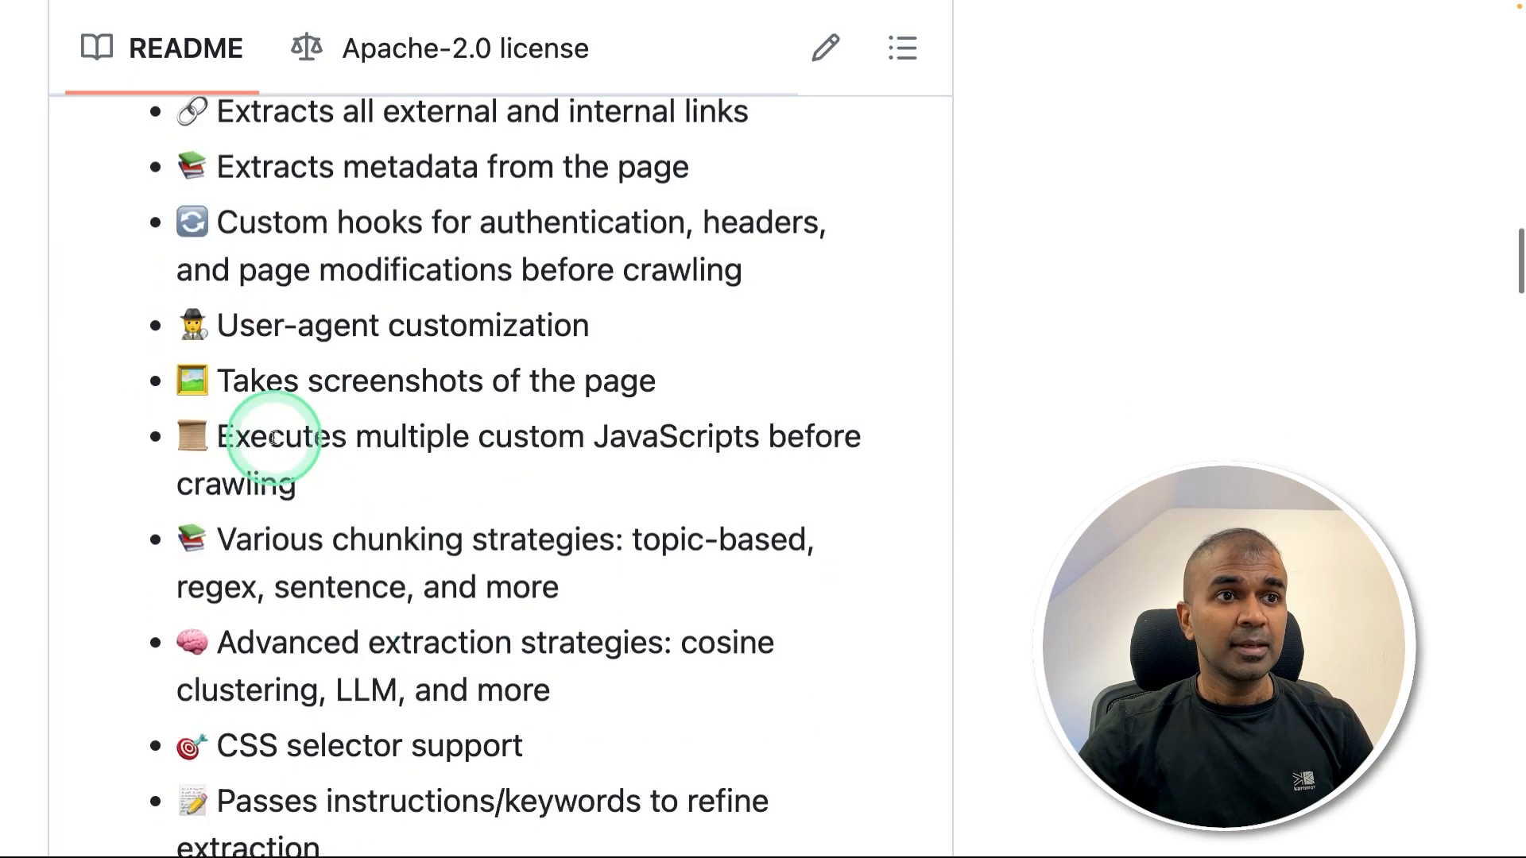
{"action": "scroll", "scroll_direction": "down", "scroll_amount": 3}
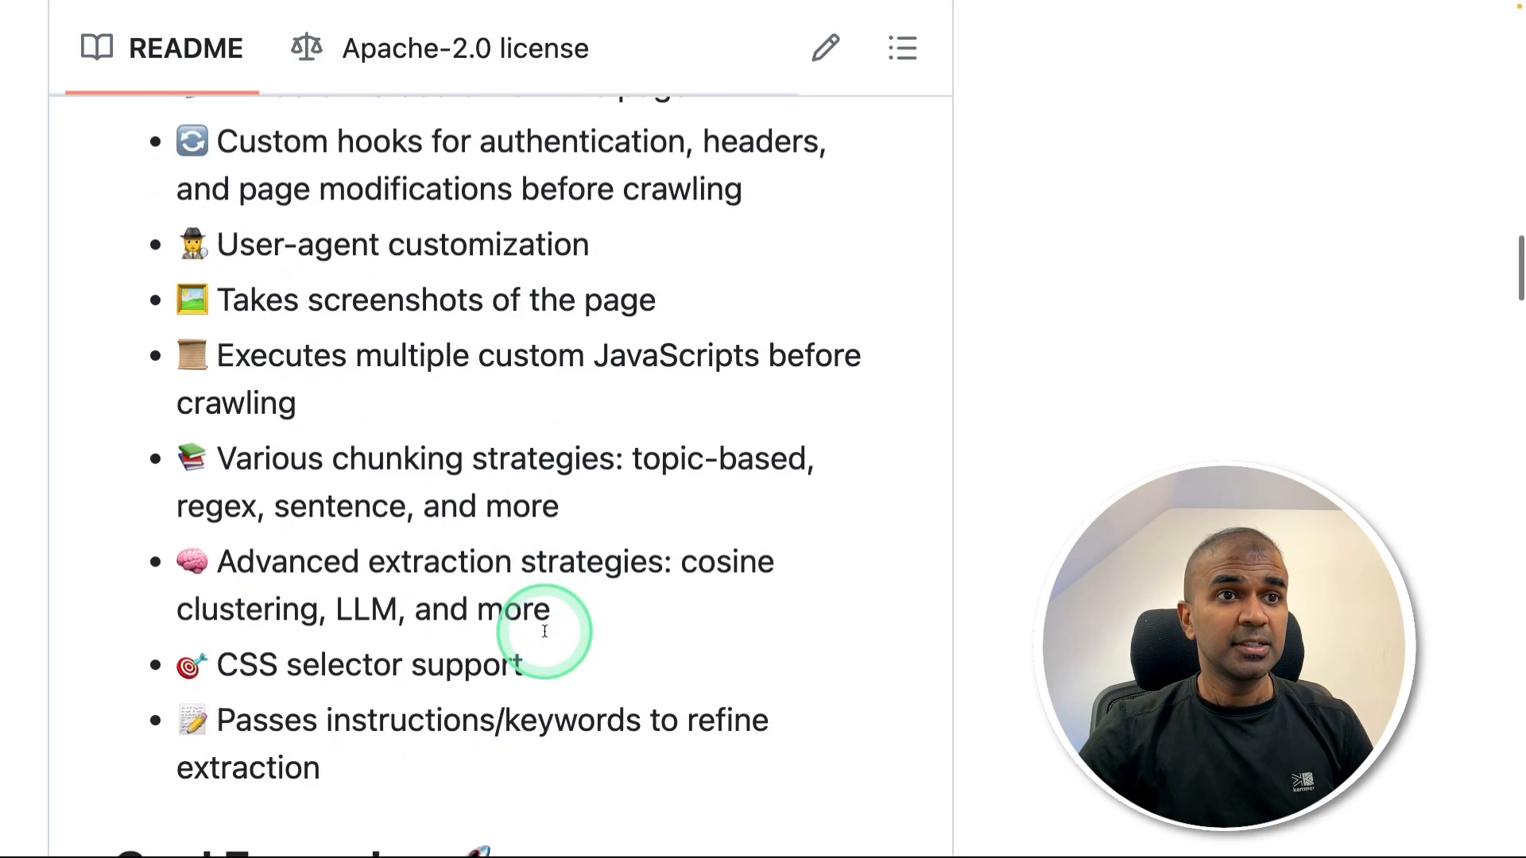
{"action": "scroll", "scroll_direction": "down", "scroll_amount": 3}
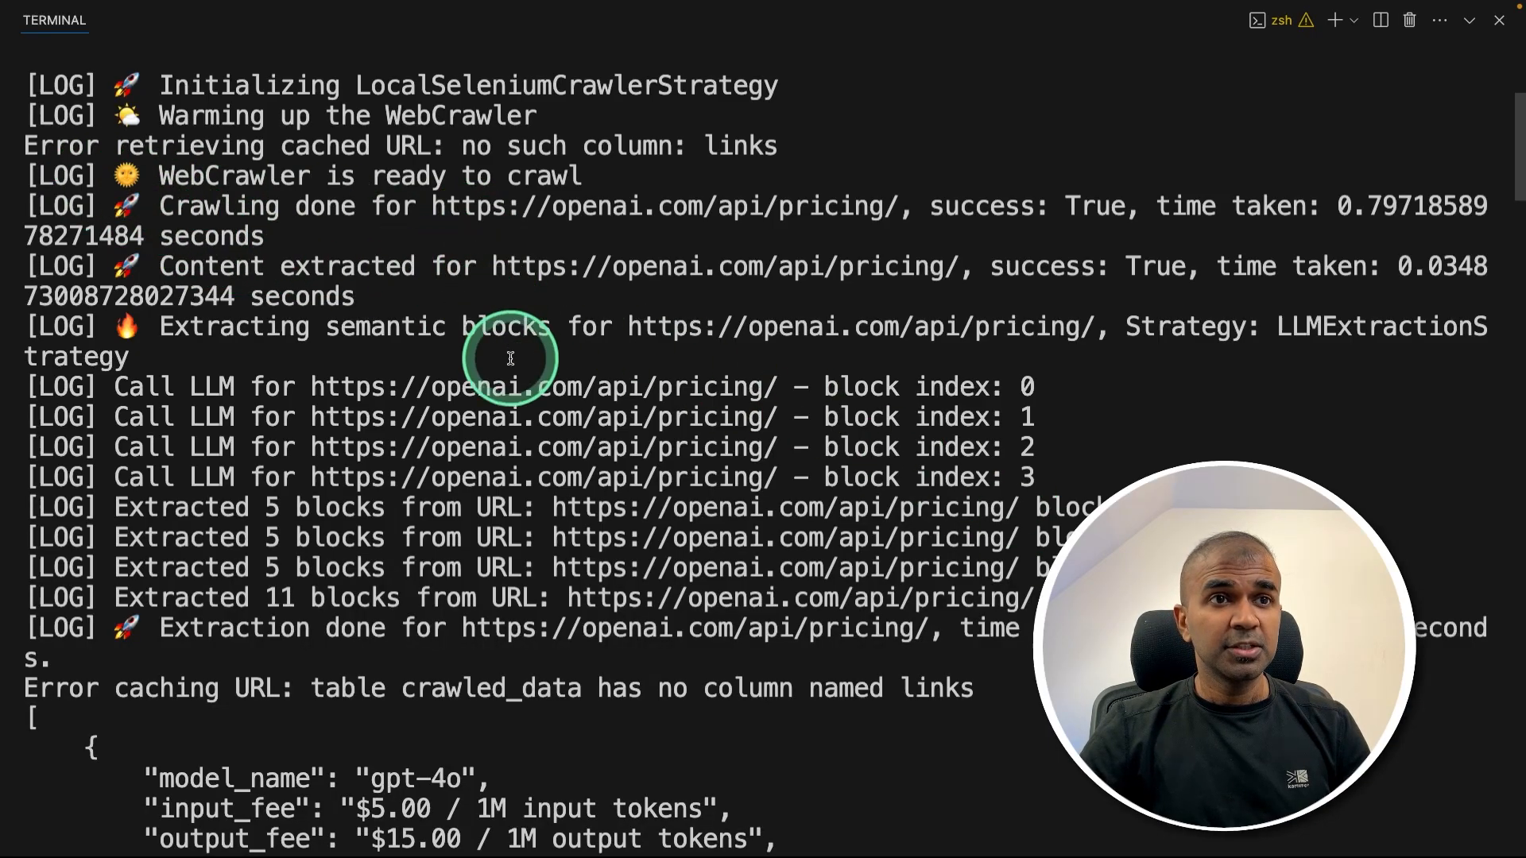
{"action": "scroll", "scroll_direction": "down", "scroll_amount": 3}
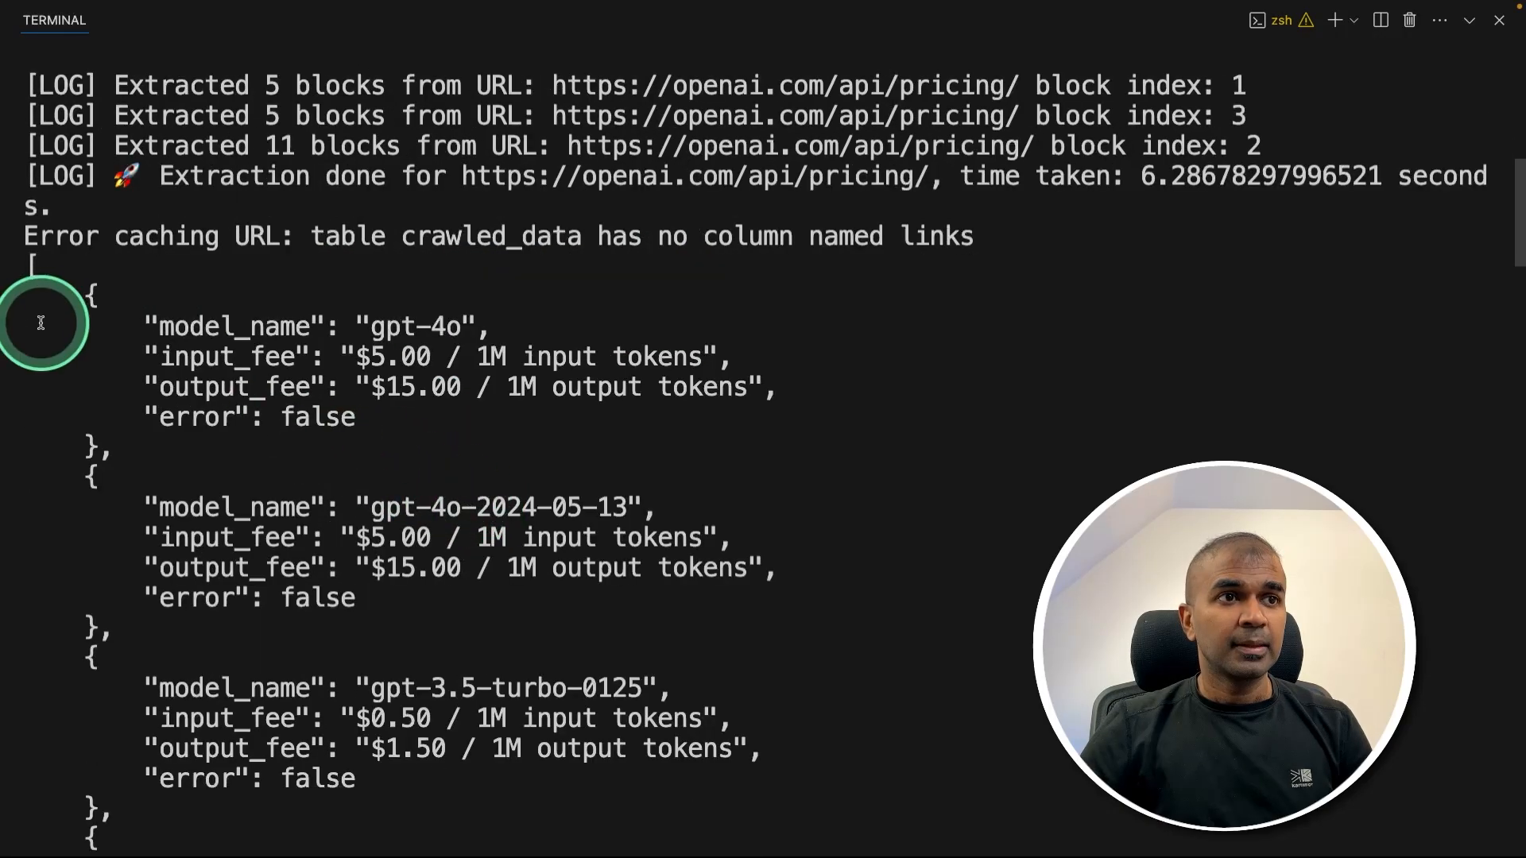
{"action": "scroll", "scroll_direction": "down", "scroll_amount": 3}
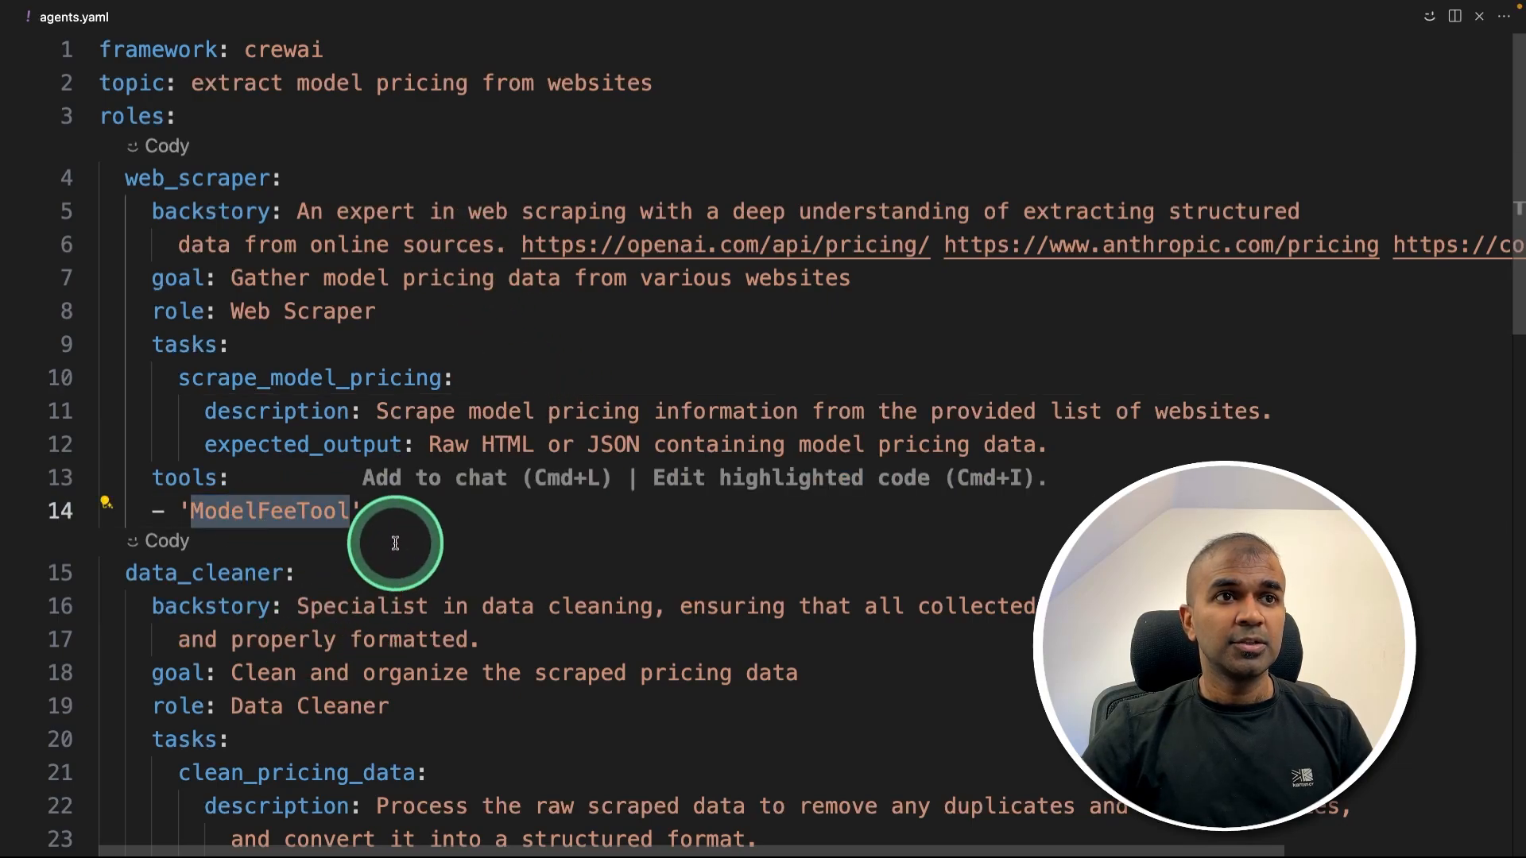
{"action": "mouse_move", "coordinate": [124, 184]}
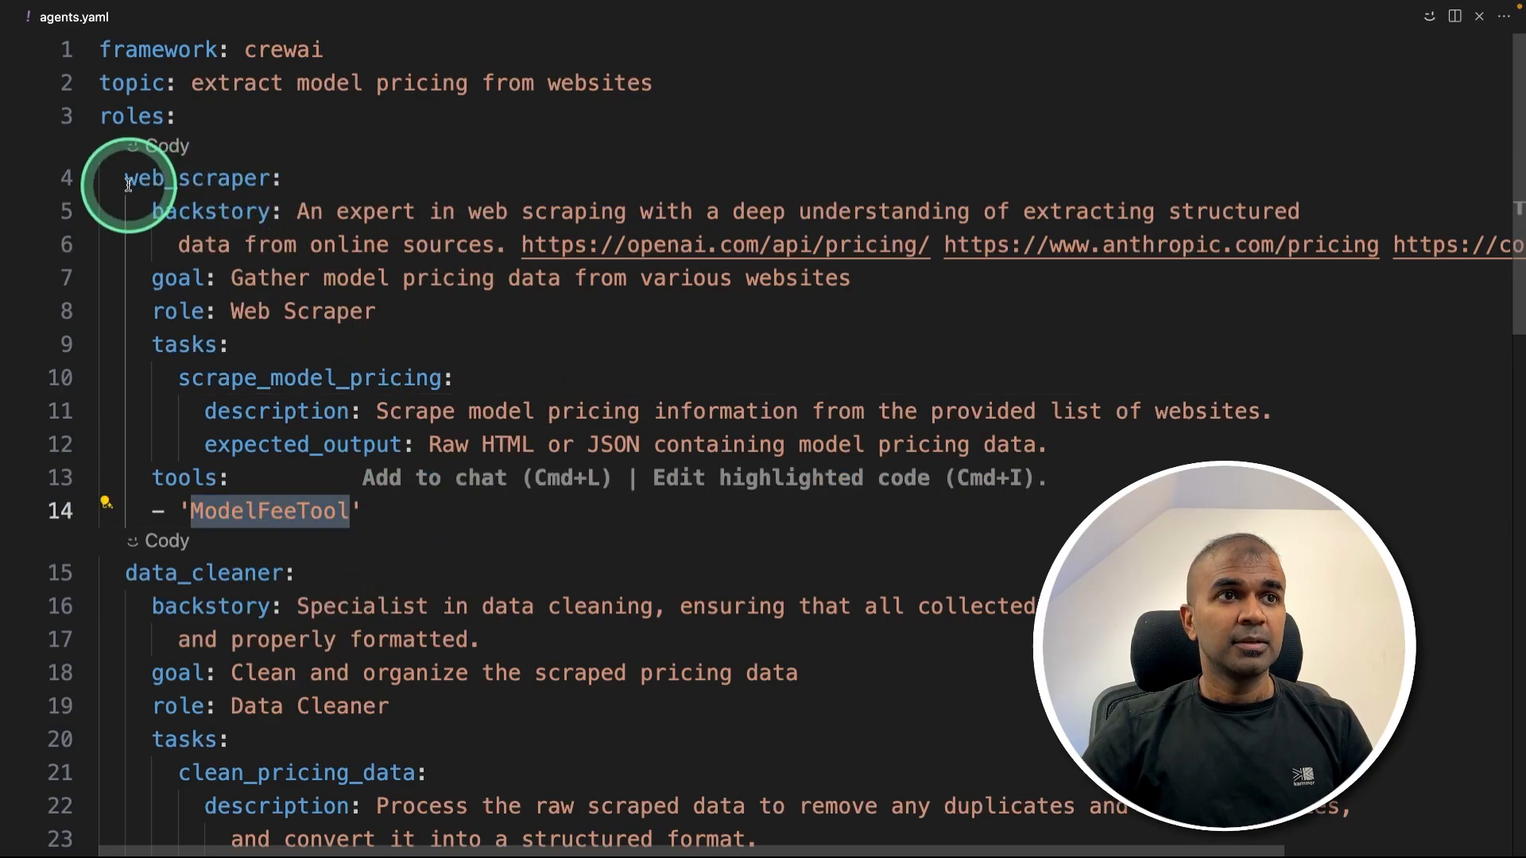
{"action": "scroll", "scroll_direction": "down", "scroll_amount": 3}
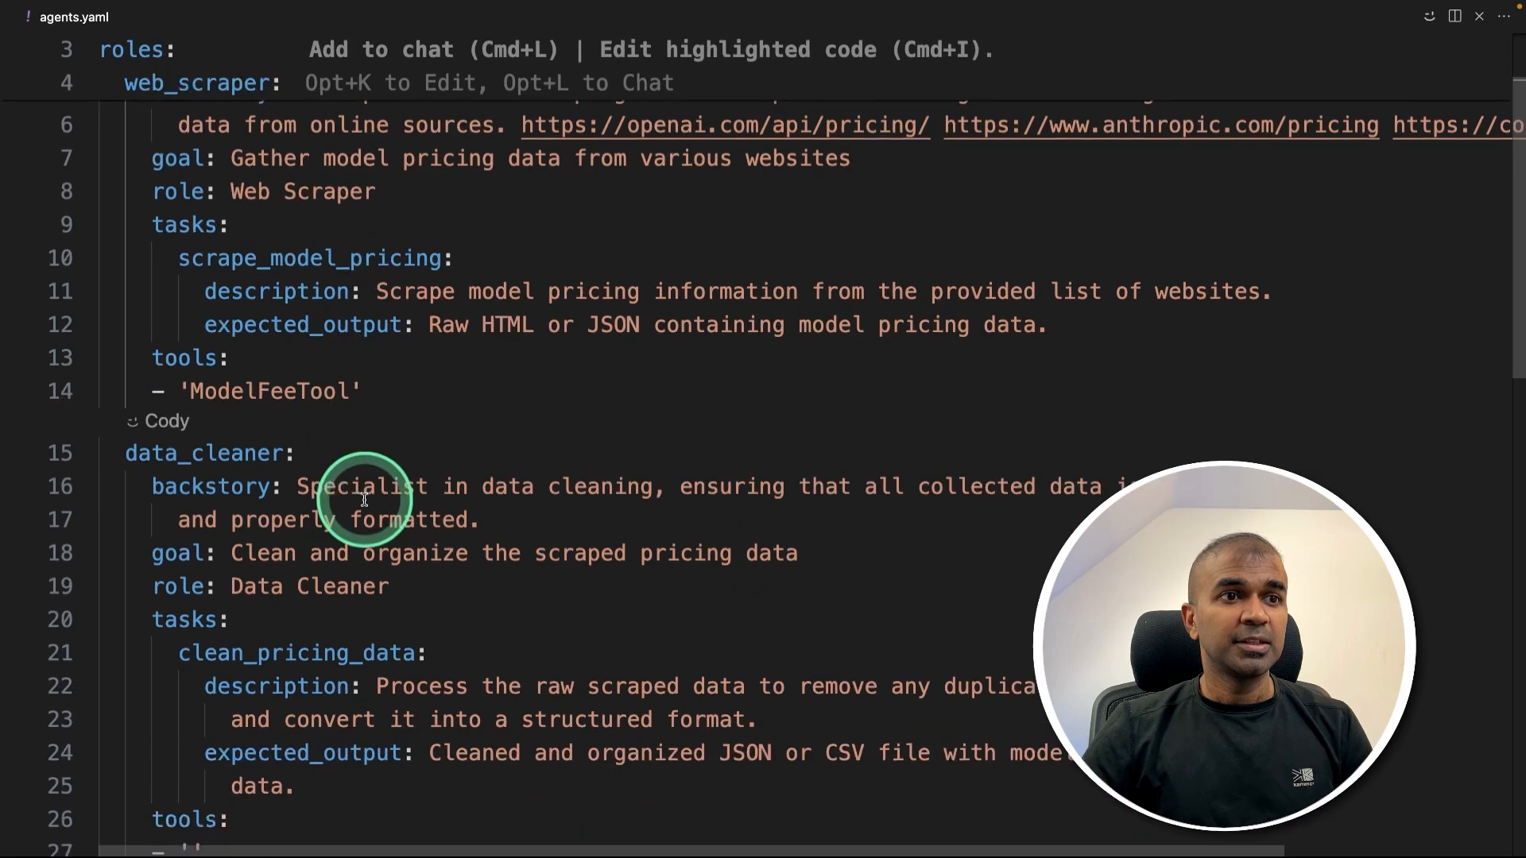
{"action": "scroll", "scroll_direction": "down", "scroll_amount": 3}
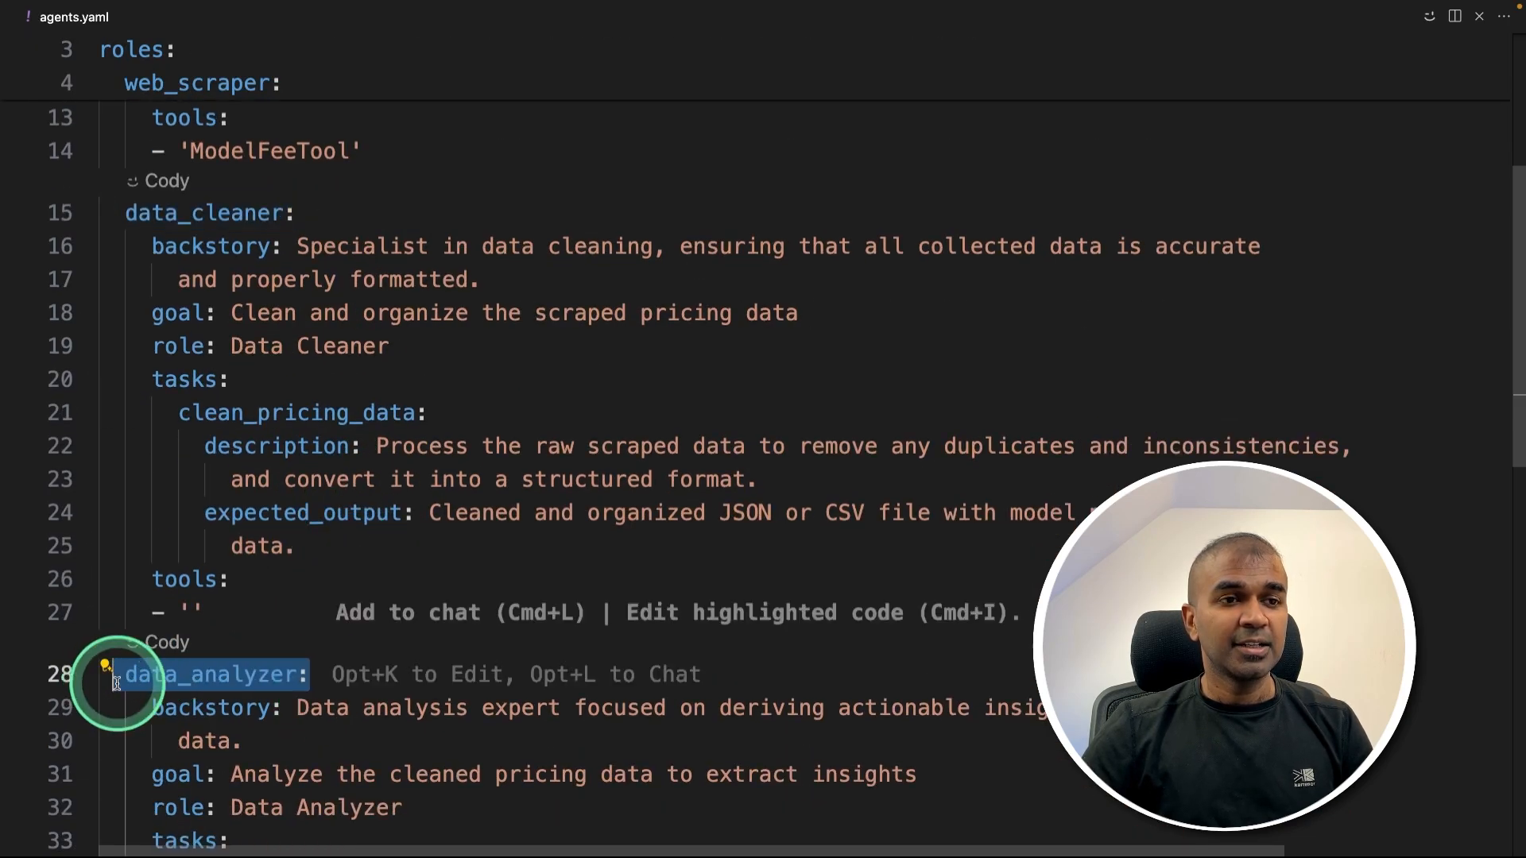
{"action": "scroll", "scroll_direction": "up", "scroll_amount": 3}
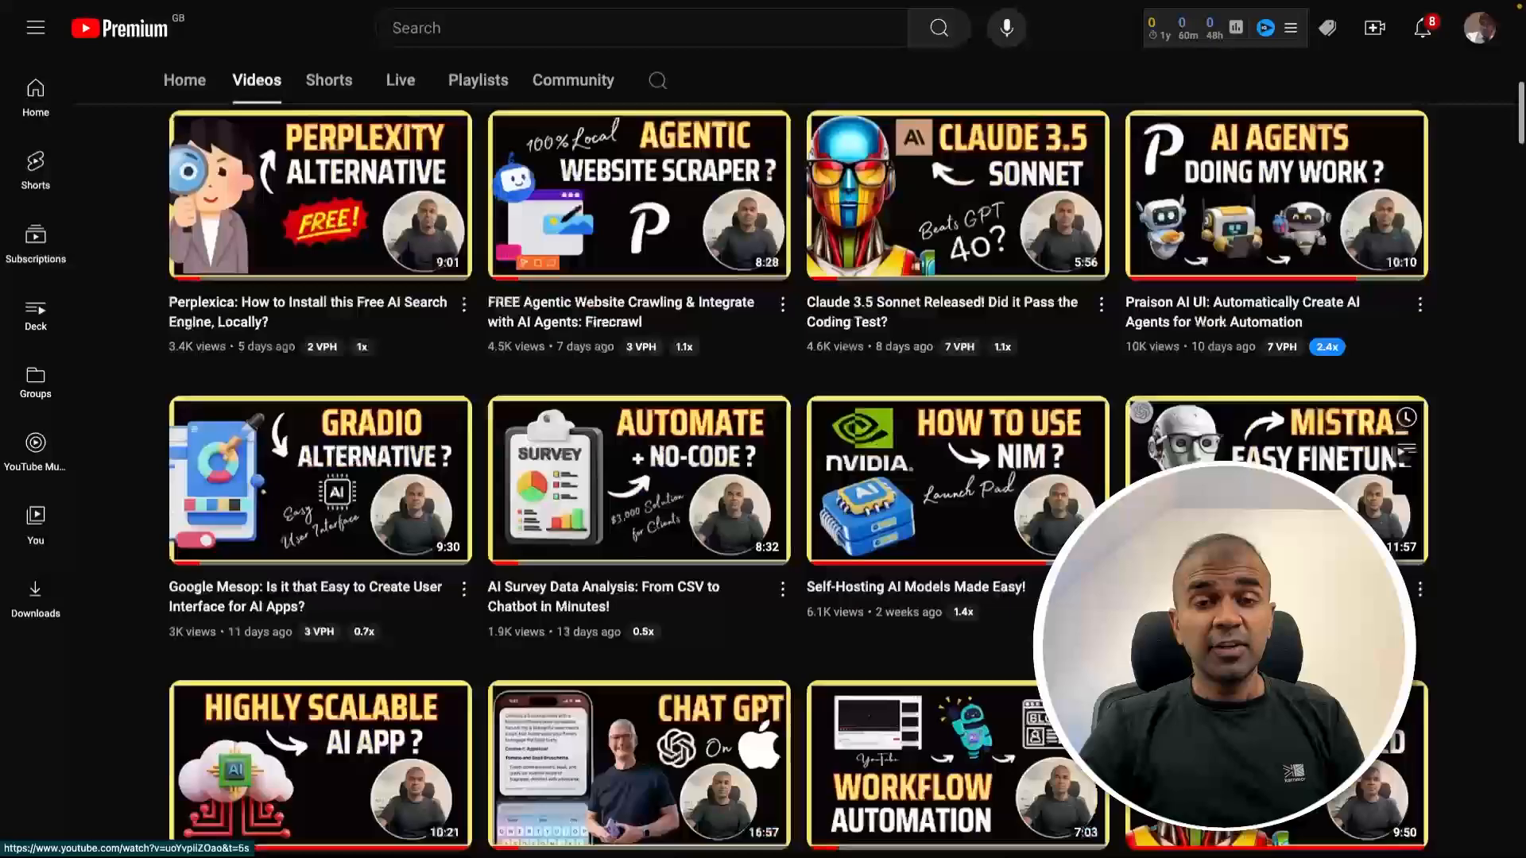
{"action": "scroll", "scroll_direction": "down", "scroll_amount": 3}
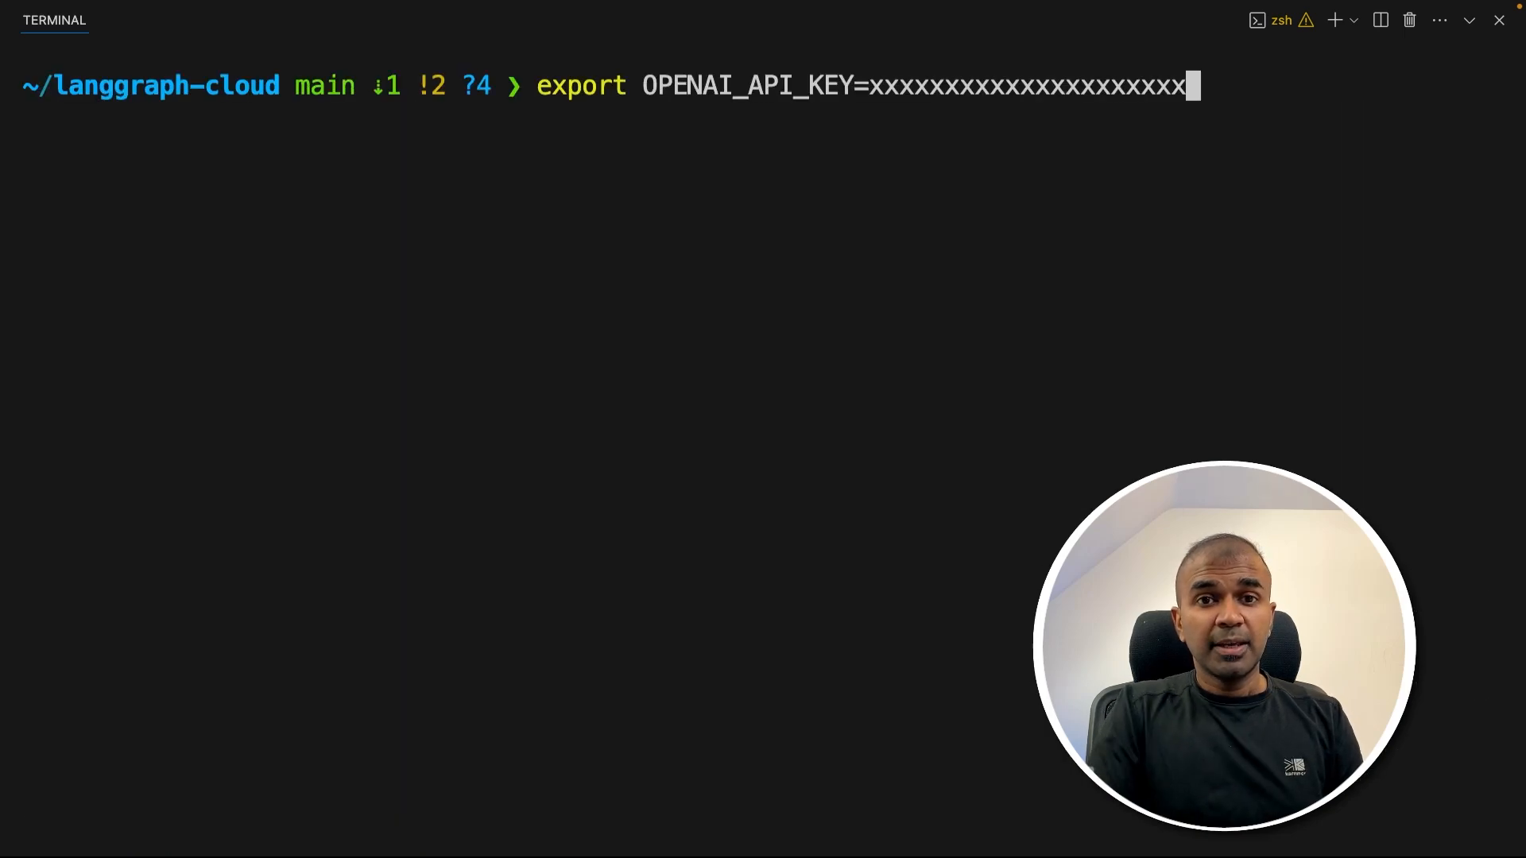
Create an empty app.py file from the terminal with touch.
{"action": "left_click", "coordinate": [1096, 378]}
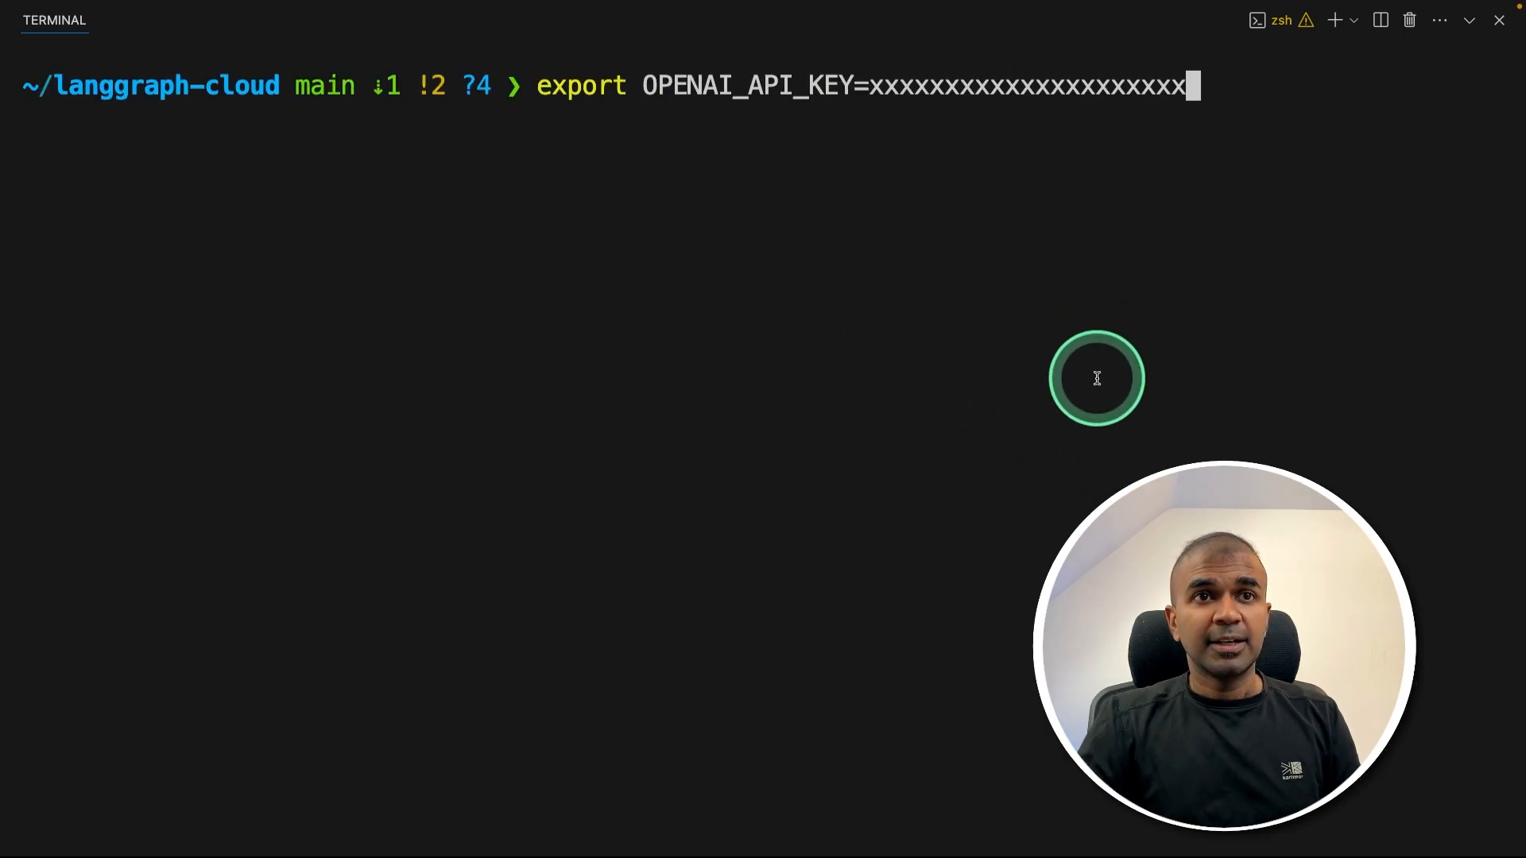
{"action": "type", "text": "touch app.py"}
{"action": "type", "text": "from crawl"}
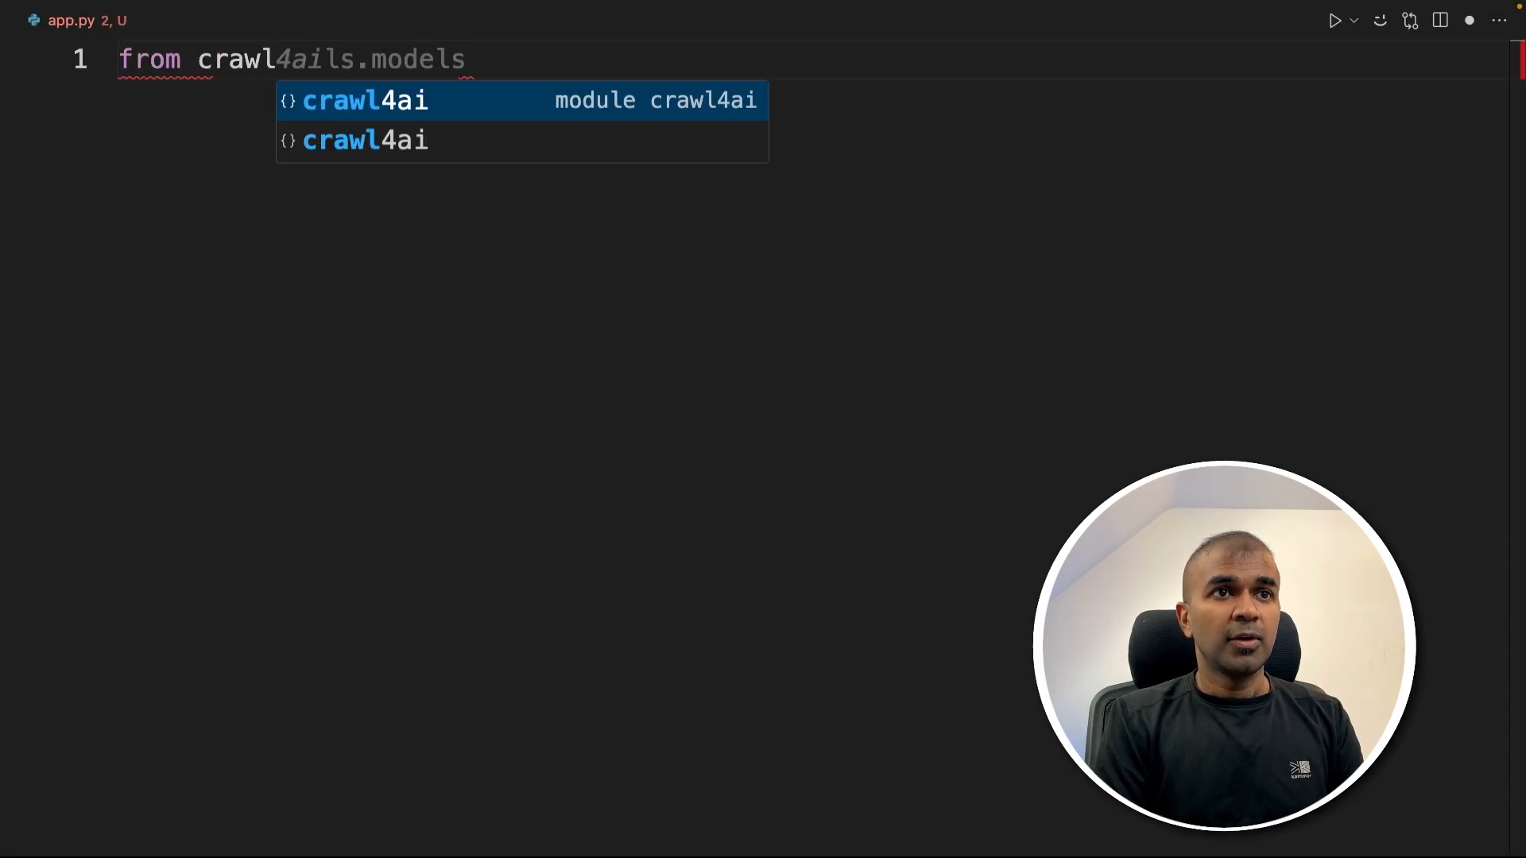
{"action": "type", "text": "import WebCrawler"}
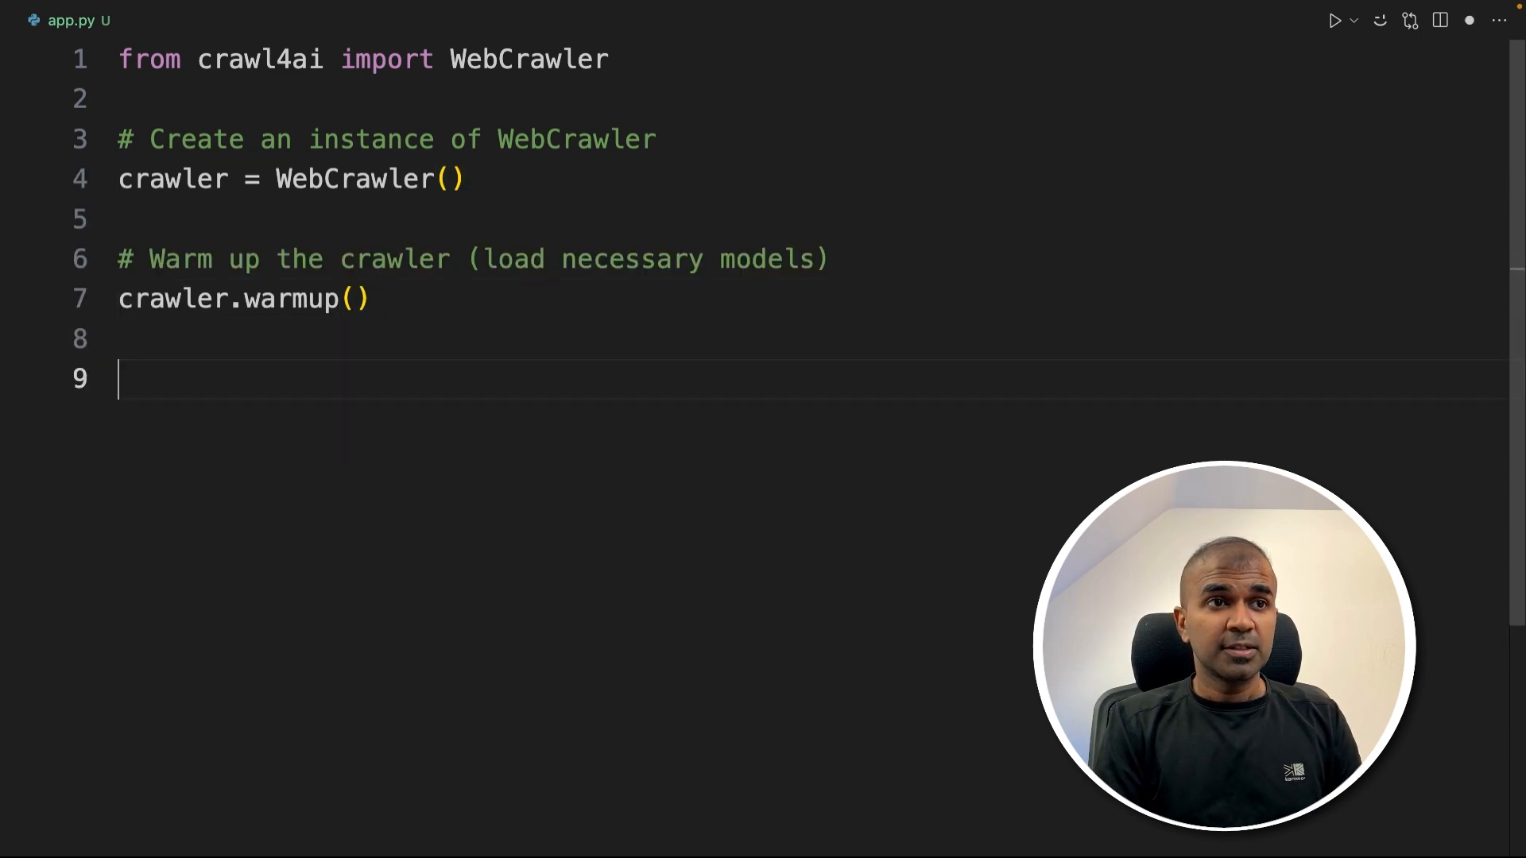
{"action": "type", "text": "# Run the crawler on a URL"}
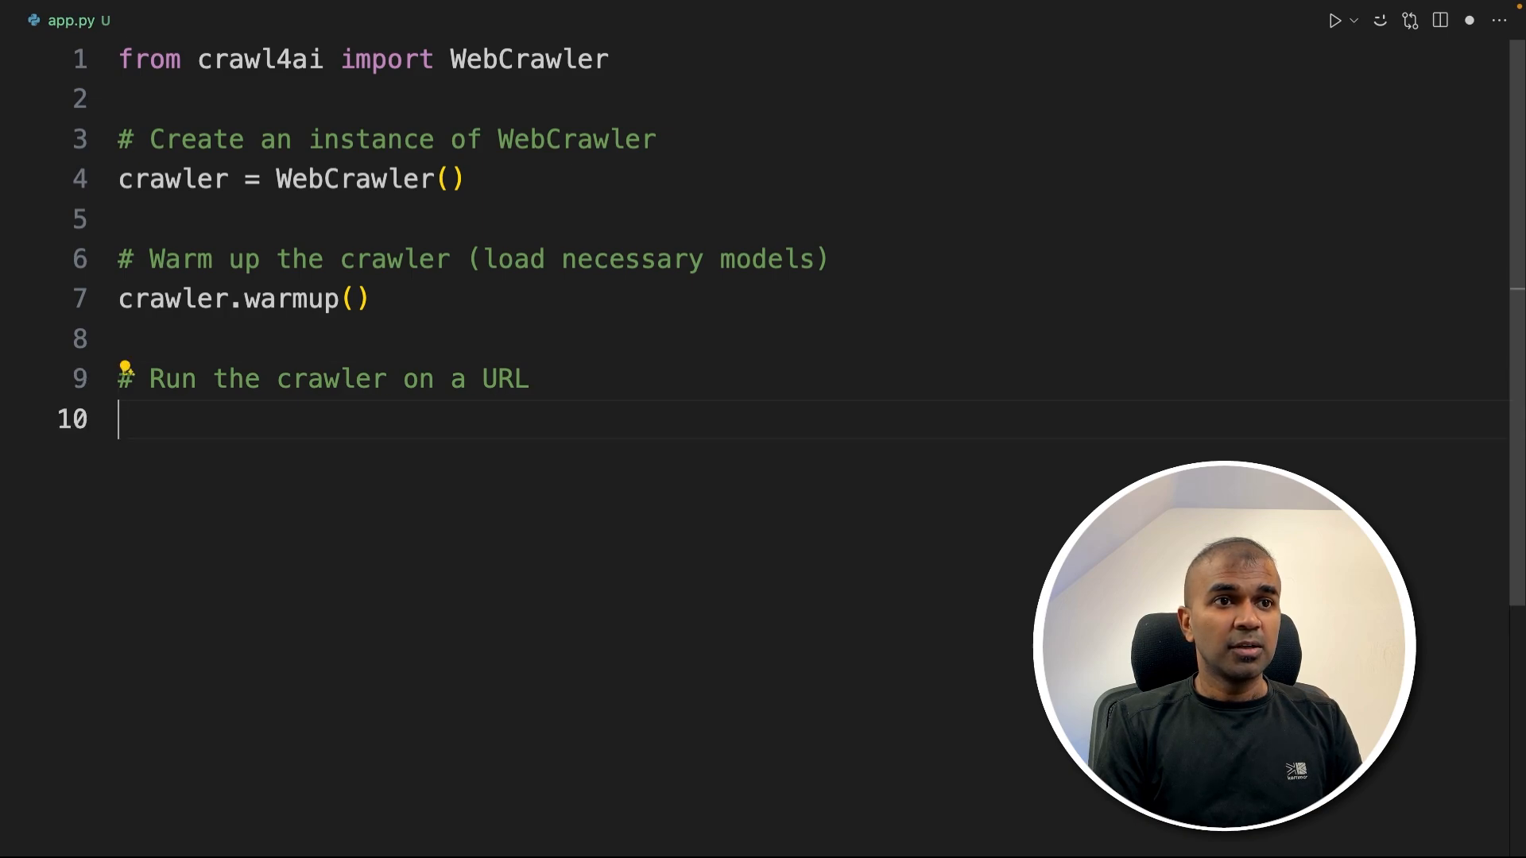
{"action": "type", "text": "result = crawler.run(url=\"https://openai.com/api/pricing/\")"}
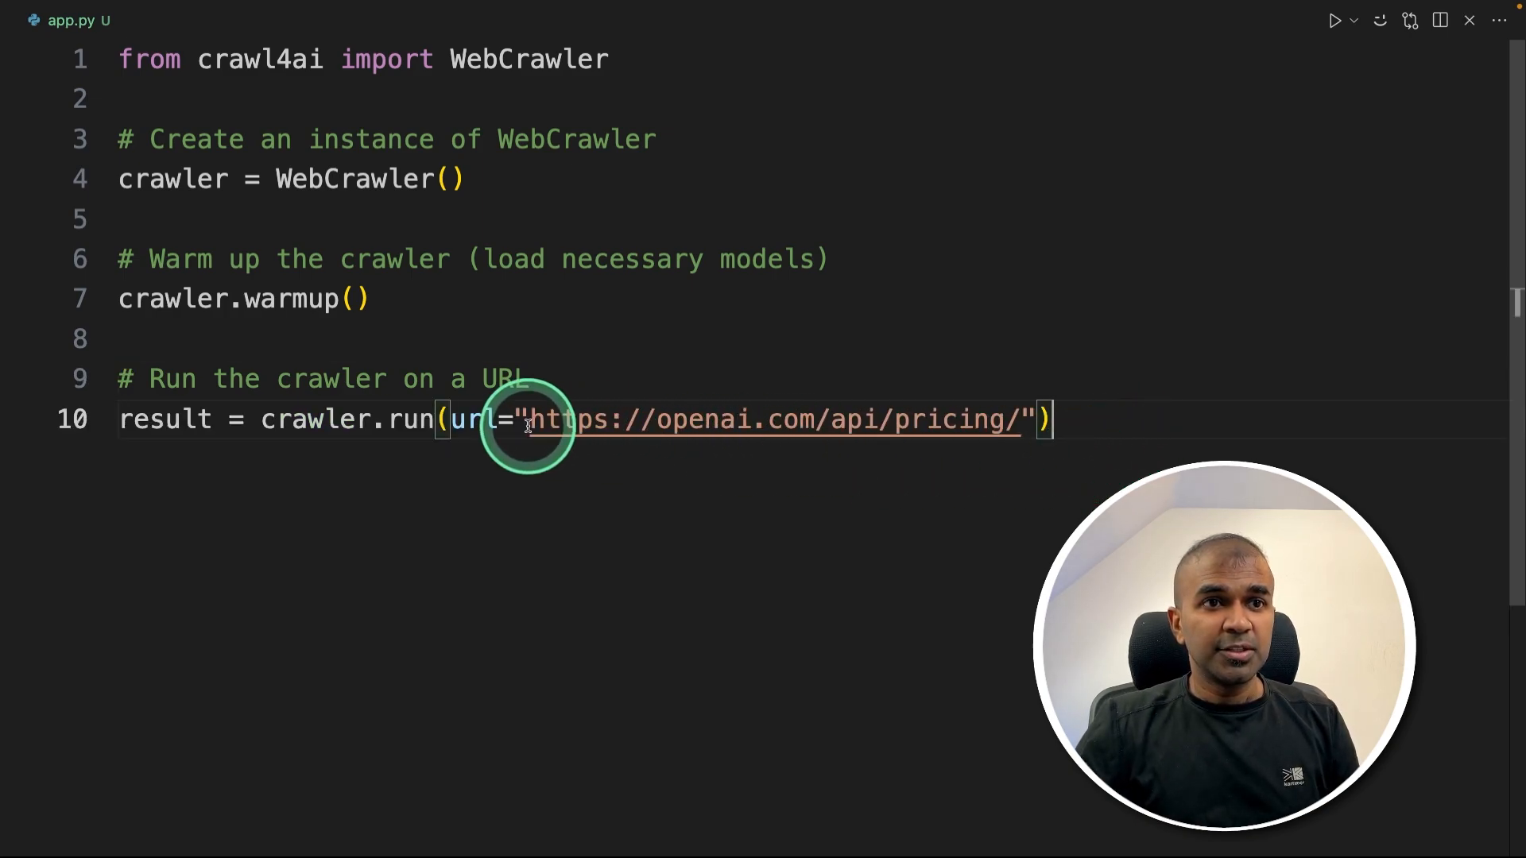
{"action": "mouse_move", "coordinate": [939, 420]}
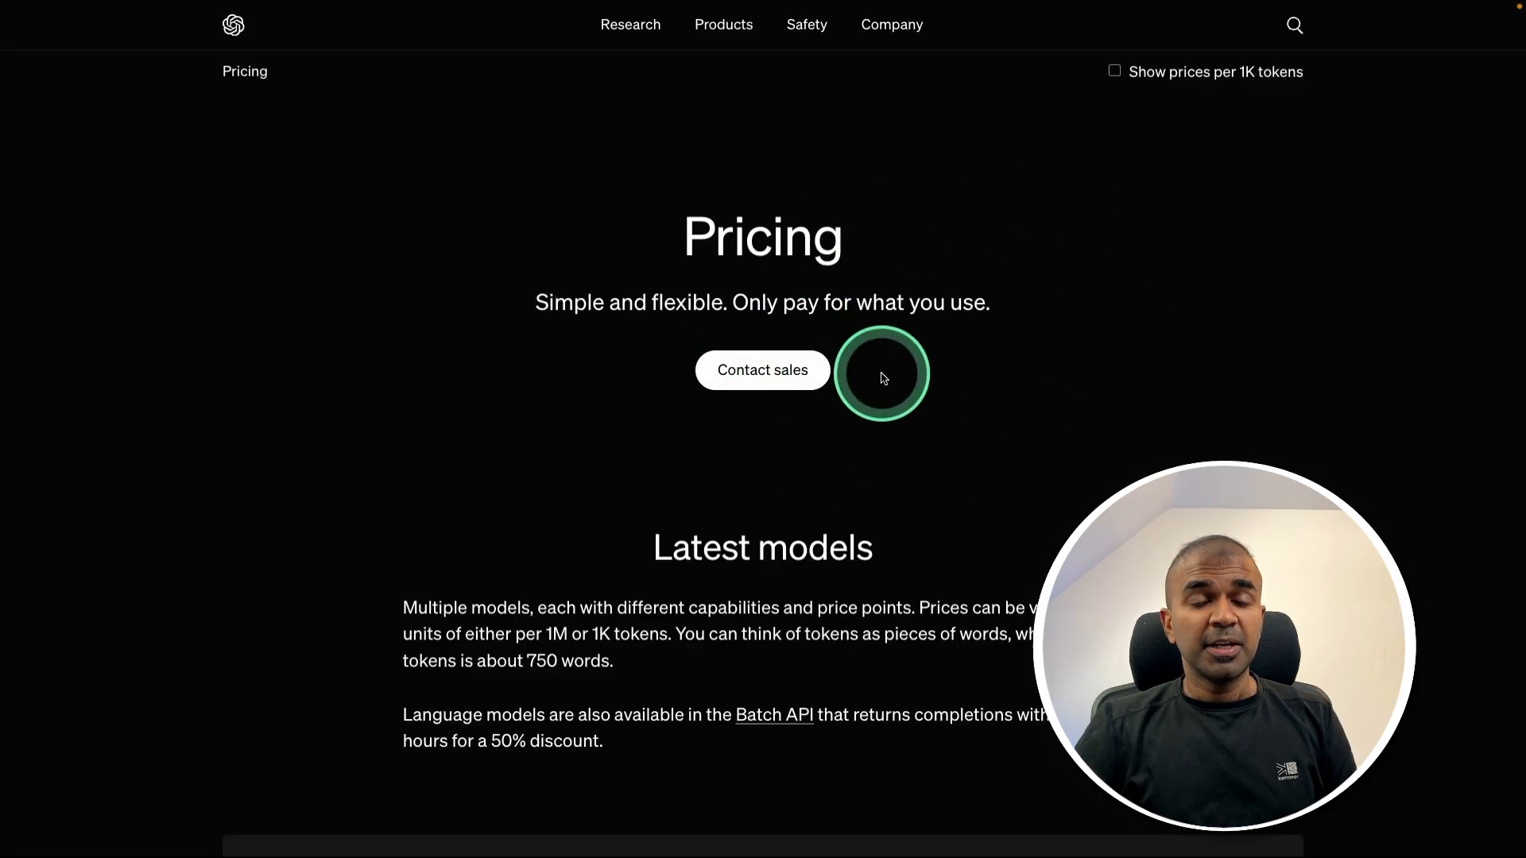
{"action": "scroll", "scroll_direction": "down", "scroll_amount": 3}
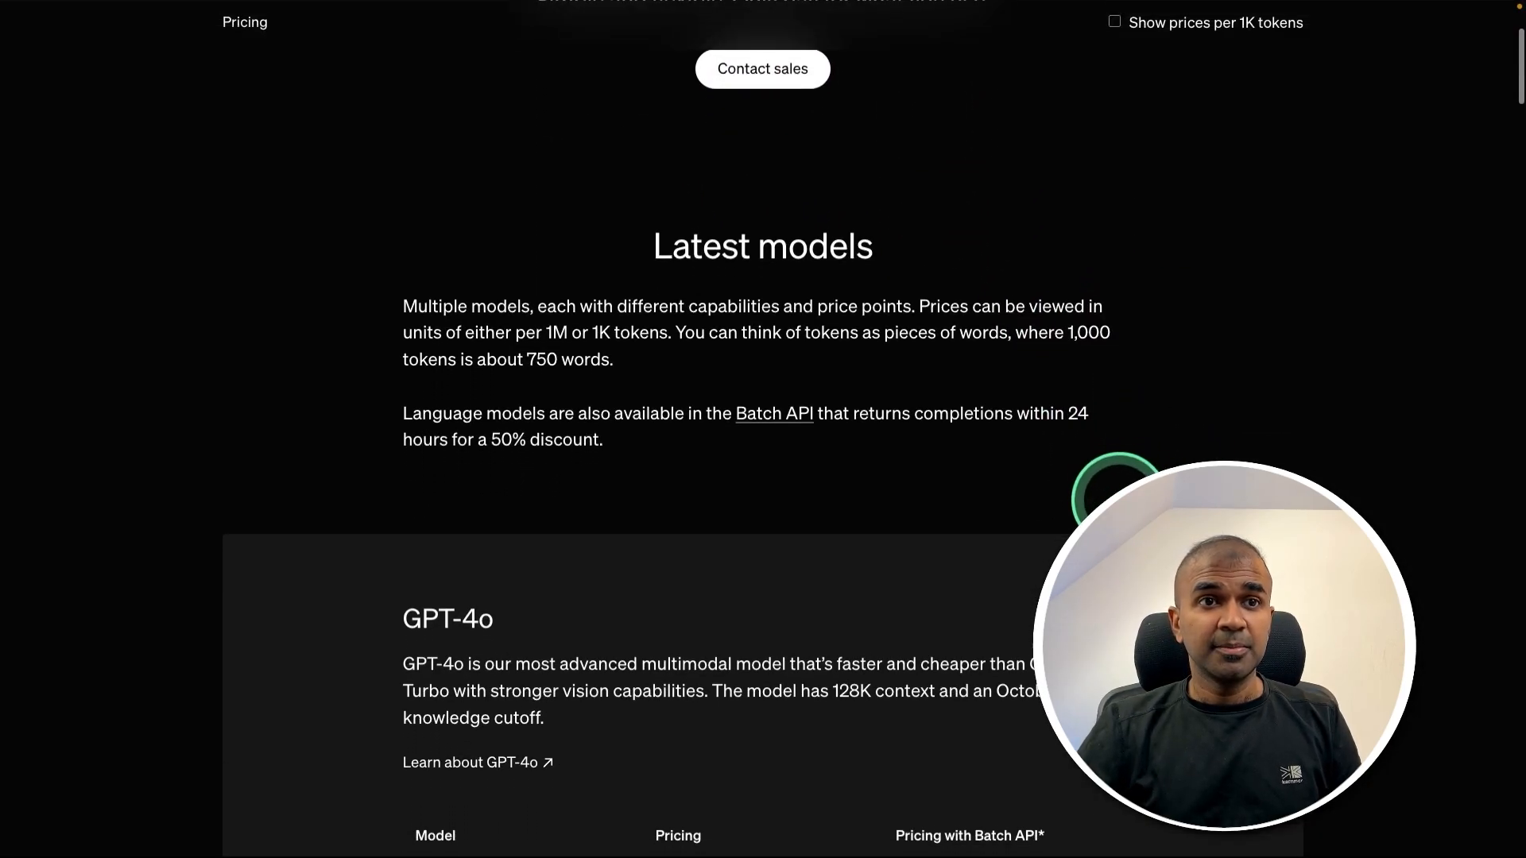
{"action": "scroll", "scroll_direction": "down", "scroll_amount": 3}
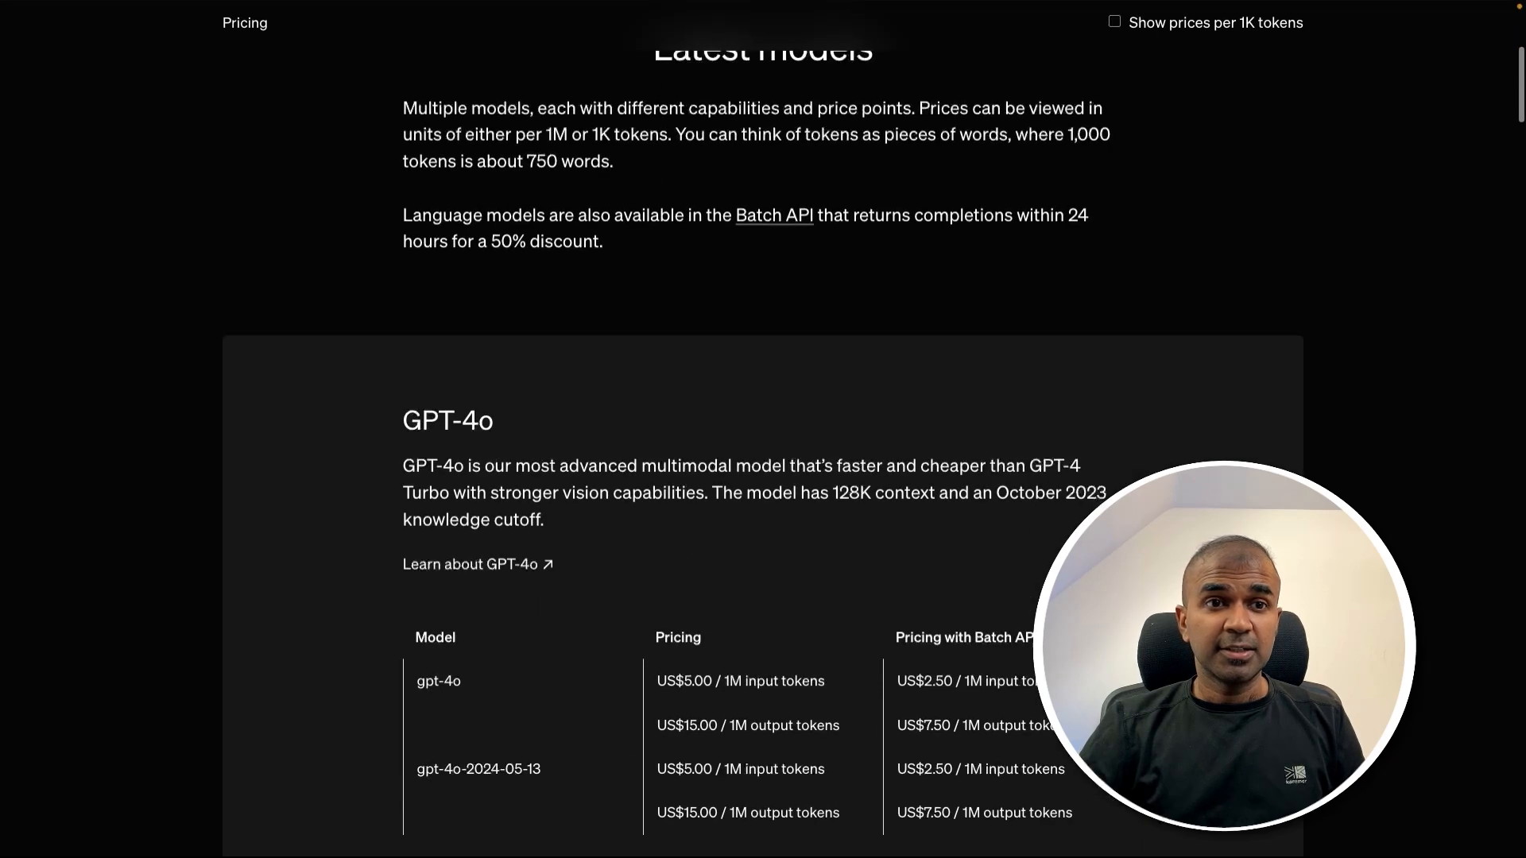
{"action": "scroll", "scroll_direction": "down", "scroll_amount": 3}
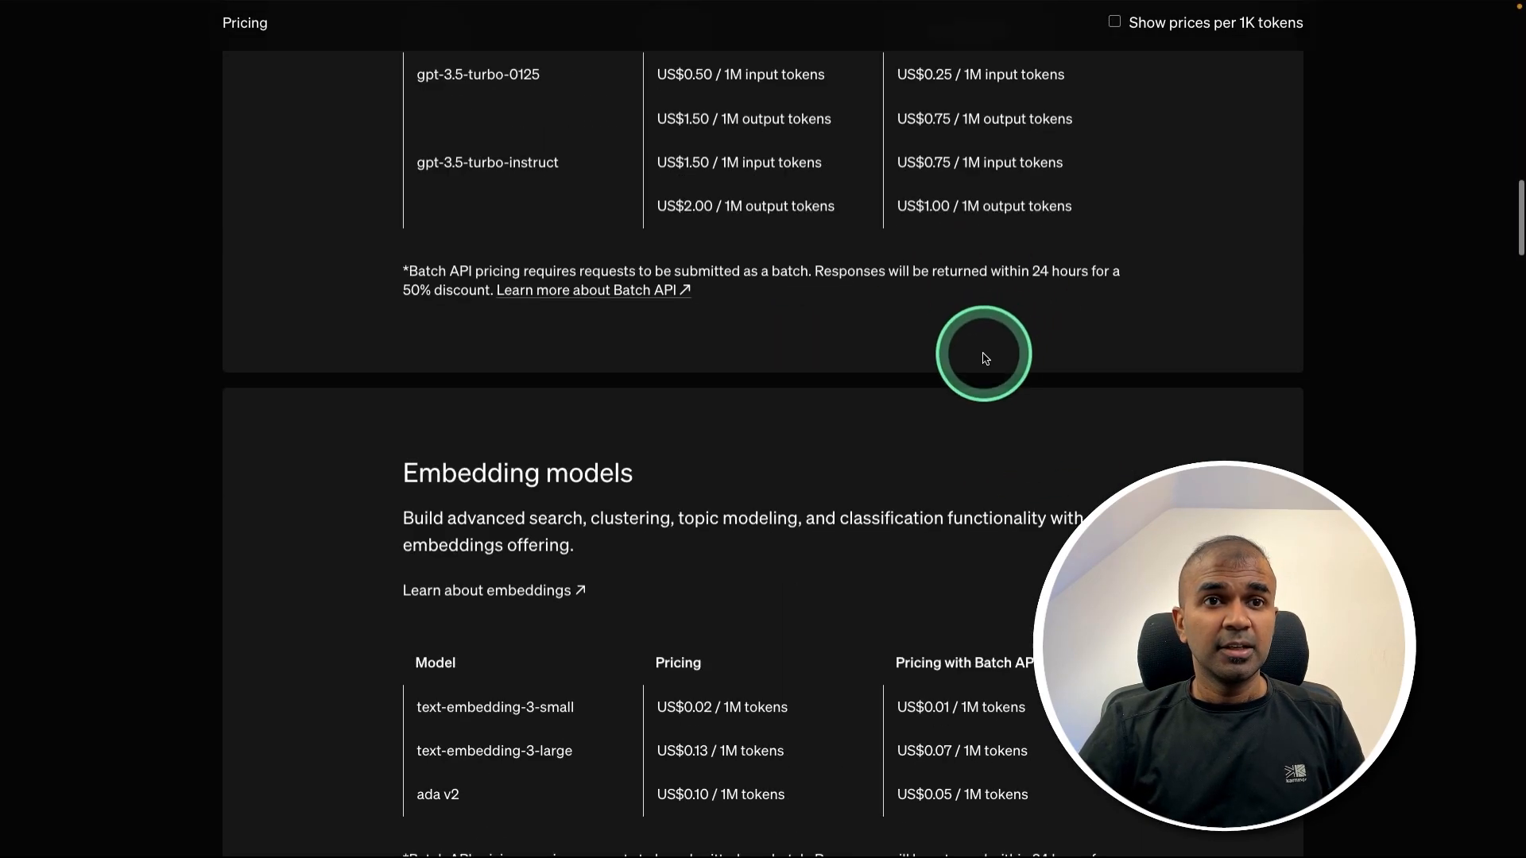
{"action": "scroll", "scroll_direction": "down", "scroll_amount": 3}
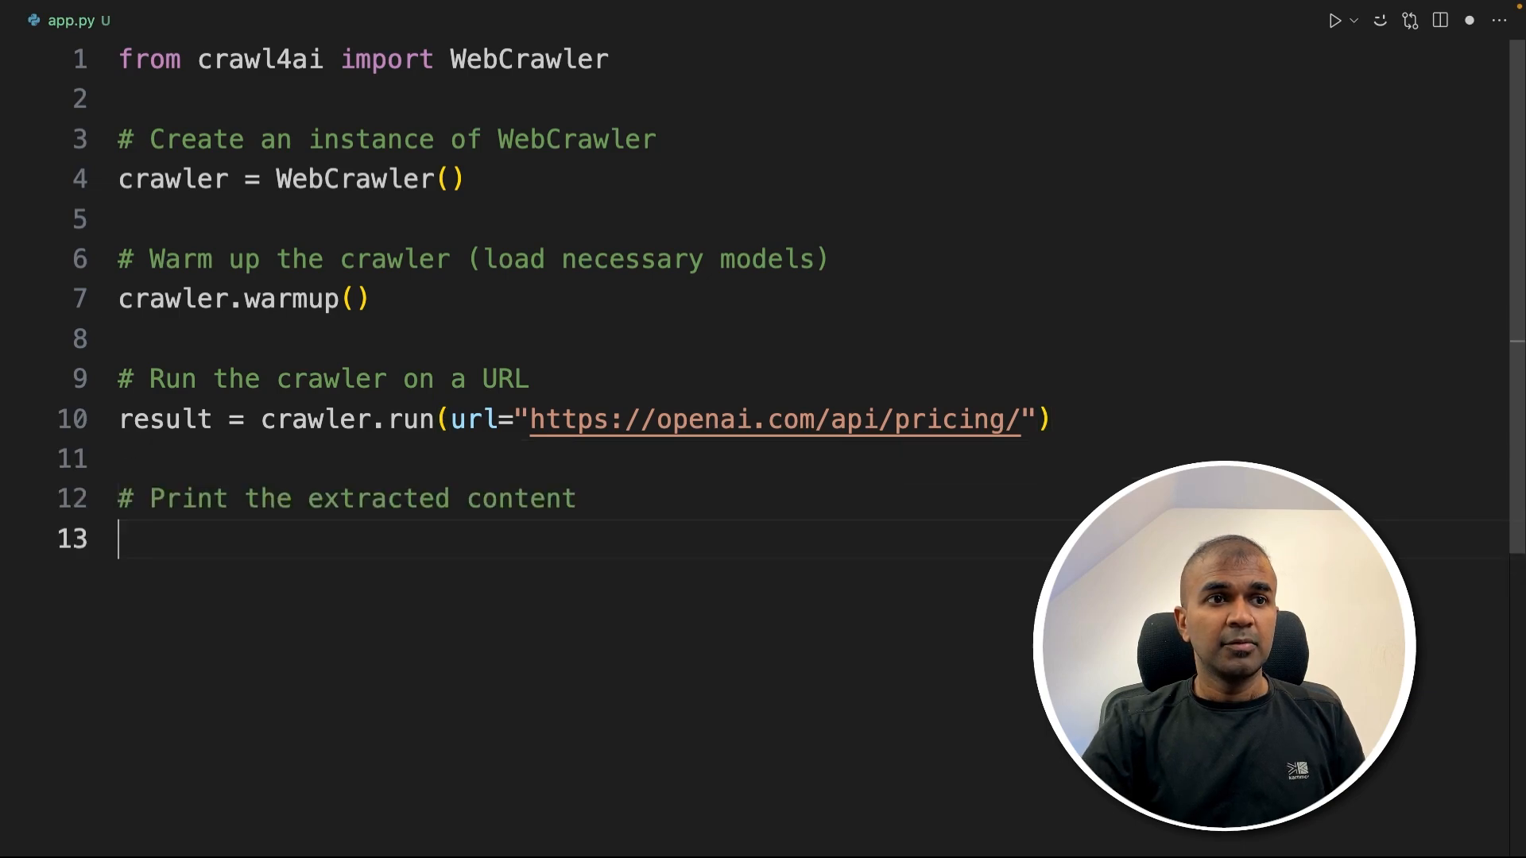
Add print(result.markdown) and run python app.py in the integrated terminal.
{"action": "type", "text": "print(result.markdown)"}
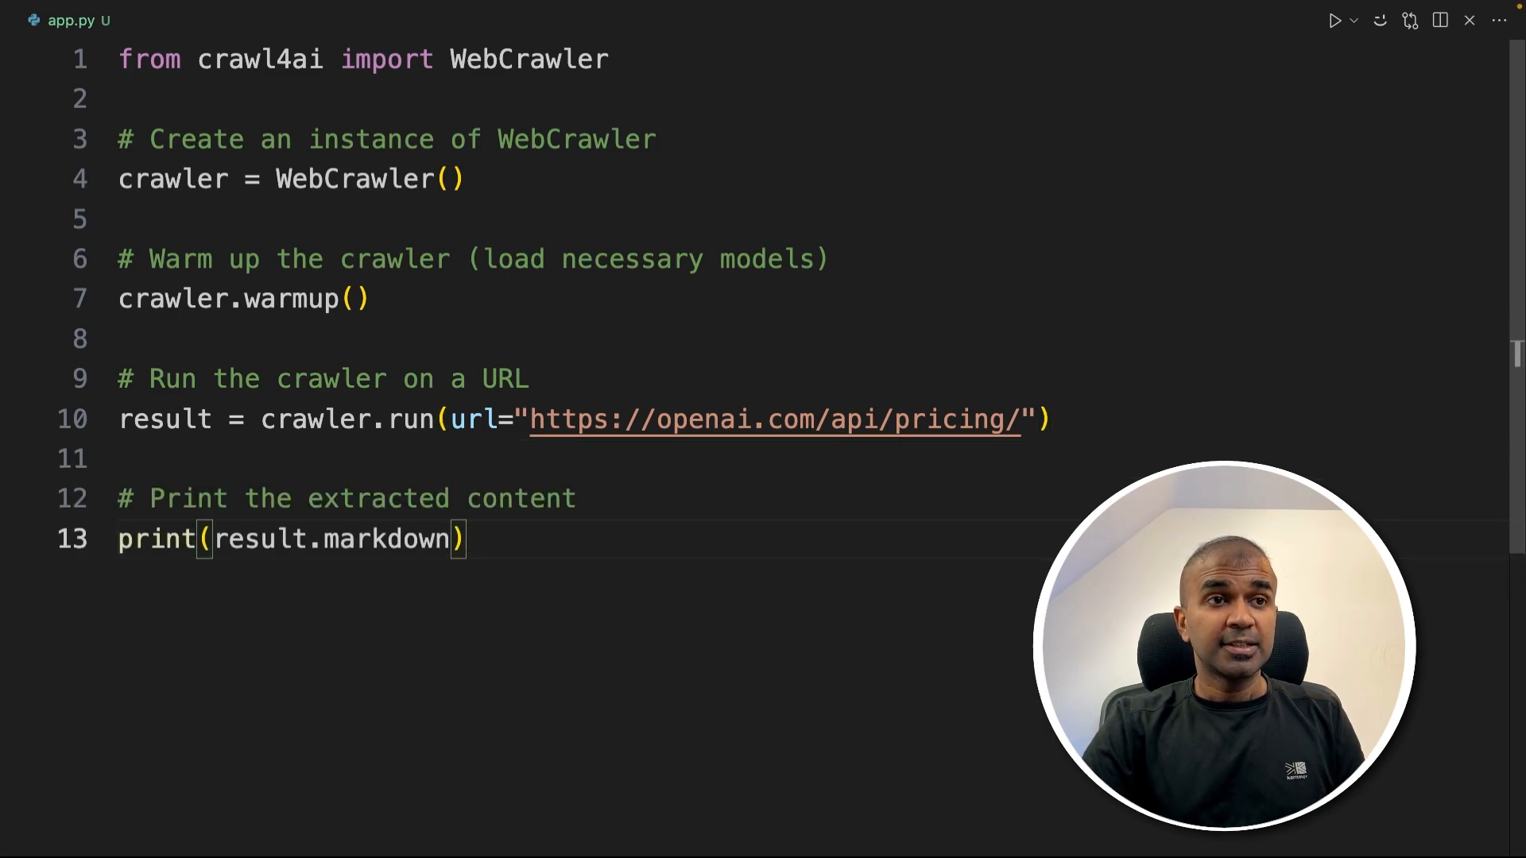
{"action": "left_click", "coordinate": [726, 498]}
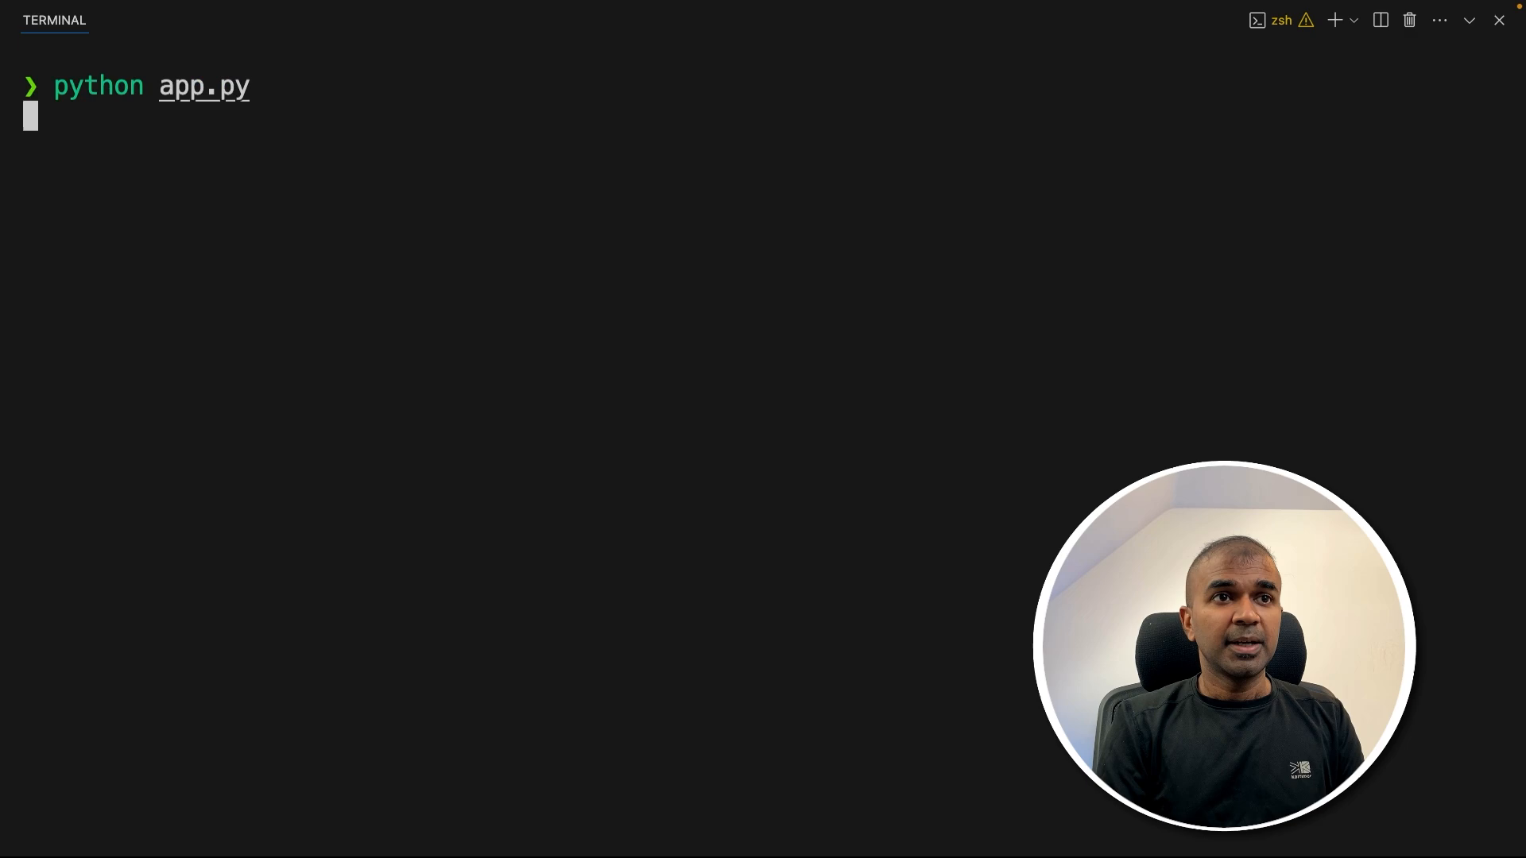
{"action": "key", "text": "Return"}
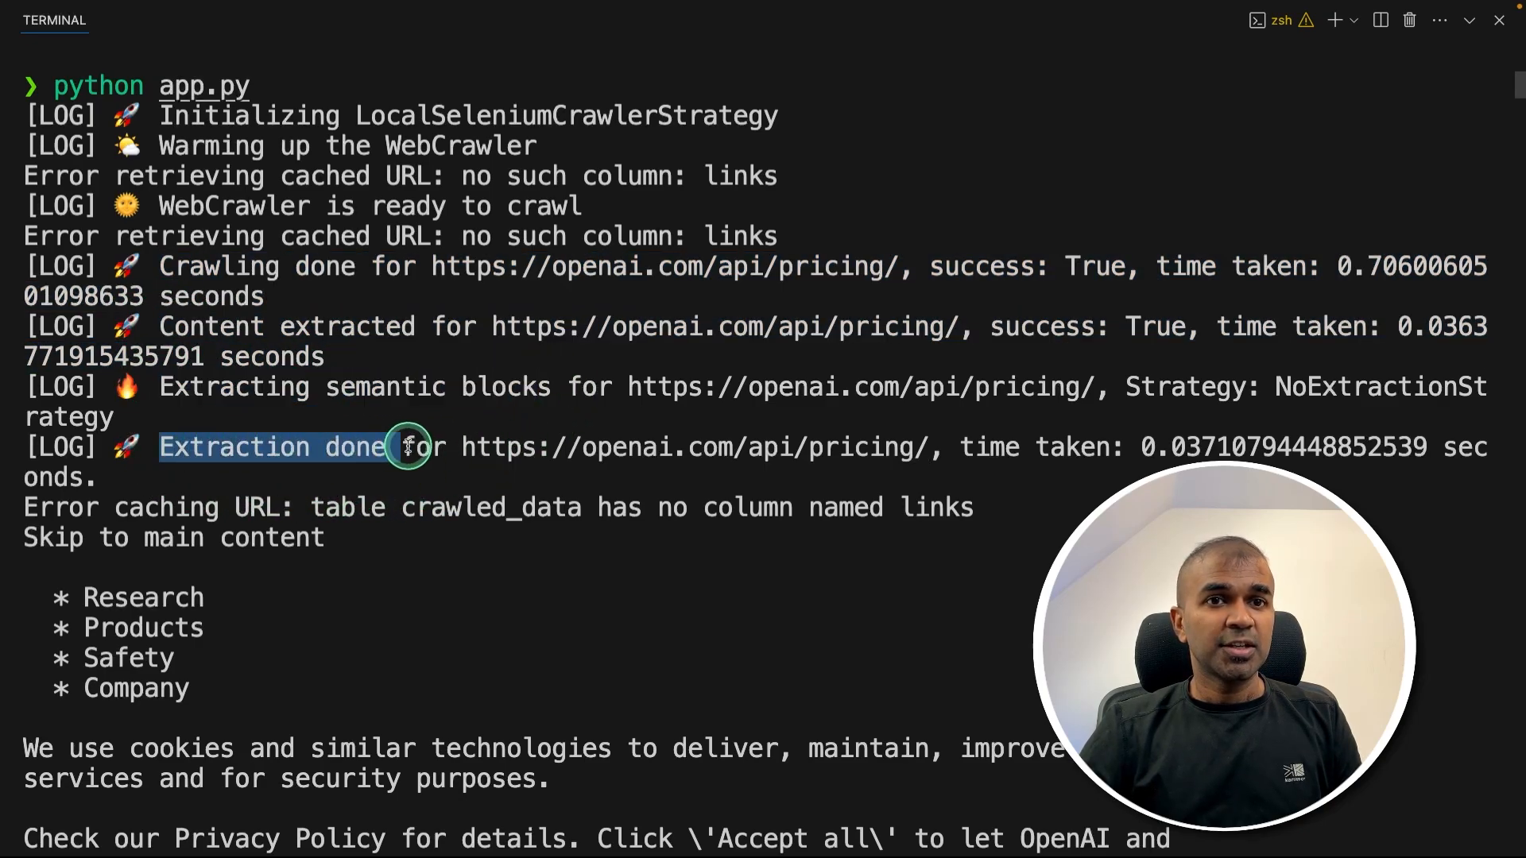
Scroll through the crawled OpenAI pricing page markdown printed in the terminal.
{"action": "scroll", "scroll_direction": "down", "scroll_amount": 3}
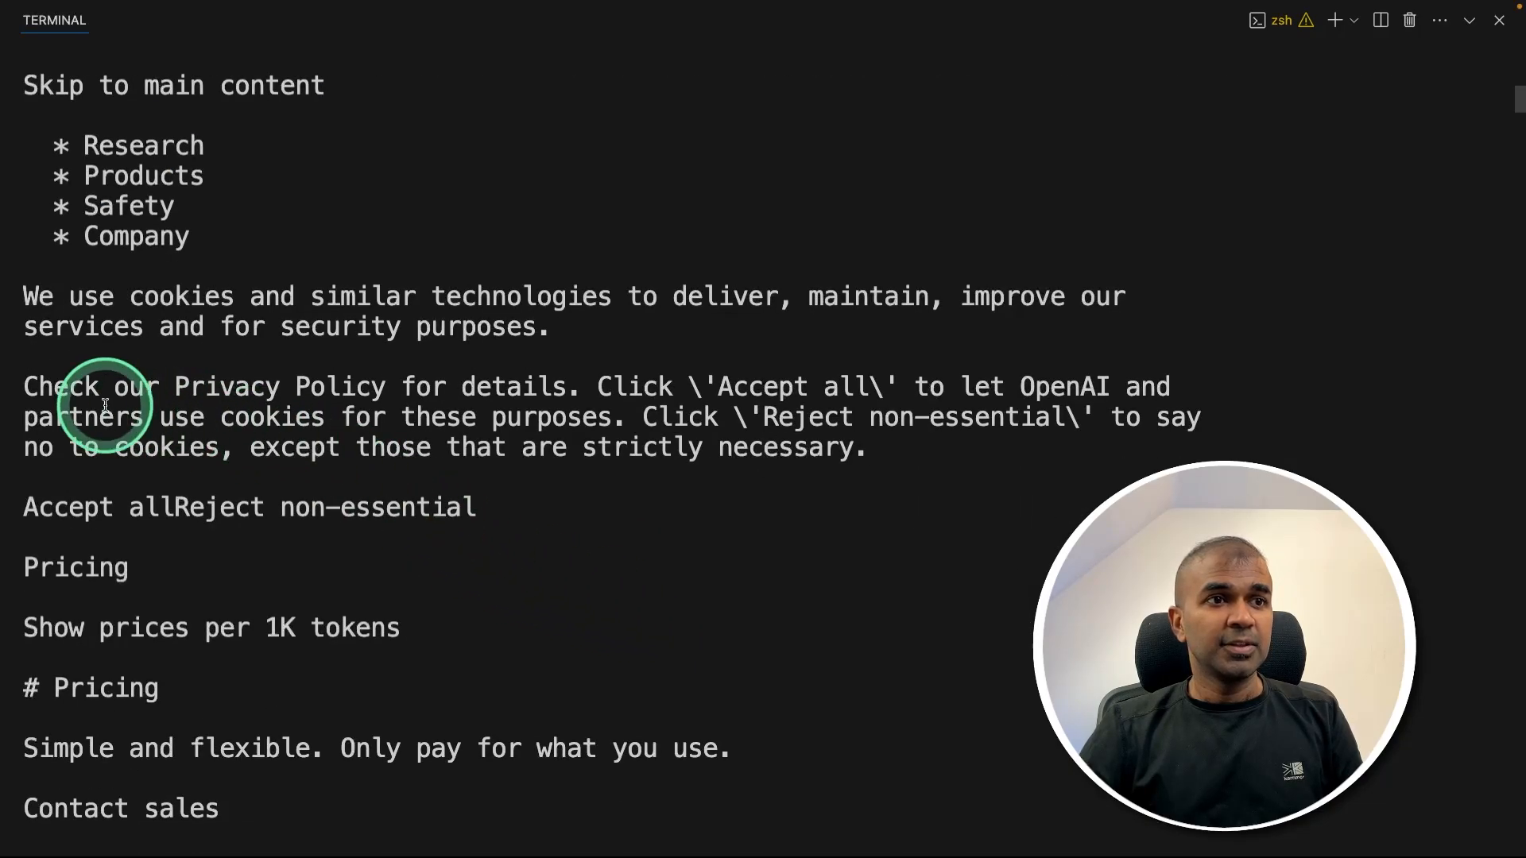
{"action": "mouse_move", "coordinate": [33, 297]}
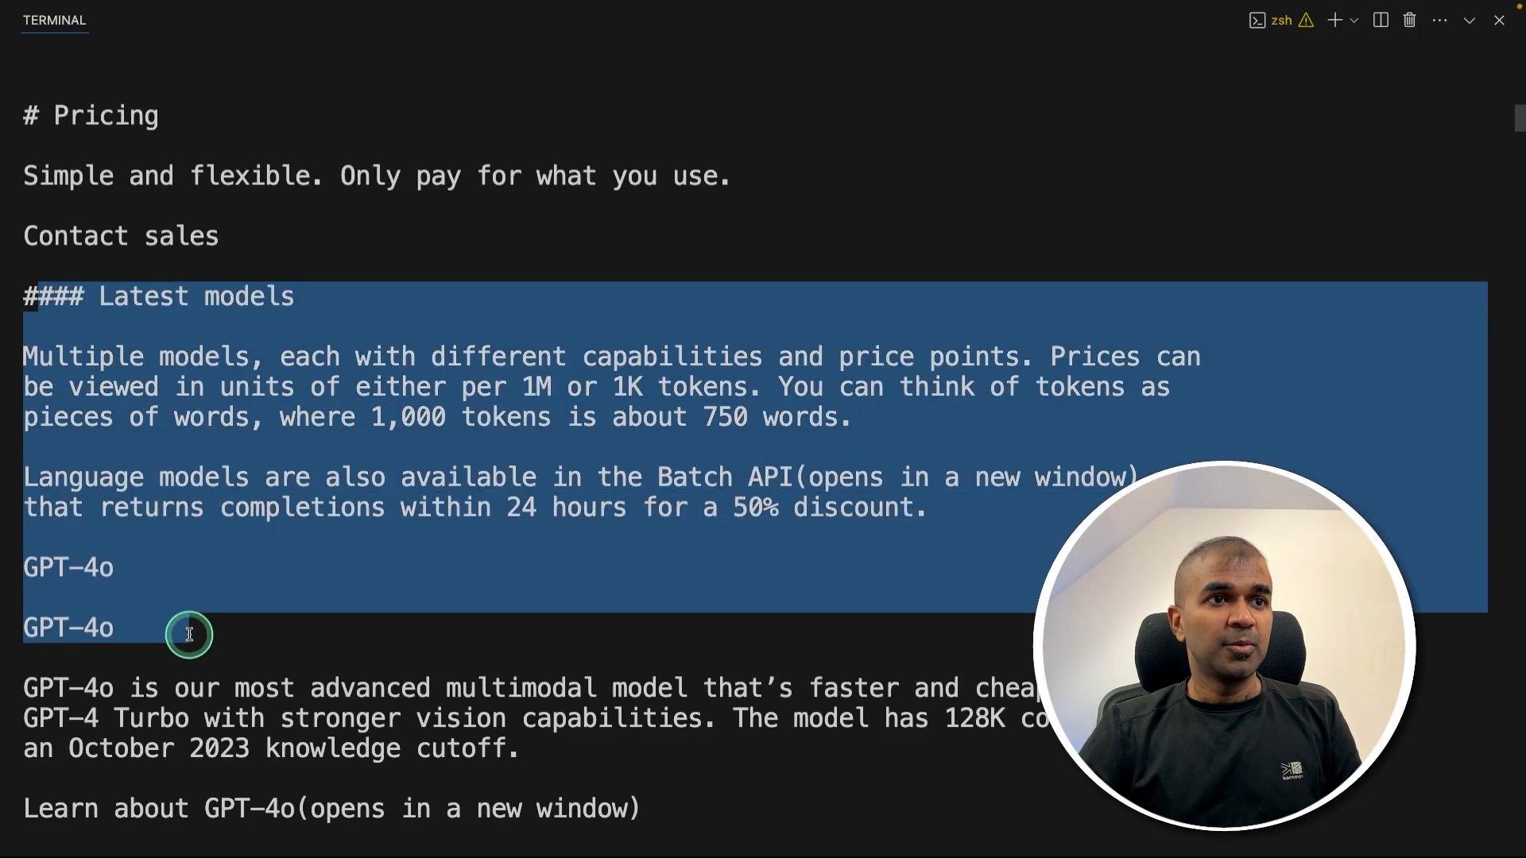
{"action": "scroll", "scroll_direction": "down", "scroll_amount": 3}
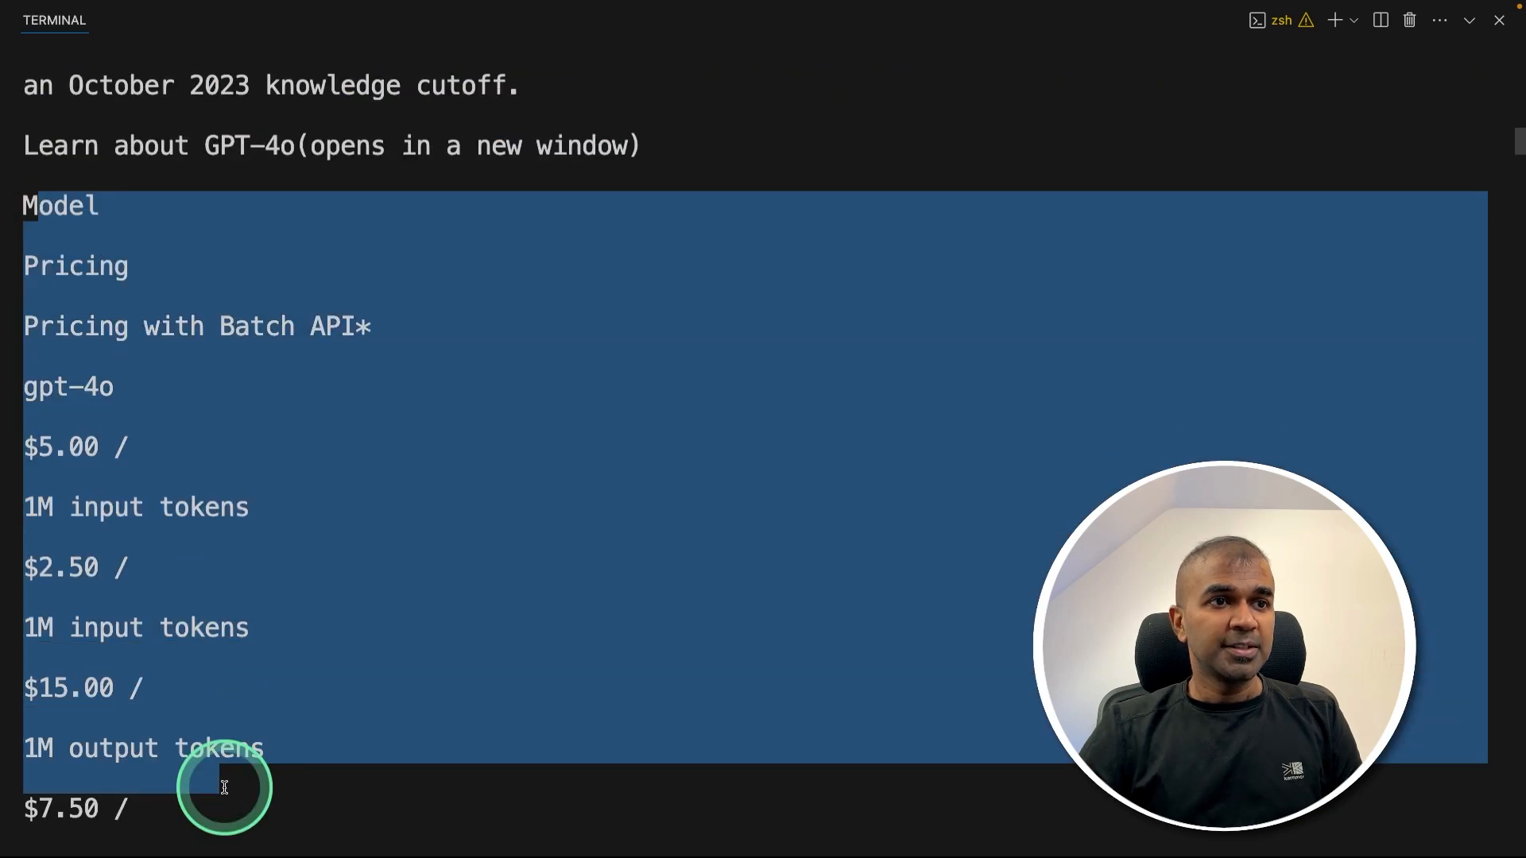
{"action": "scroll", "scroll_direction": "down", "scroll_amount": 3}
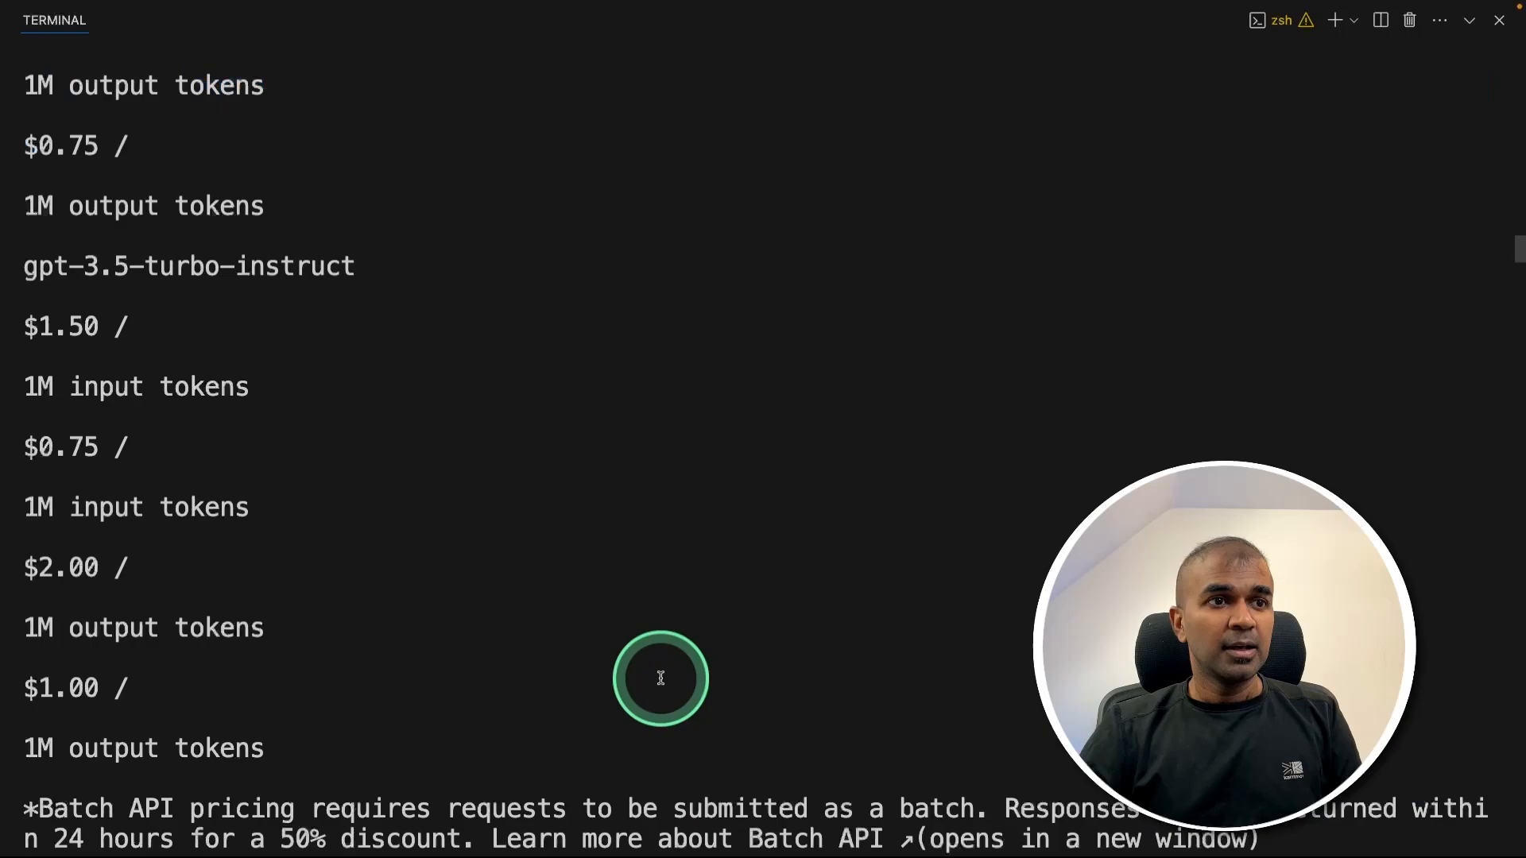
{"action": "scroll", "scroll_direction": "up", "scroll_amount": 3}
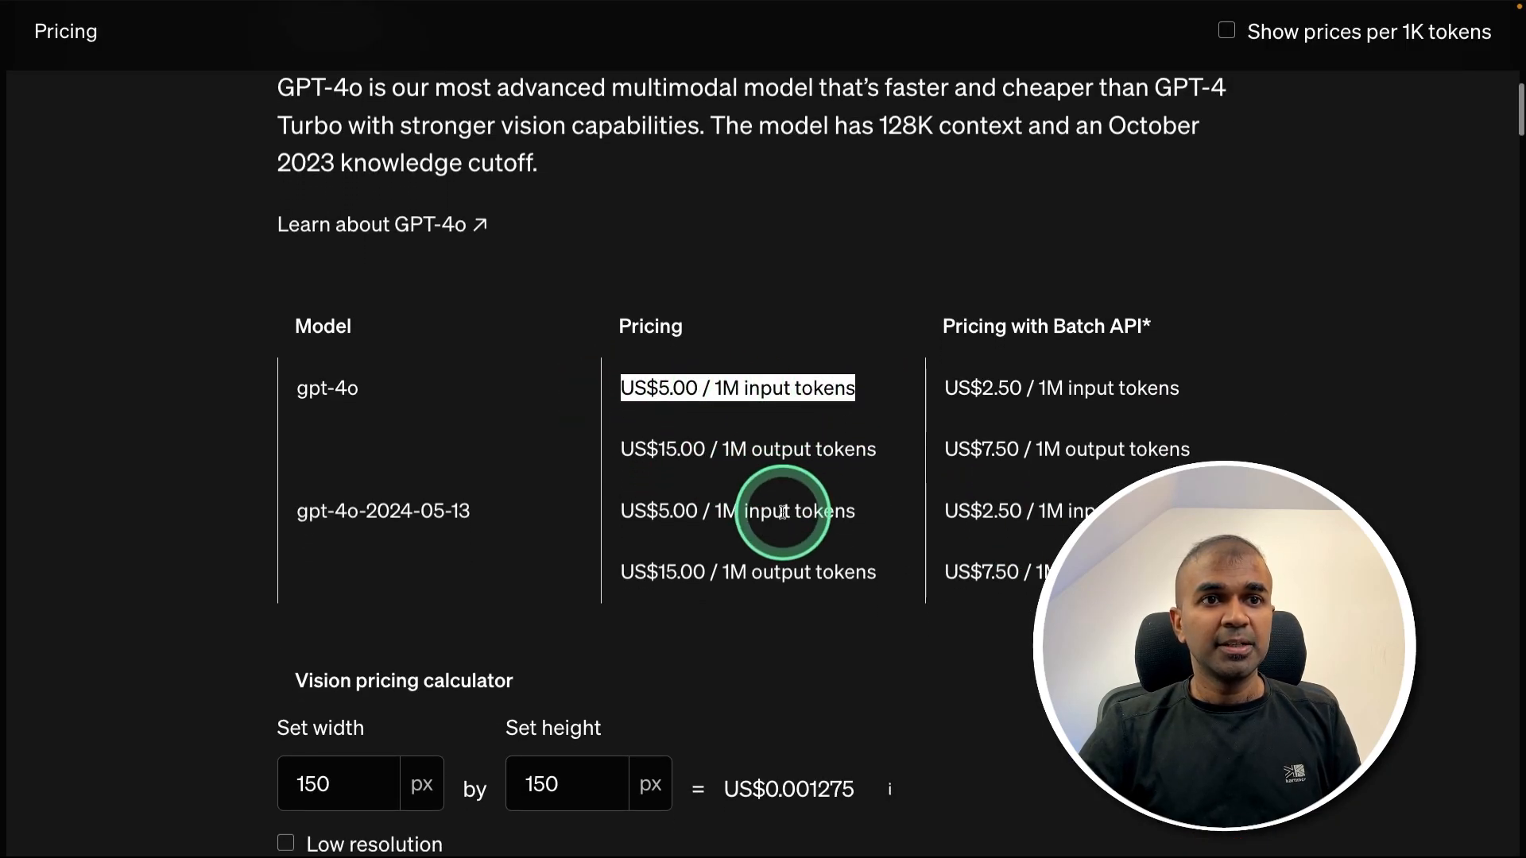
{"action": "scroll", "scroll_direction": "down", "scroll_amount": 3}
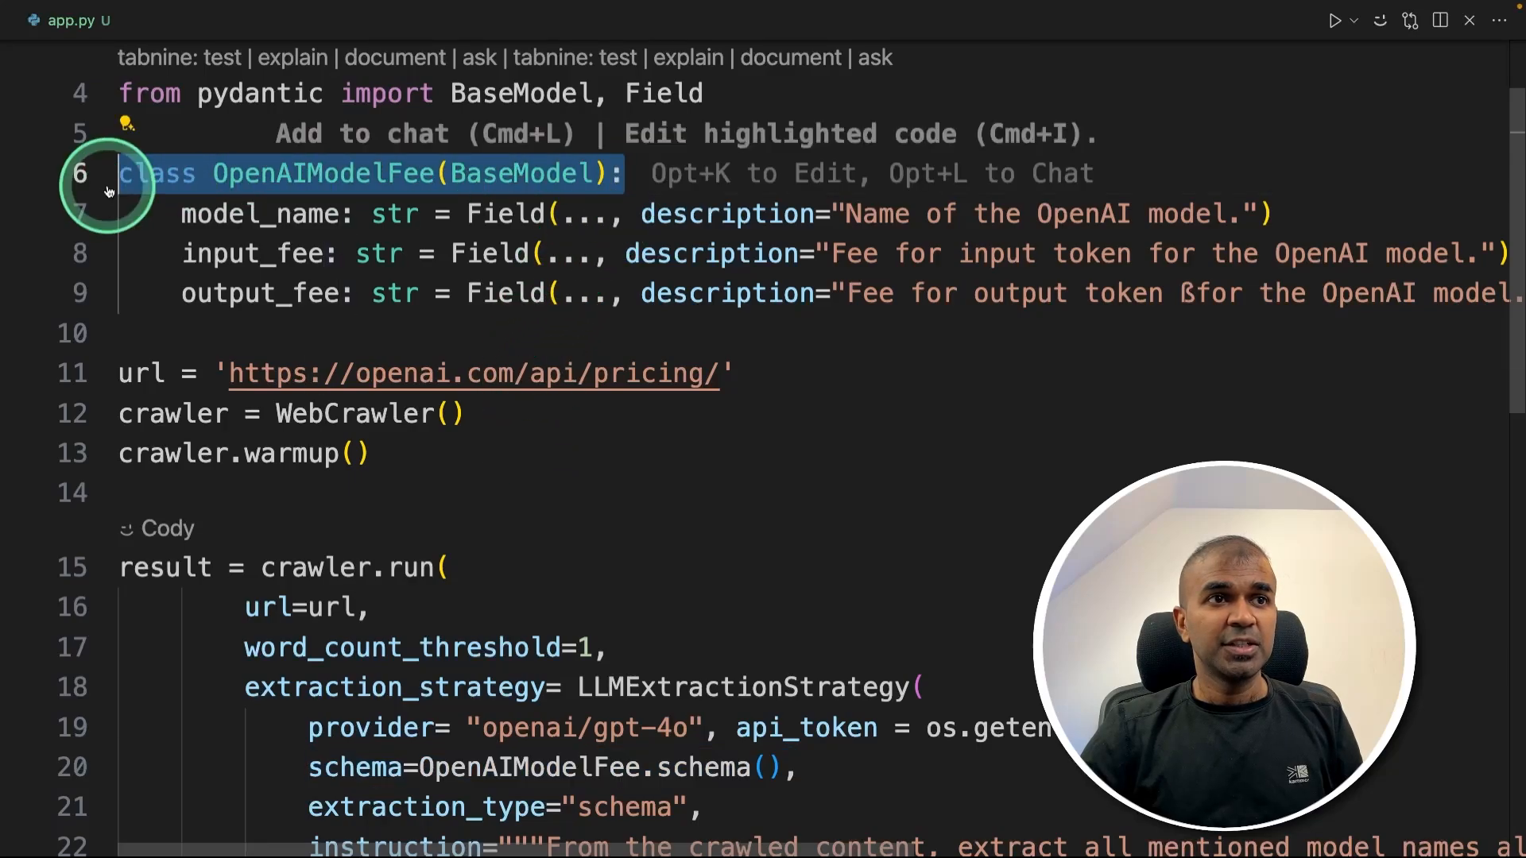
Review the OpenAIModelFee schema and LLMExtractionStrategy extraction instruction in app.py.
{"action": "scroll", "scroll_direction": "down", "scroll_amount": 3}
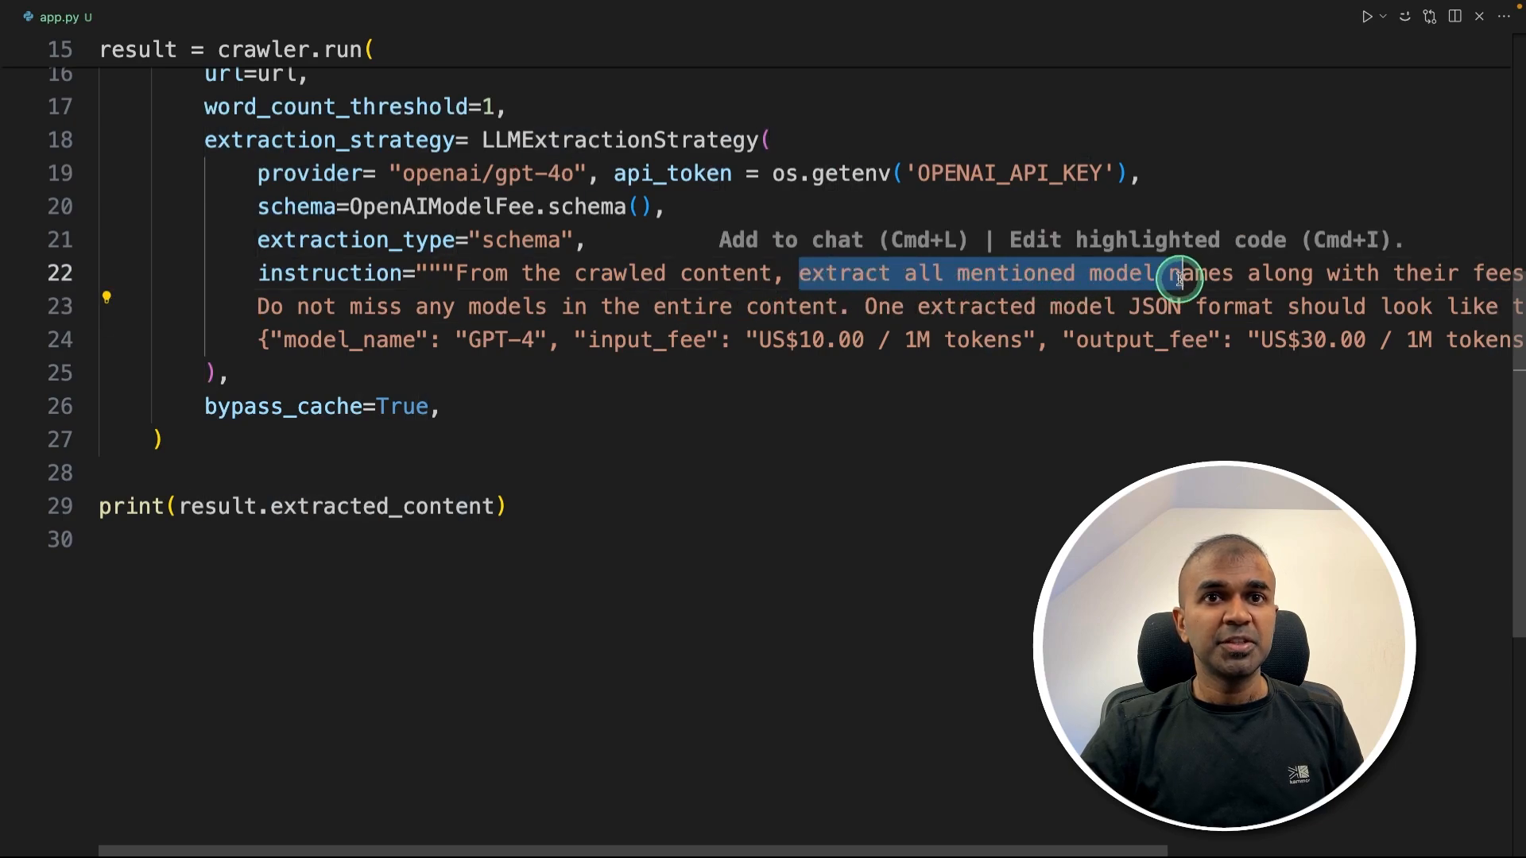
{"action": "scroll", "scroll_direction": "right", "scroll_amount": 3}
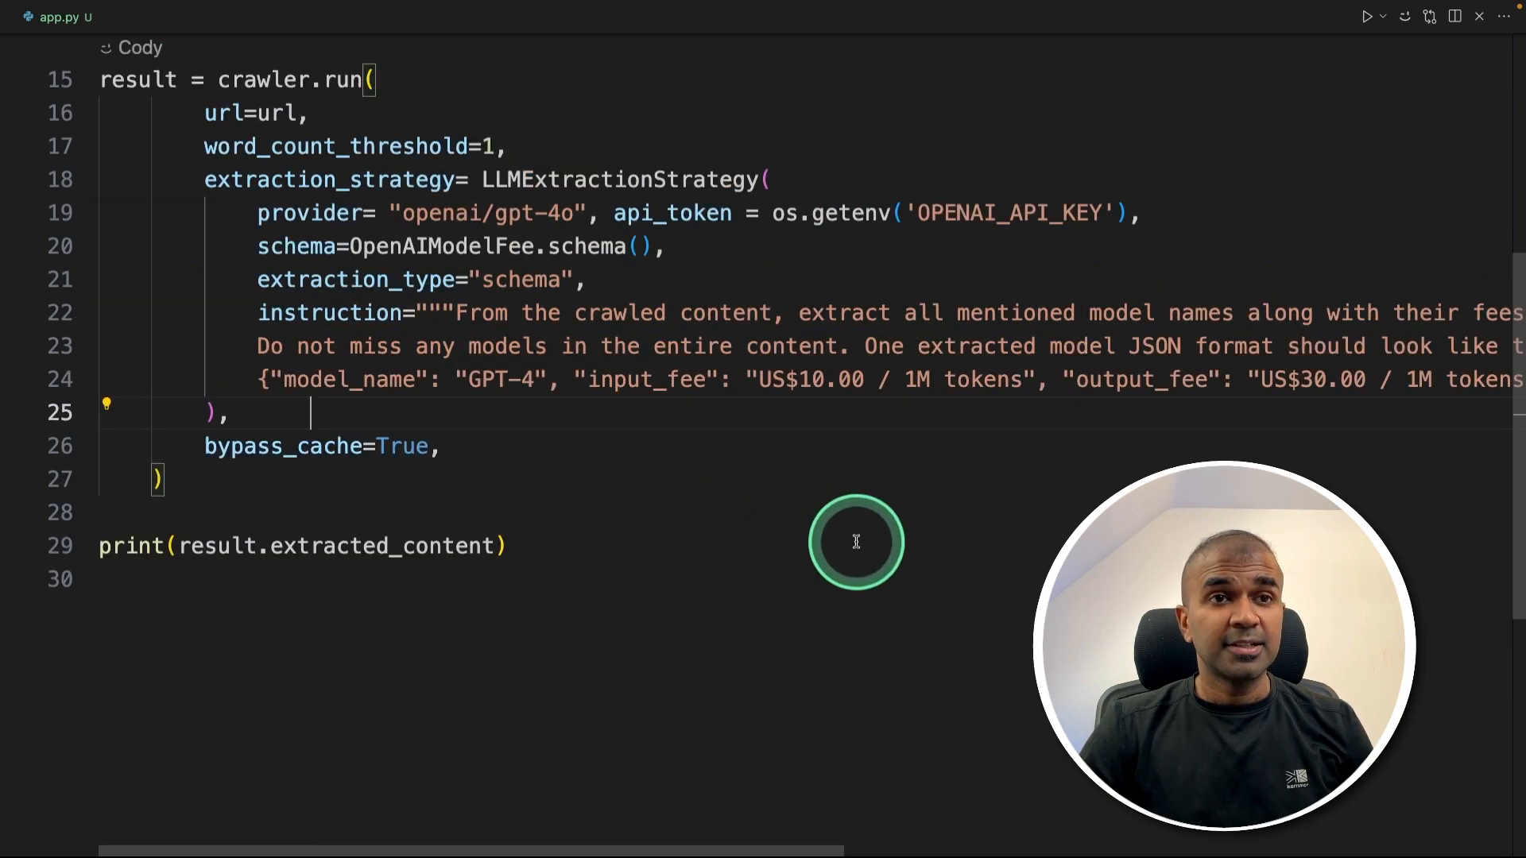
{"action": "scroll", "scroll_direction": "up", "scroll_amount": 3}
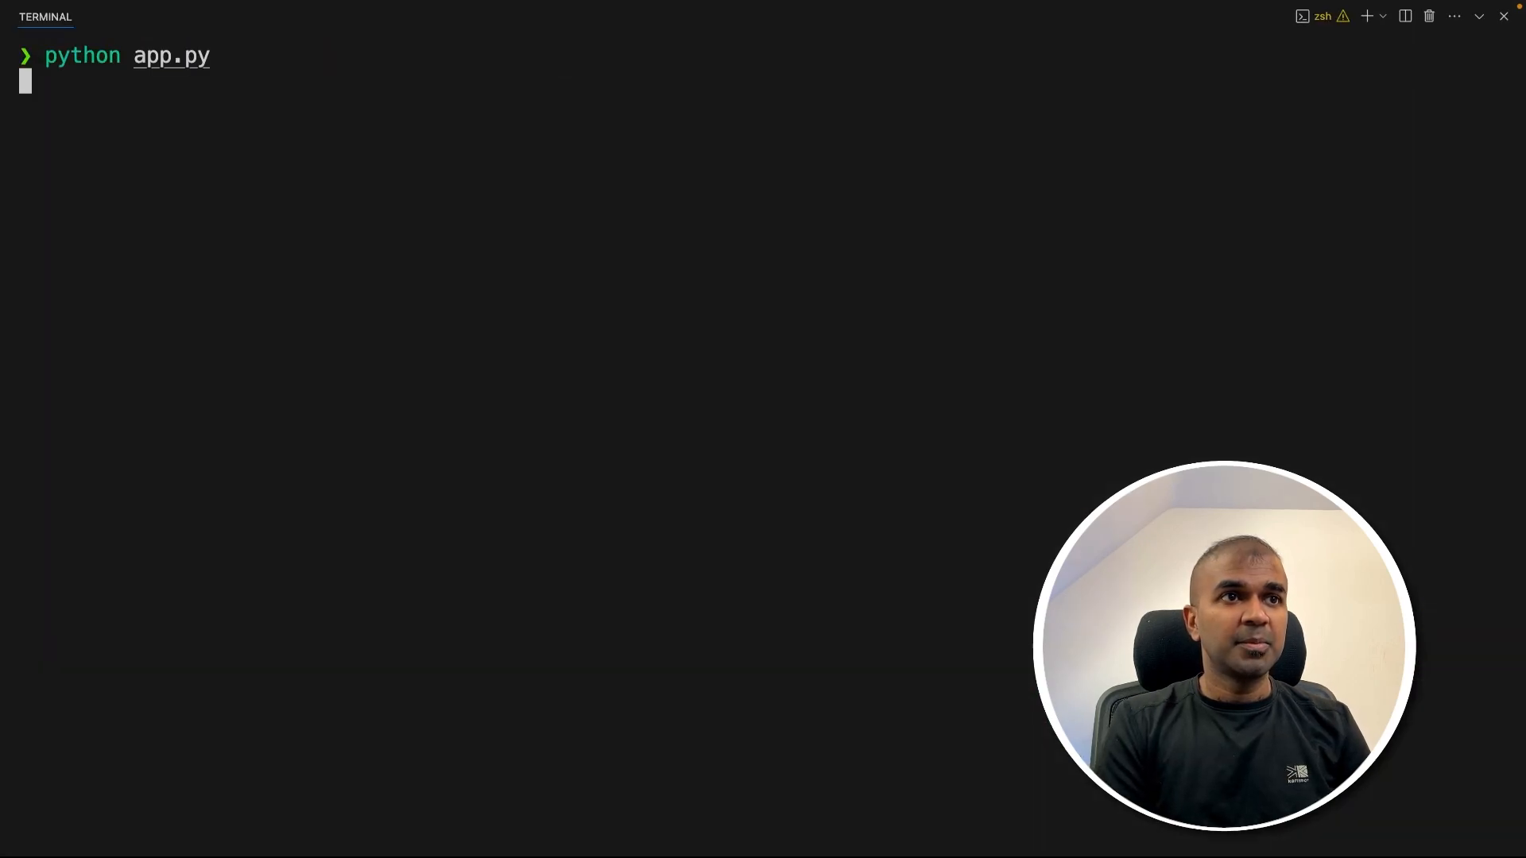
Run the LLM extraction script and inspect the JSON of model names, input fees and output fees.
{"action": "key", "text": "Return"}
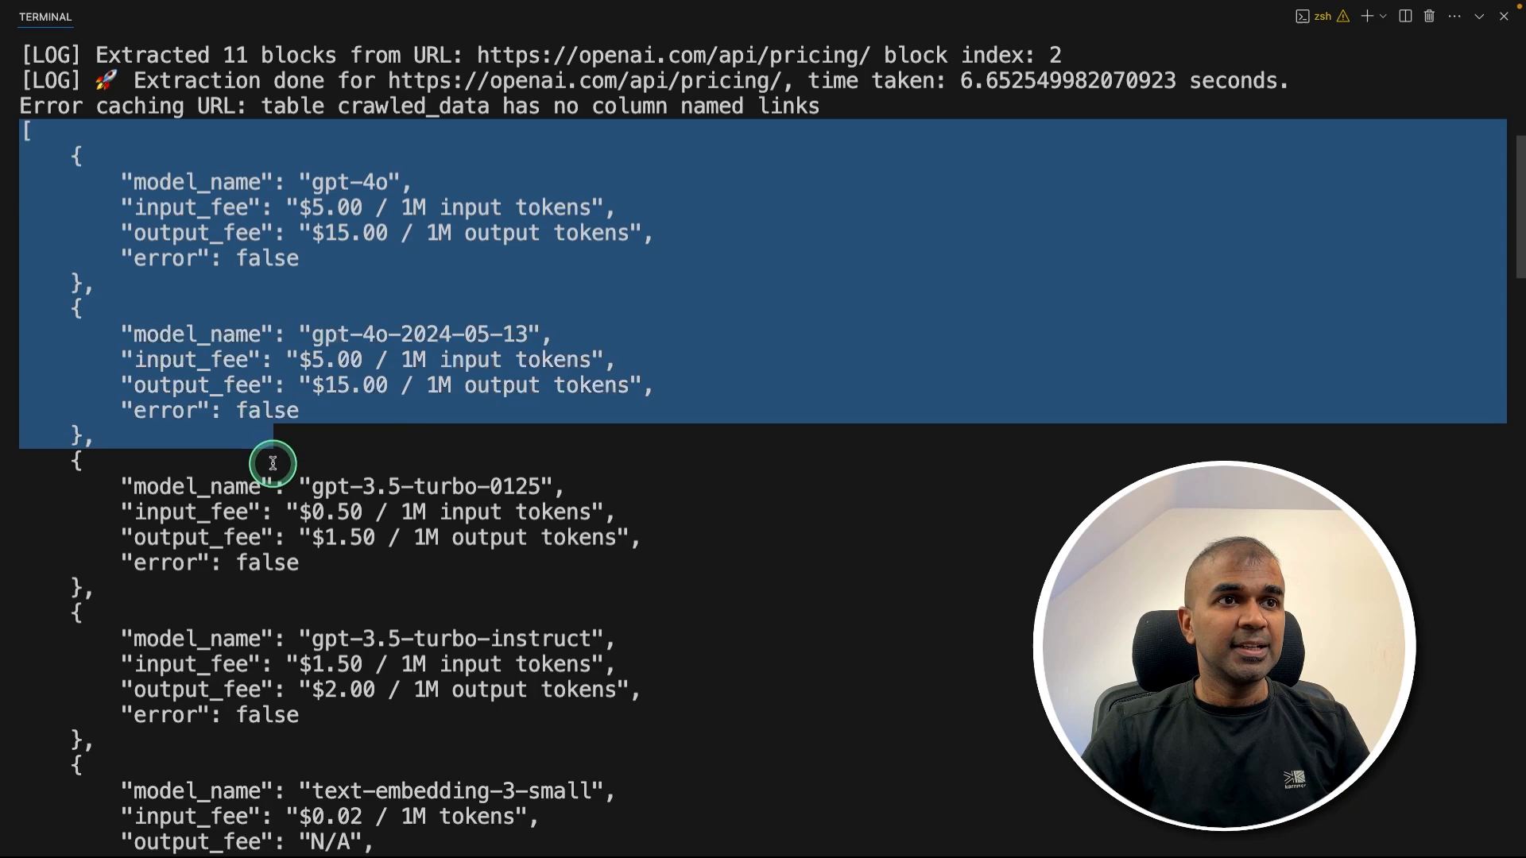
{"action": "scroll", "scroll_direction": "down", "scroll_amount": 3}
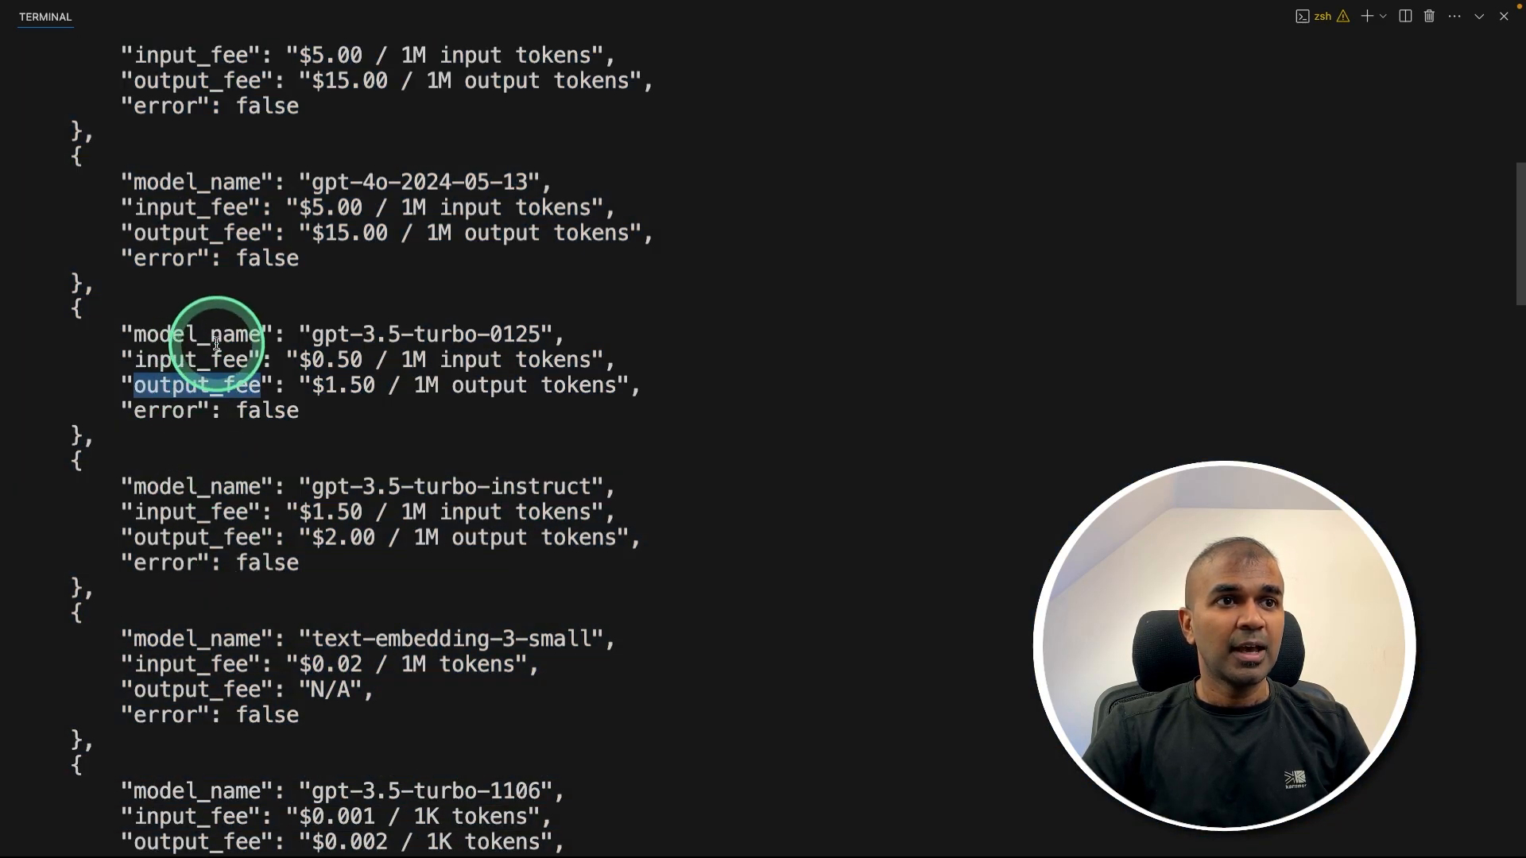
{"action": "double_click", "coordinate": [194, 334]}
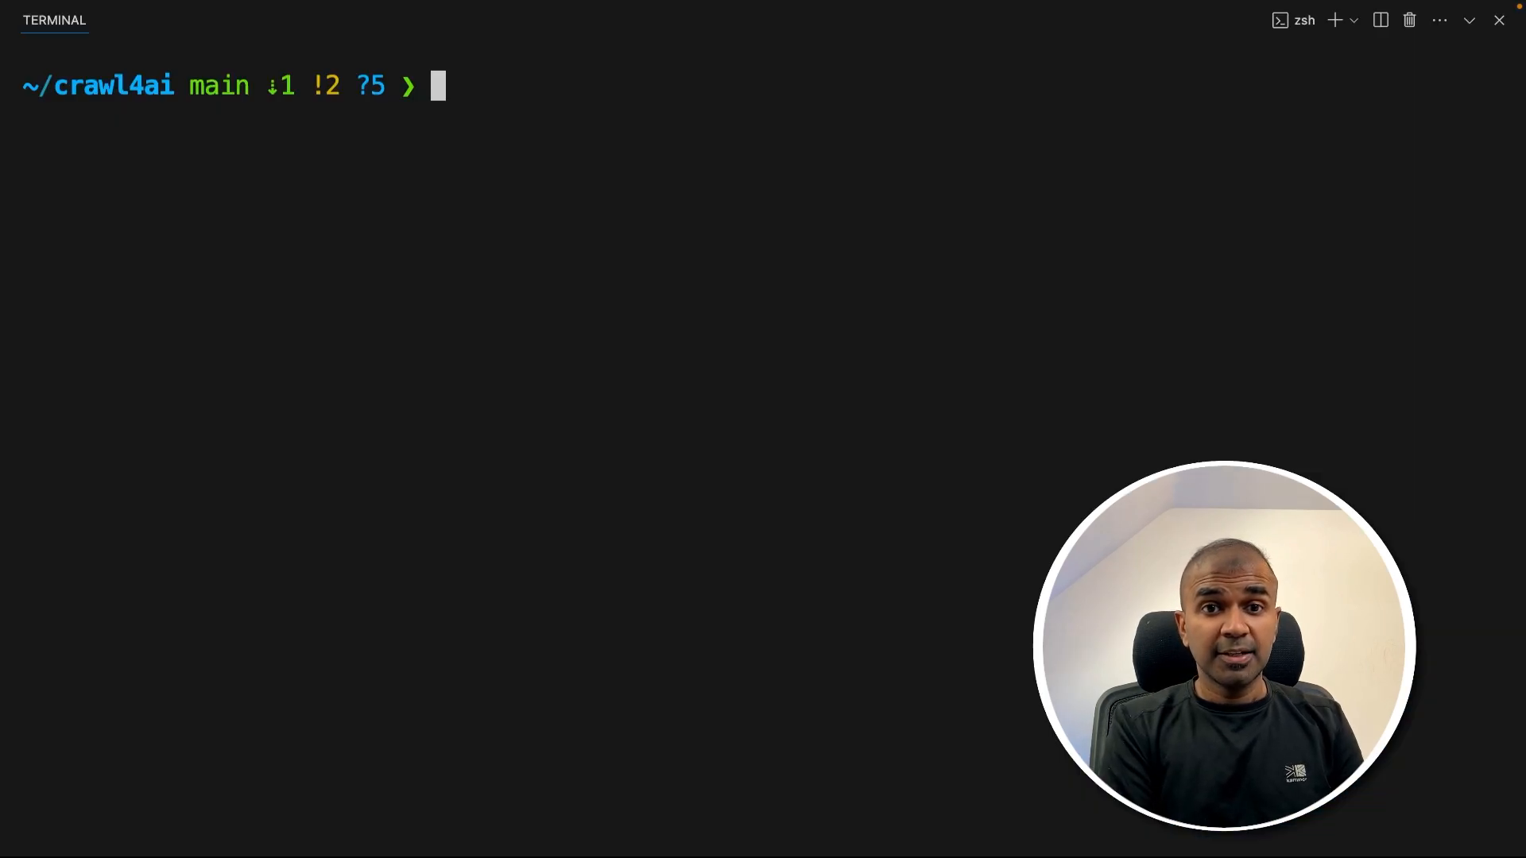
Install the praisonai package with pip.
{"action": "type", "text": "pip install praisonai"}
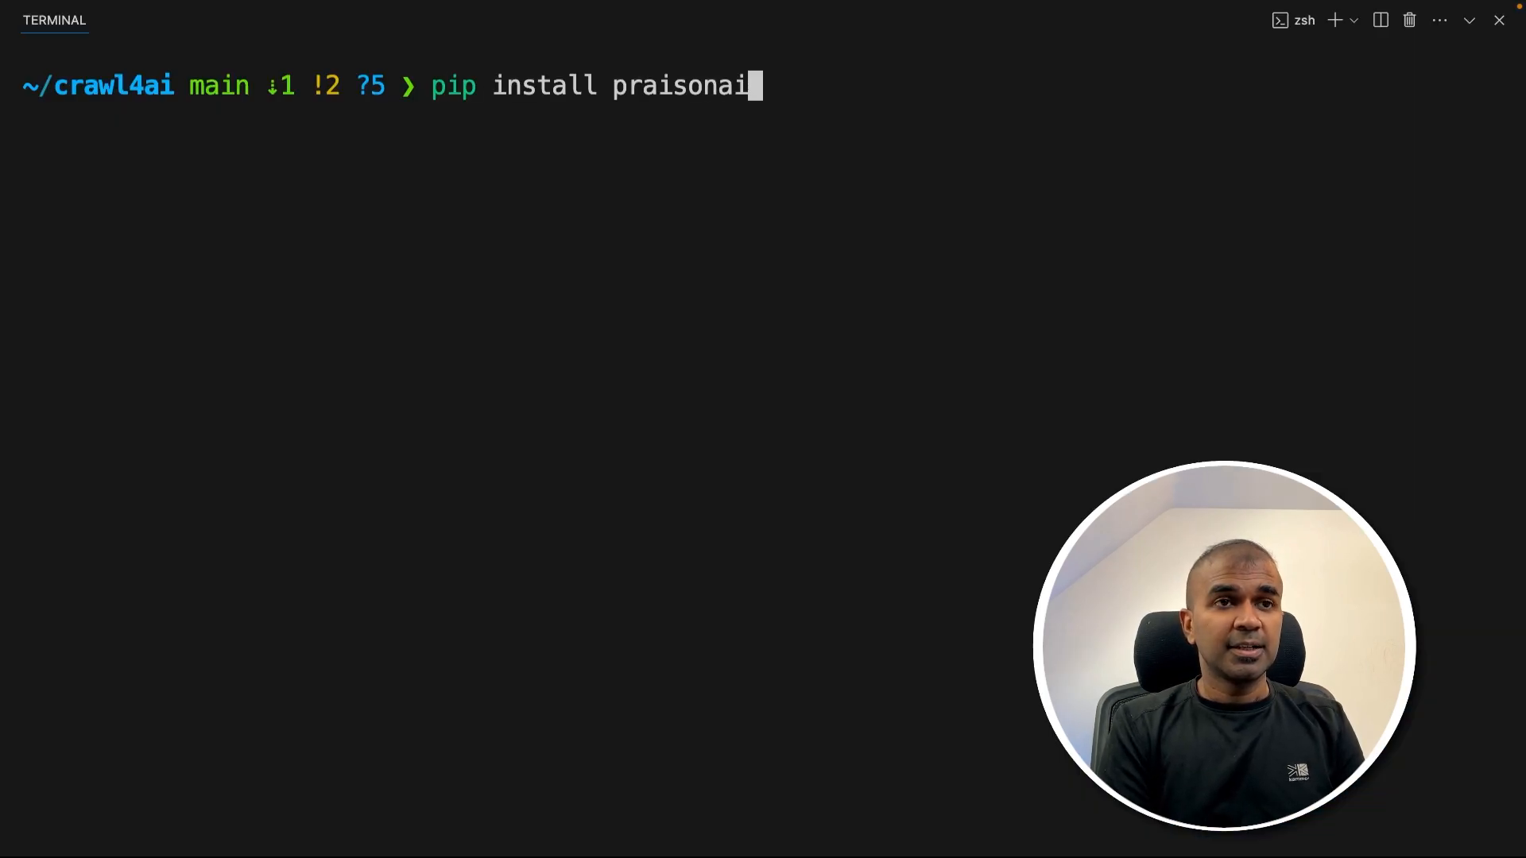
{"action": "key", "text": "Return"}
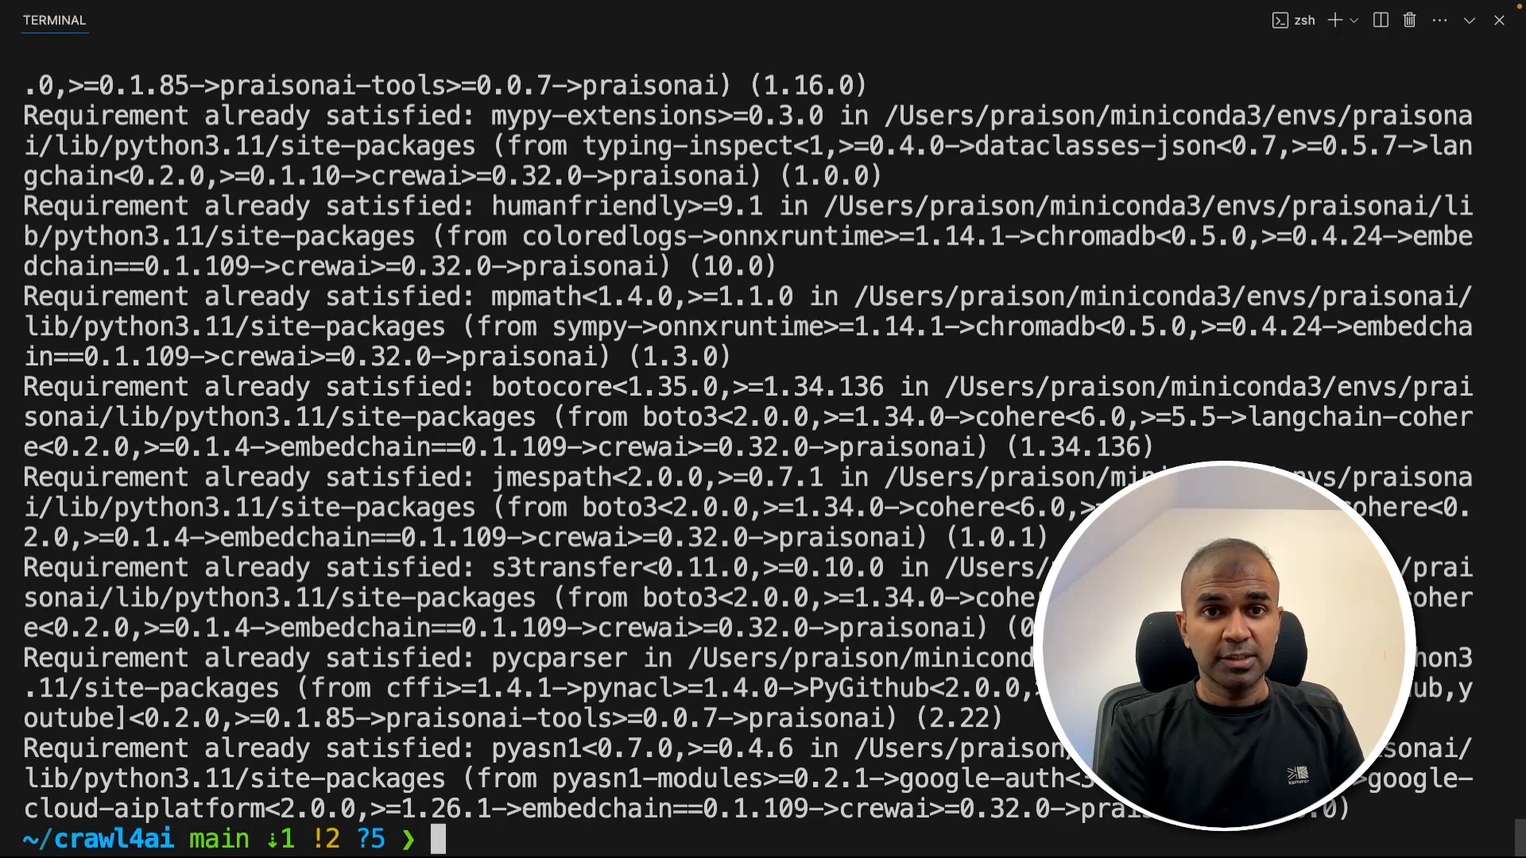
Run praisonai --init 'extract model pricing from websites' to generate a starter agents.yaml.
{"action": "type", "text": "praisonai --init extract model pricing from websites"}
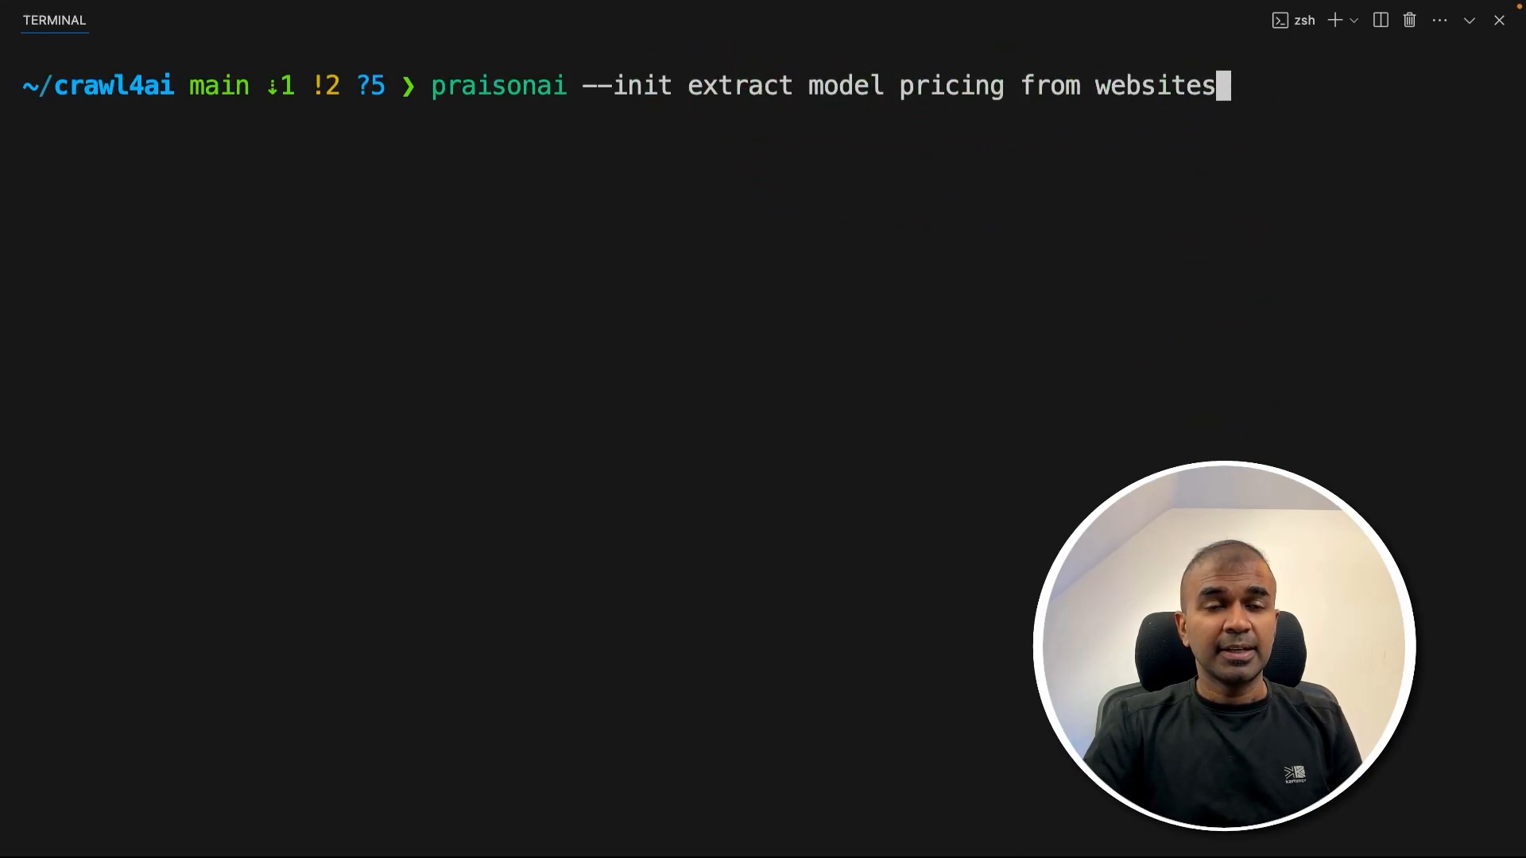
{"action": "key", "text": "Return"}
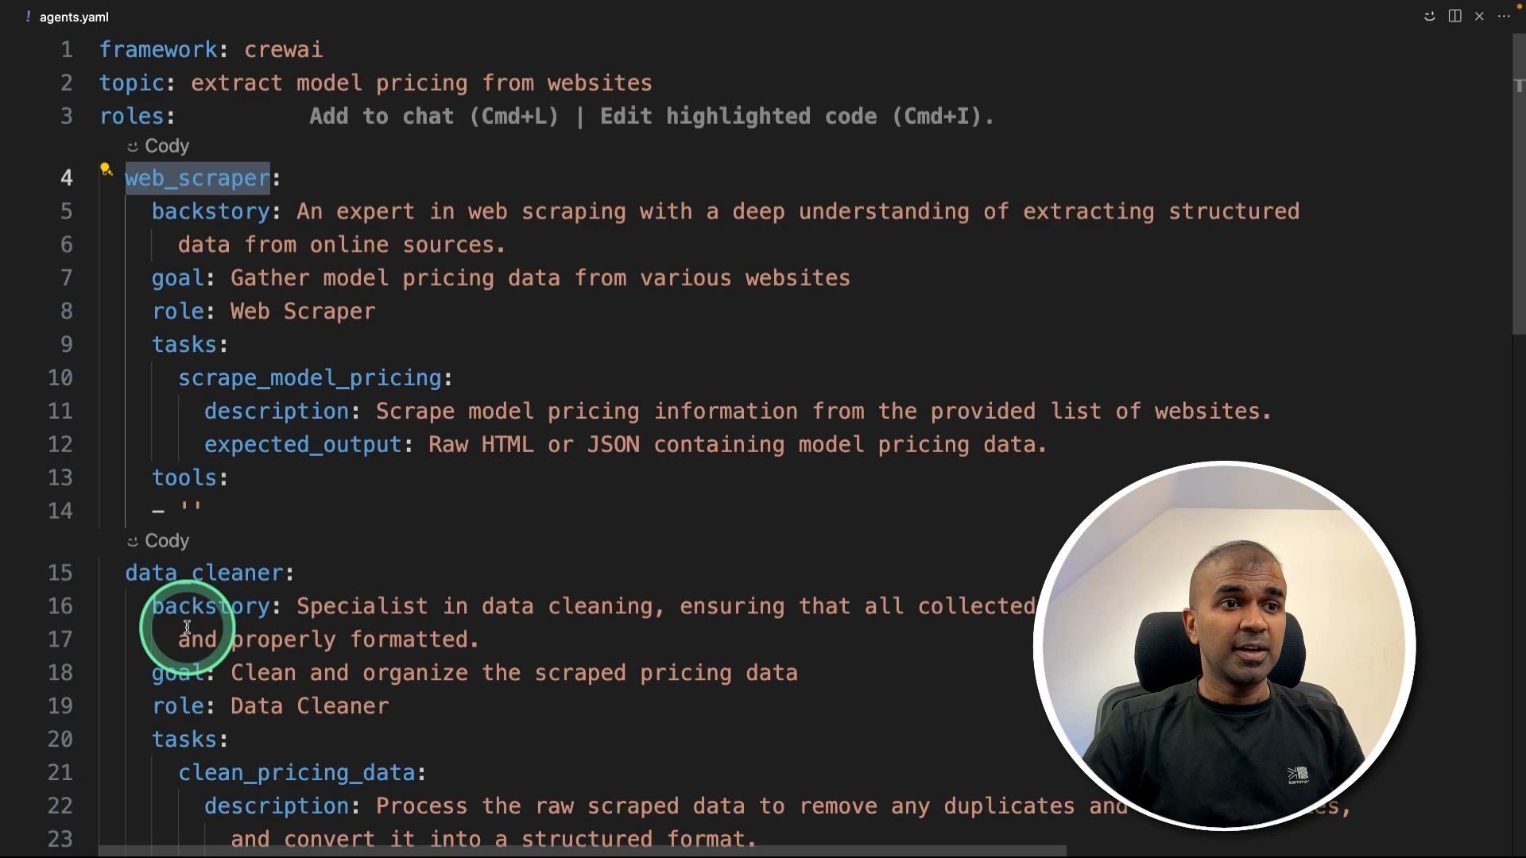
Add the OpenAI, Anthropic and Cohere pricing URLs to the web_scraper backstory in agents.yaml.
{"action": "scroll", "scroll_direction": "down", "scroll_amount": 3}
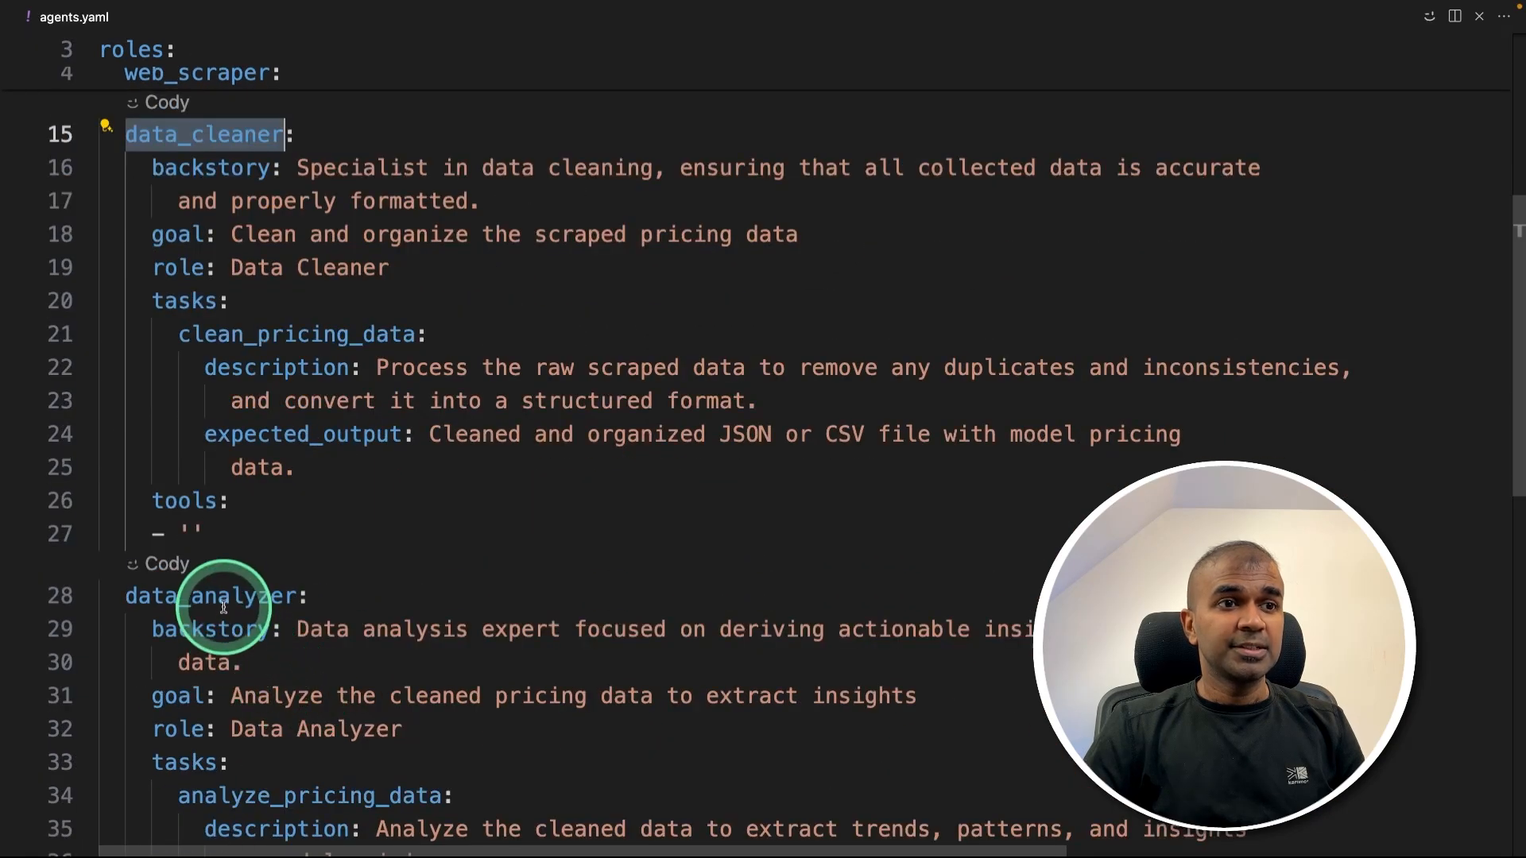
{"action": "scroll", "scroll_direction": "up", "scroll_amount": 3}
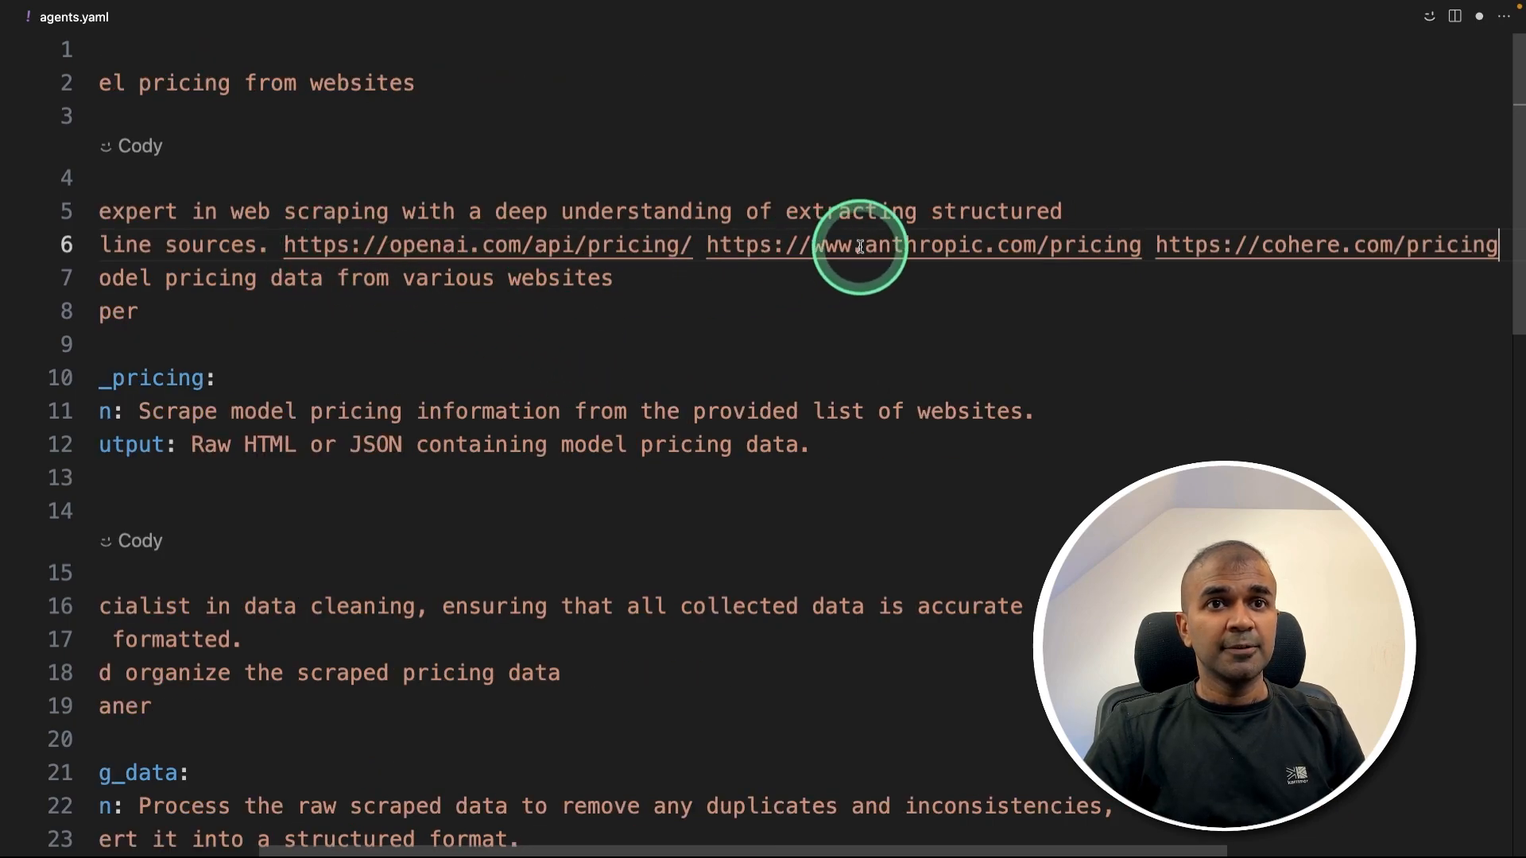
{"action": "mouse_move", "coordinate": [670, 380]}
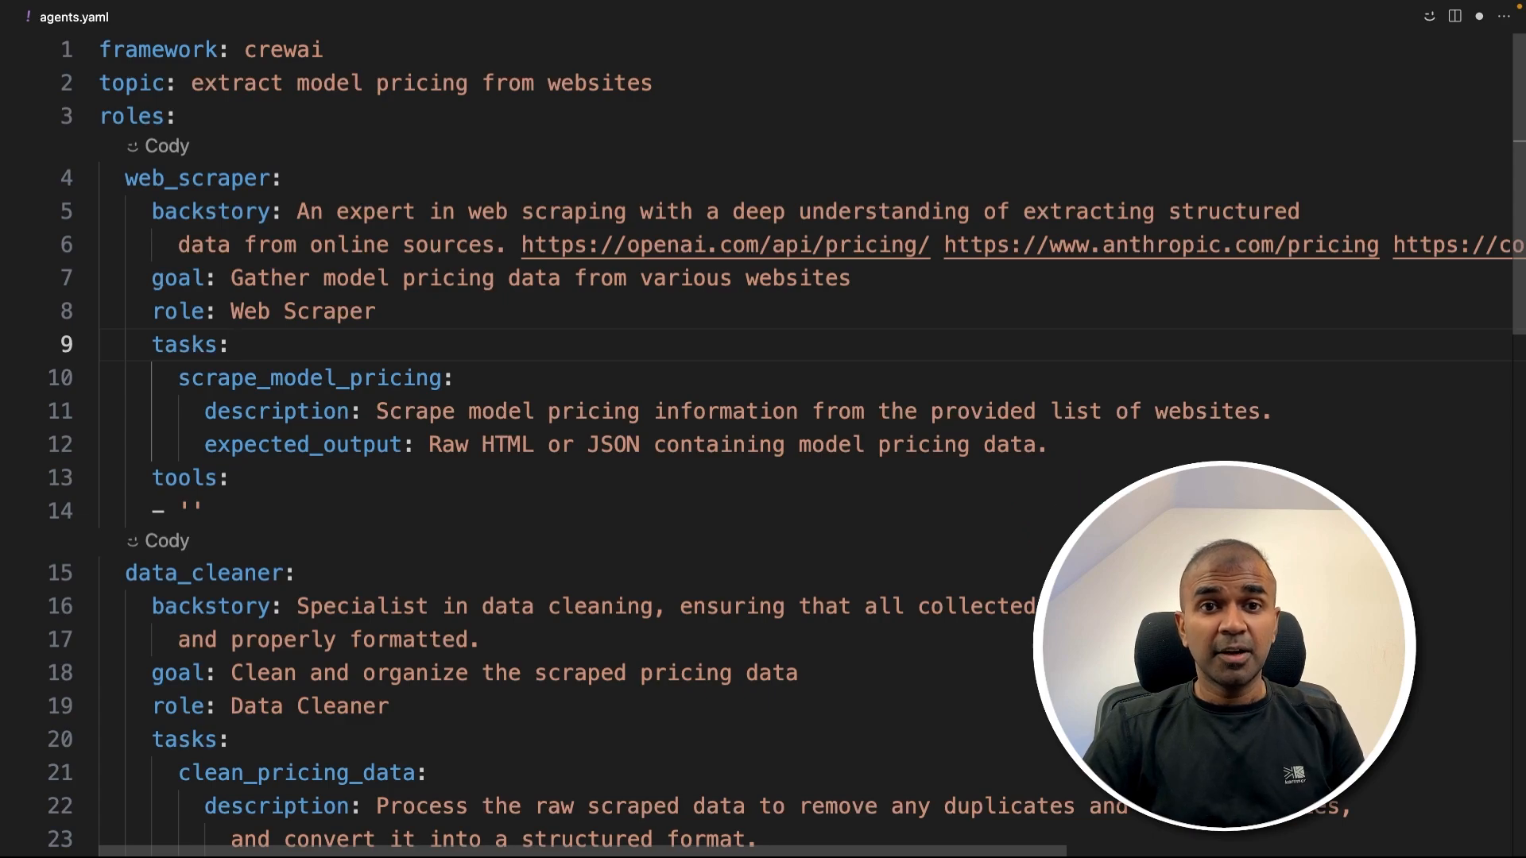
{"action": "scroll", "scroll_direction": "down", "scroll_amount": 3}
{"action": "type", "text": "touch tool"}
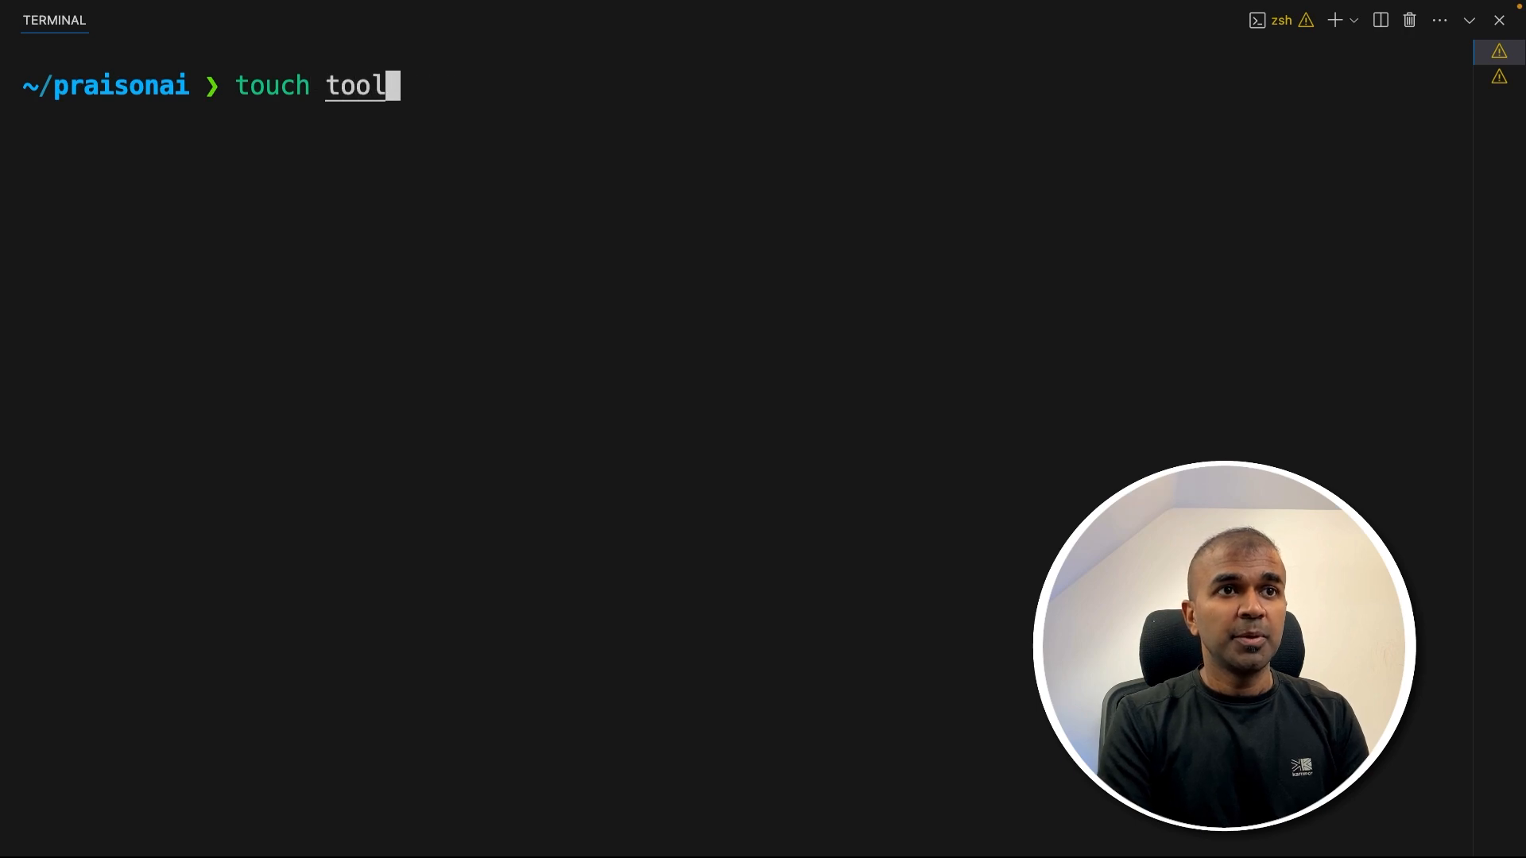
Create an empty tools.py file with touch in the praisonai folder.
{"action": "type", "text": "s.py"}
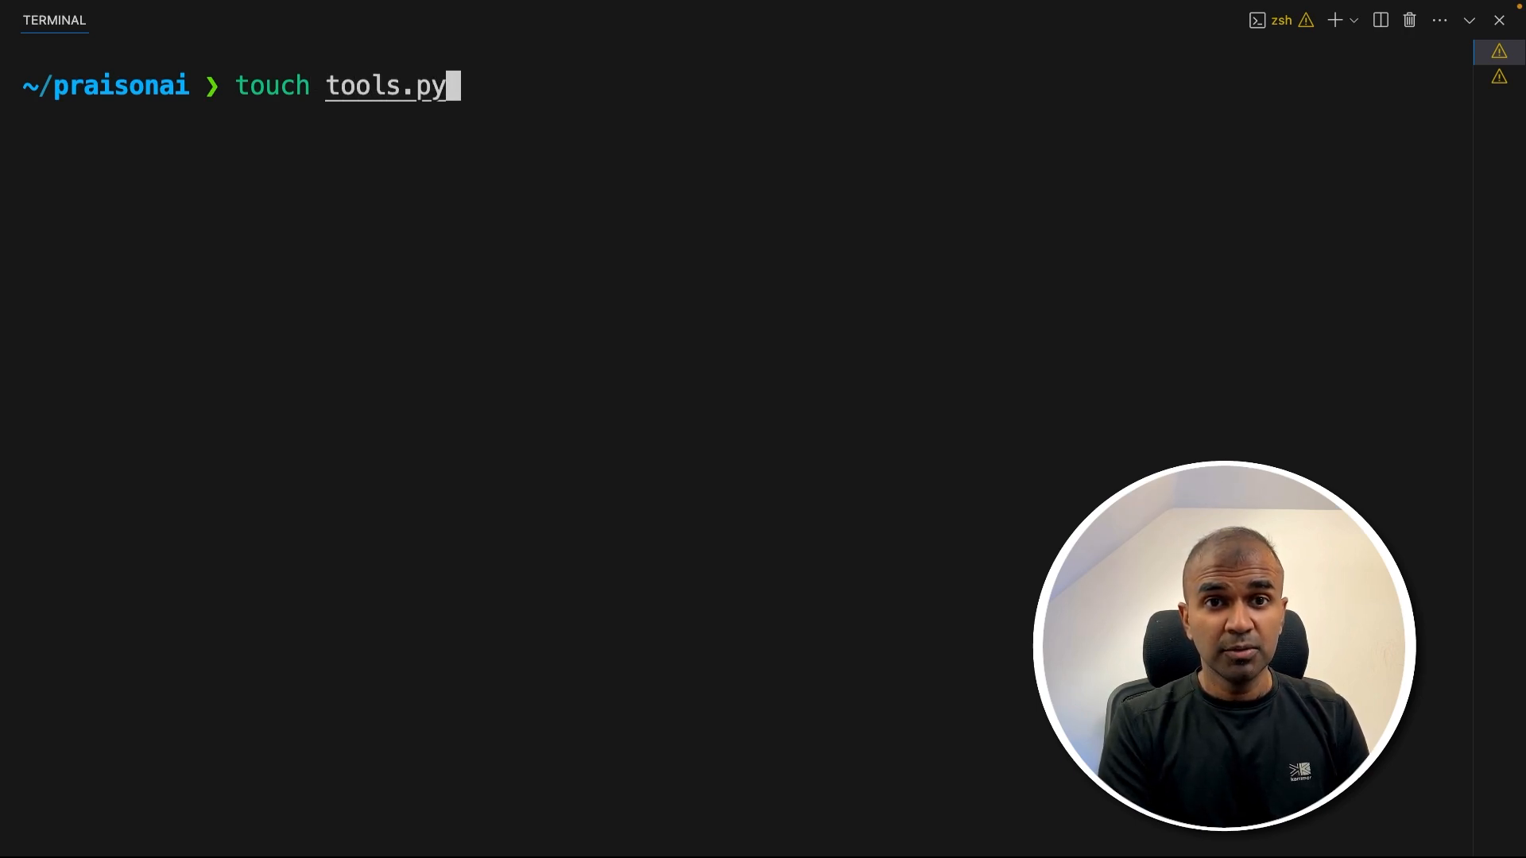
{"action": "key", "text": "Return"}
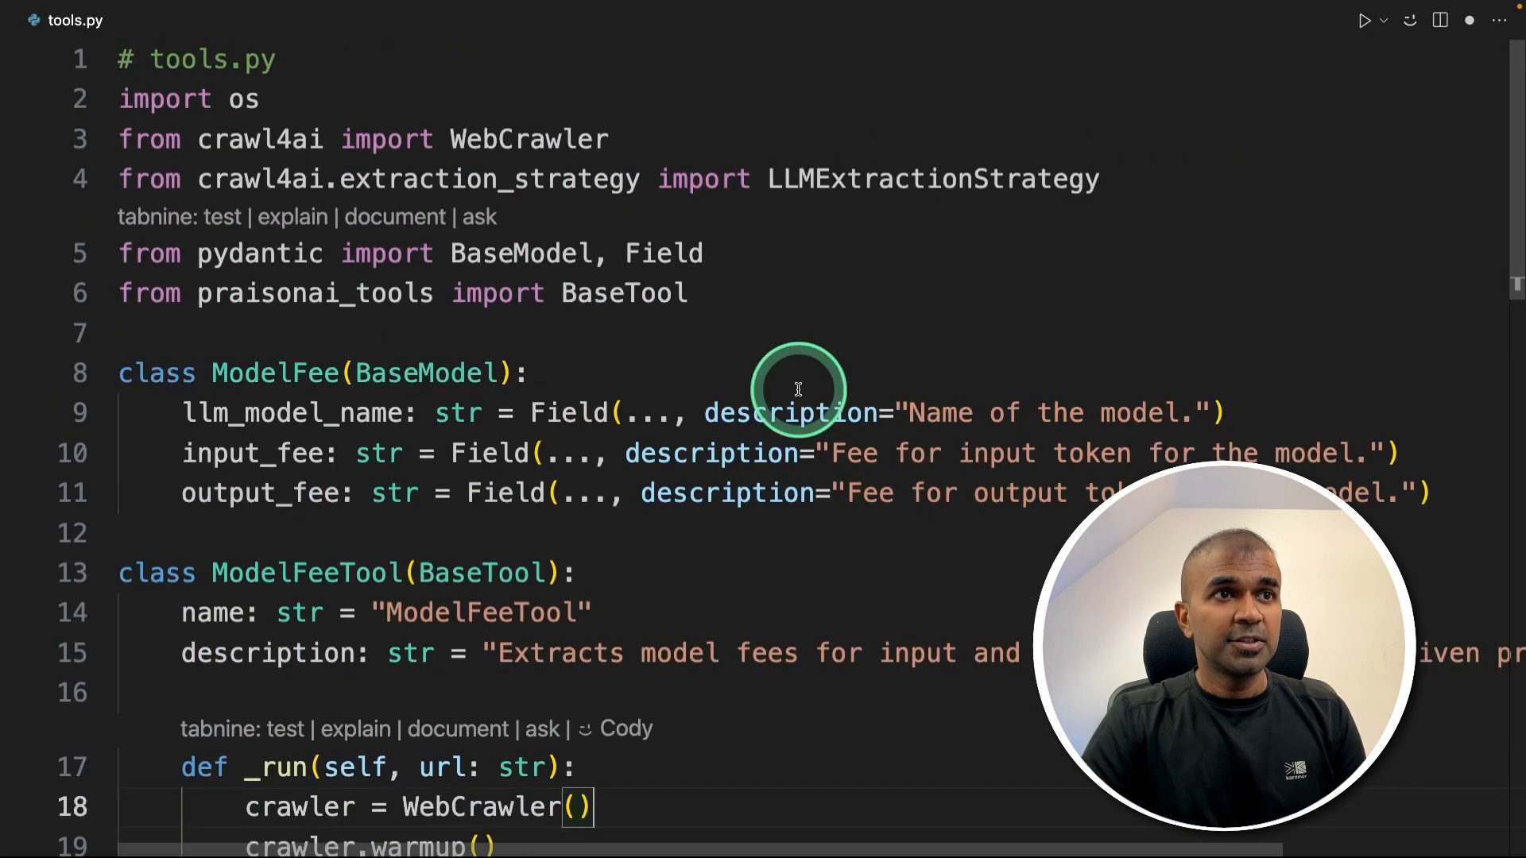
Review the pasted ModelFee schema and ModelFeeTool class using WebCrawler and GPT-4o extraction.
{"action": "scroll", "scroll_direction": "down", "scroll_amount": 3}
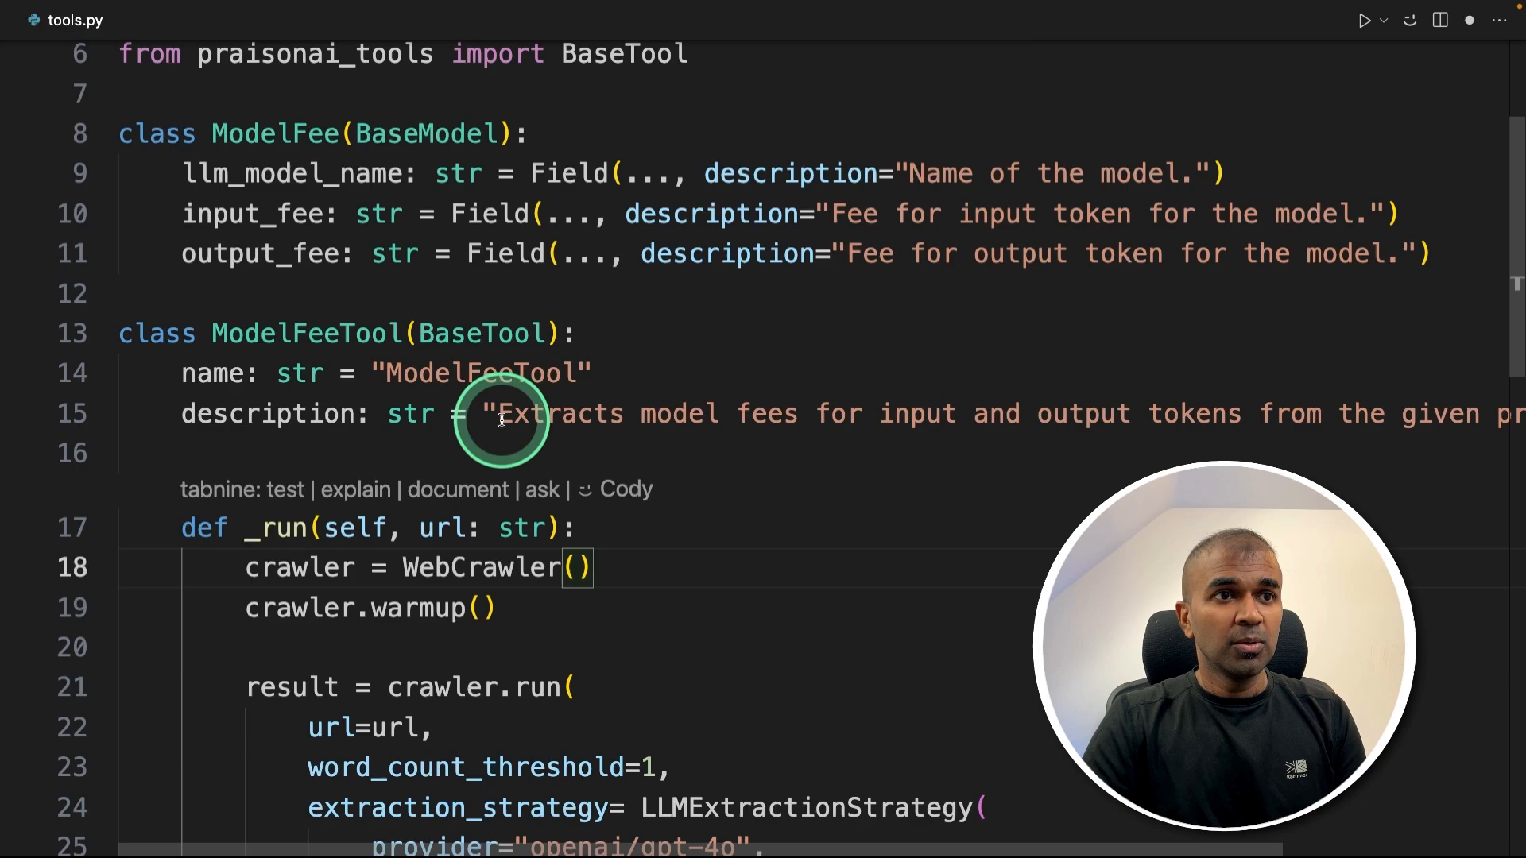
{"action": "scroll", "scroll_direction": "down", "scroll_amount": 3}
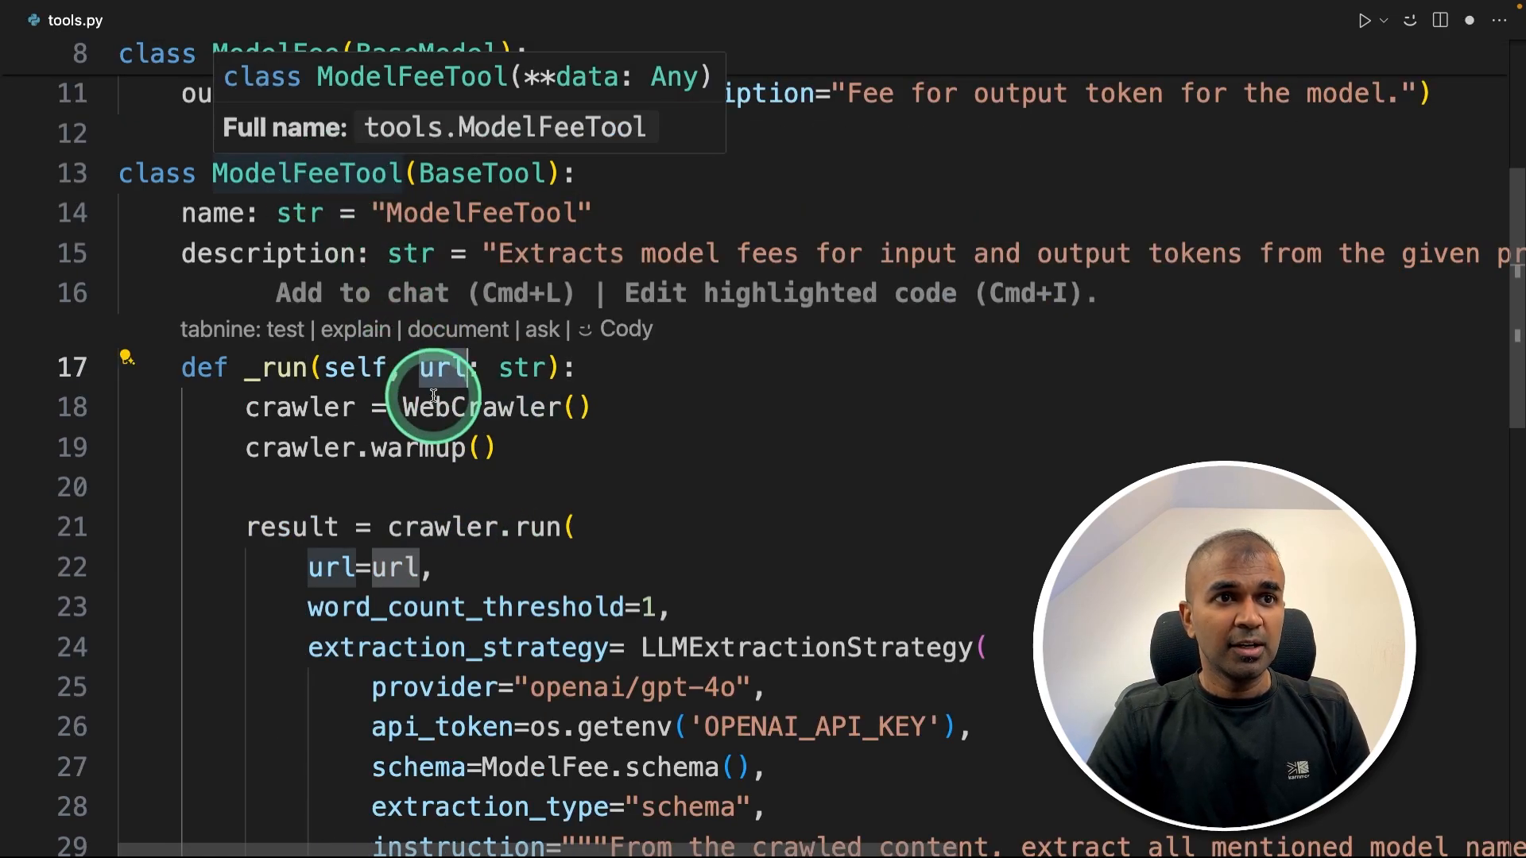
{"action": "scroll", "scroll_direction": "down", "scroll_amount": 3}
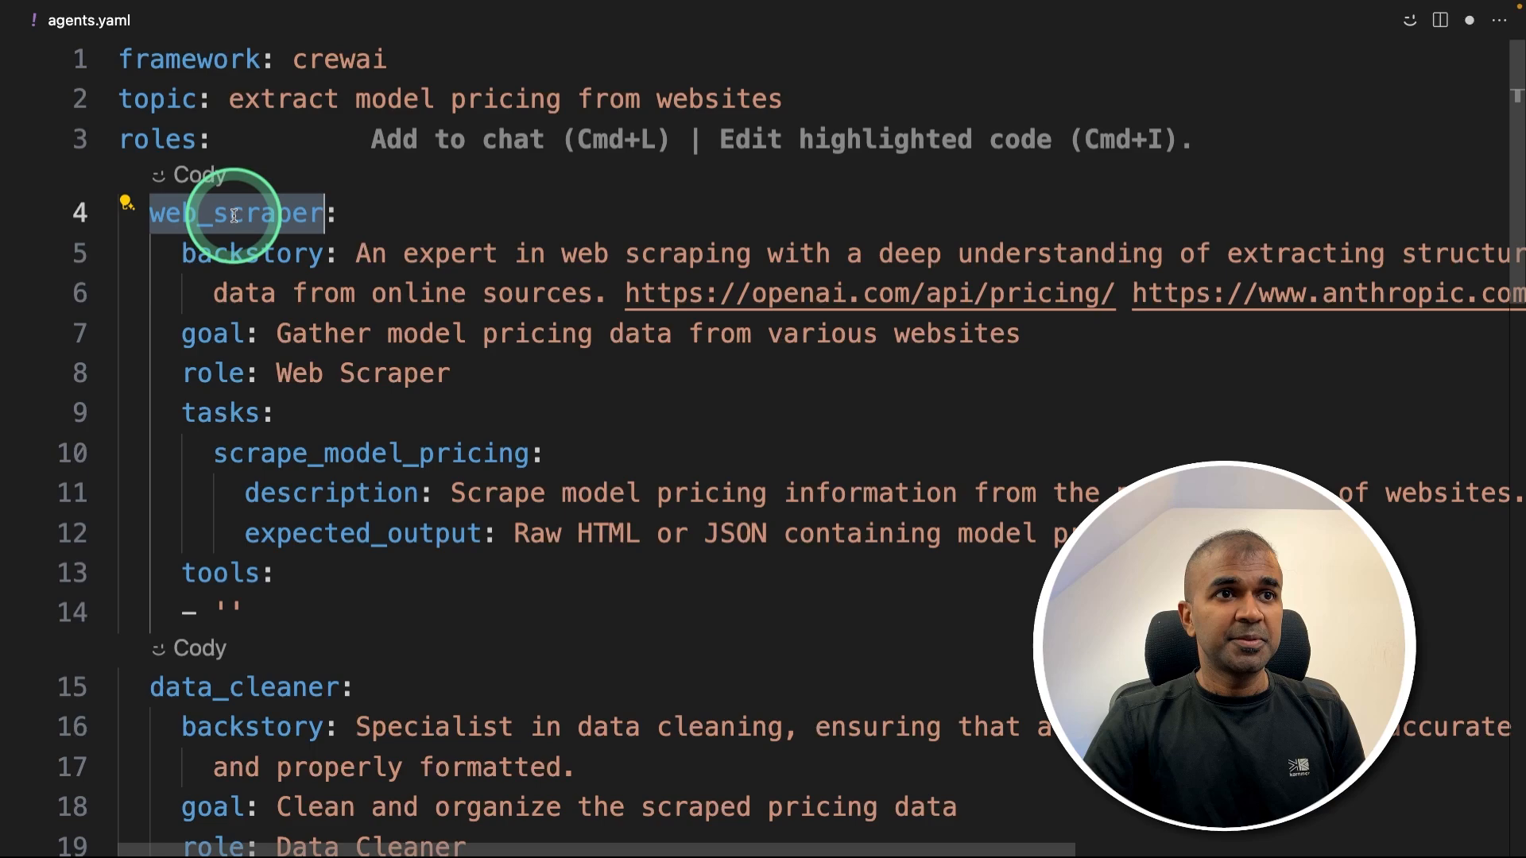
List ModelFeeTool under the web_scraper agent's tools in agents.yaml.
{"action": "type", "text": "ModelFeeTool"}
{"action": "type", "text": "praisonai"}
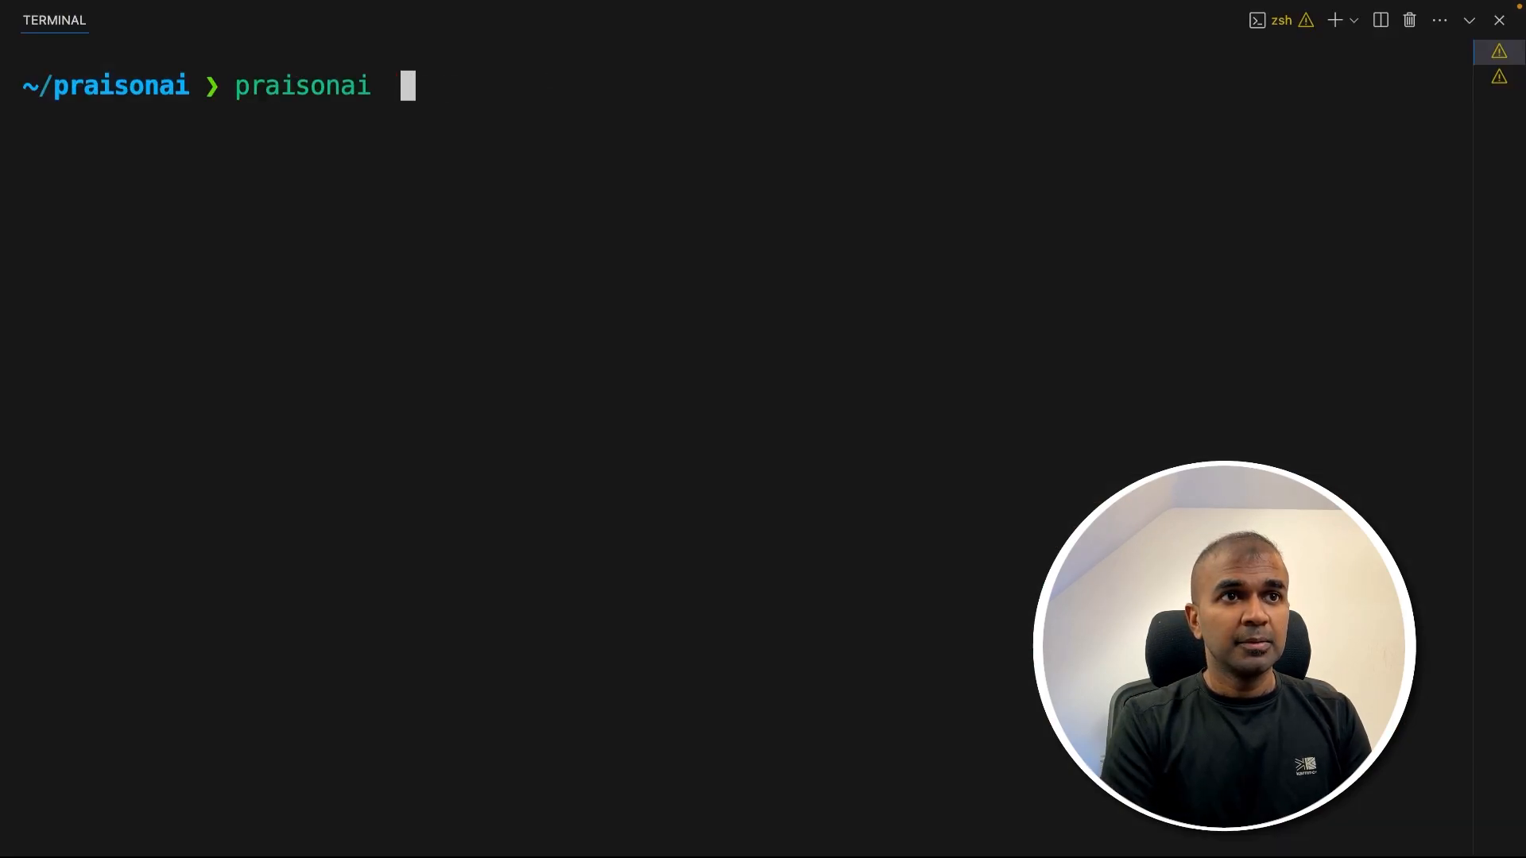
Run praisonai to scrape OpenAI, Anthropic and Cohere pricing and review the crawl logs and generated report.
{"action": "key", "text": "Return"}
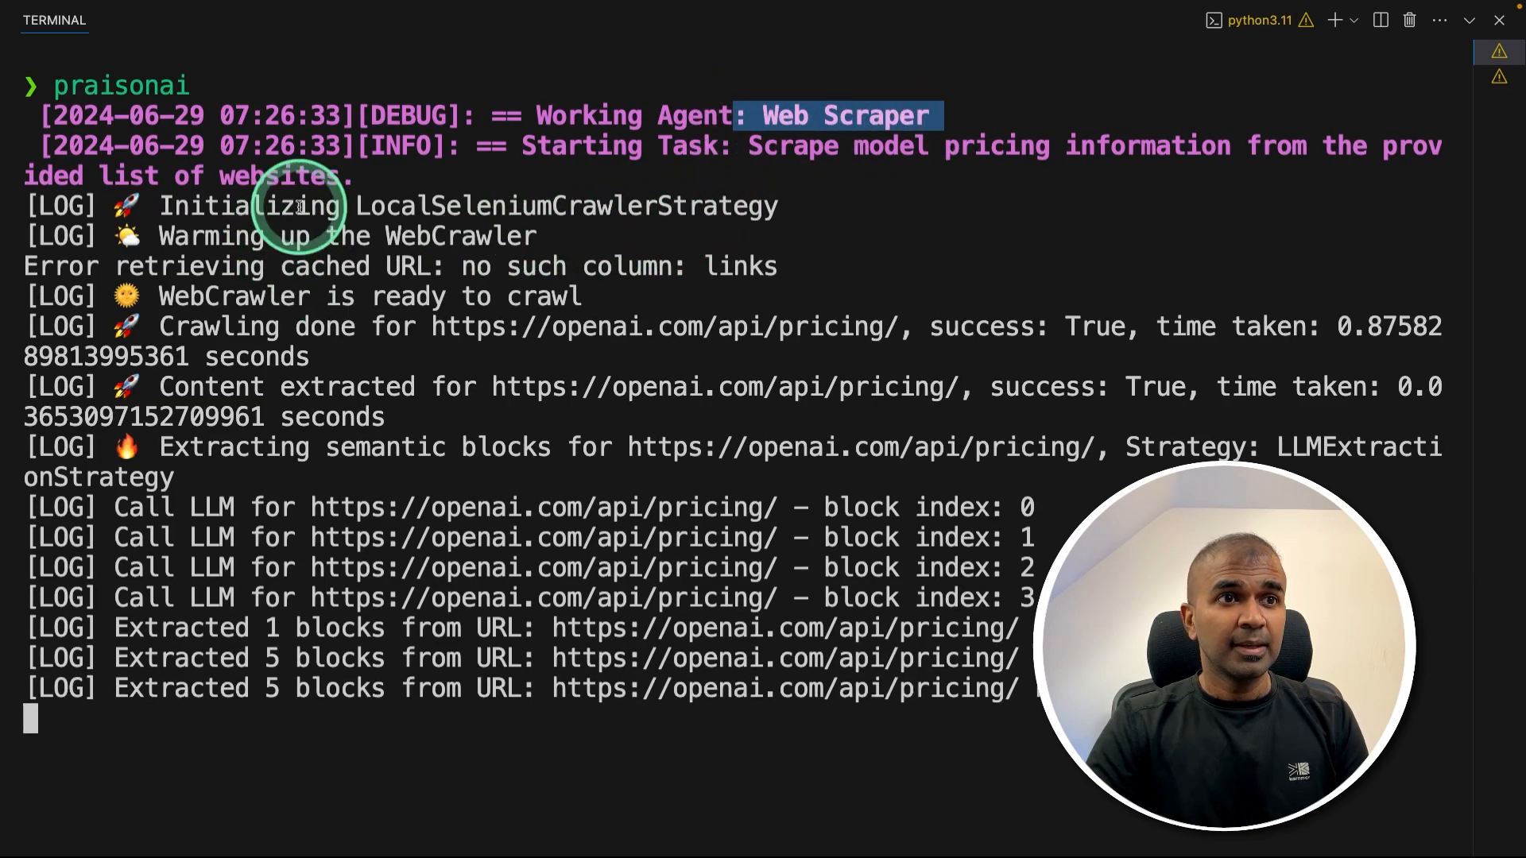
{"action": "scroll", "scroll_direction": "down", "scroll_amount": 3}
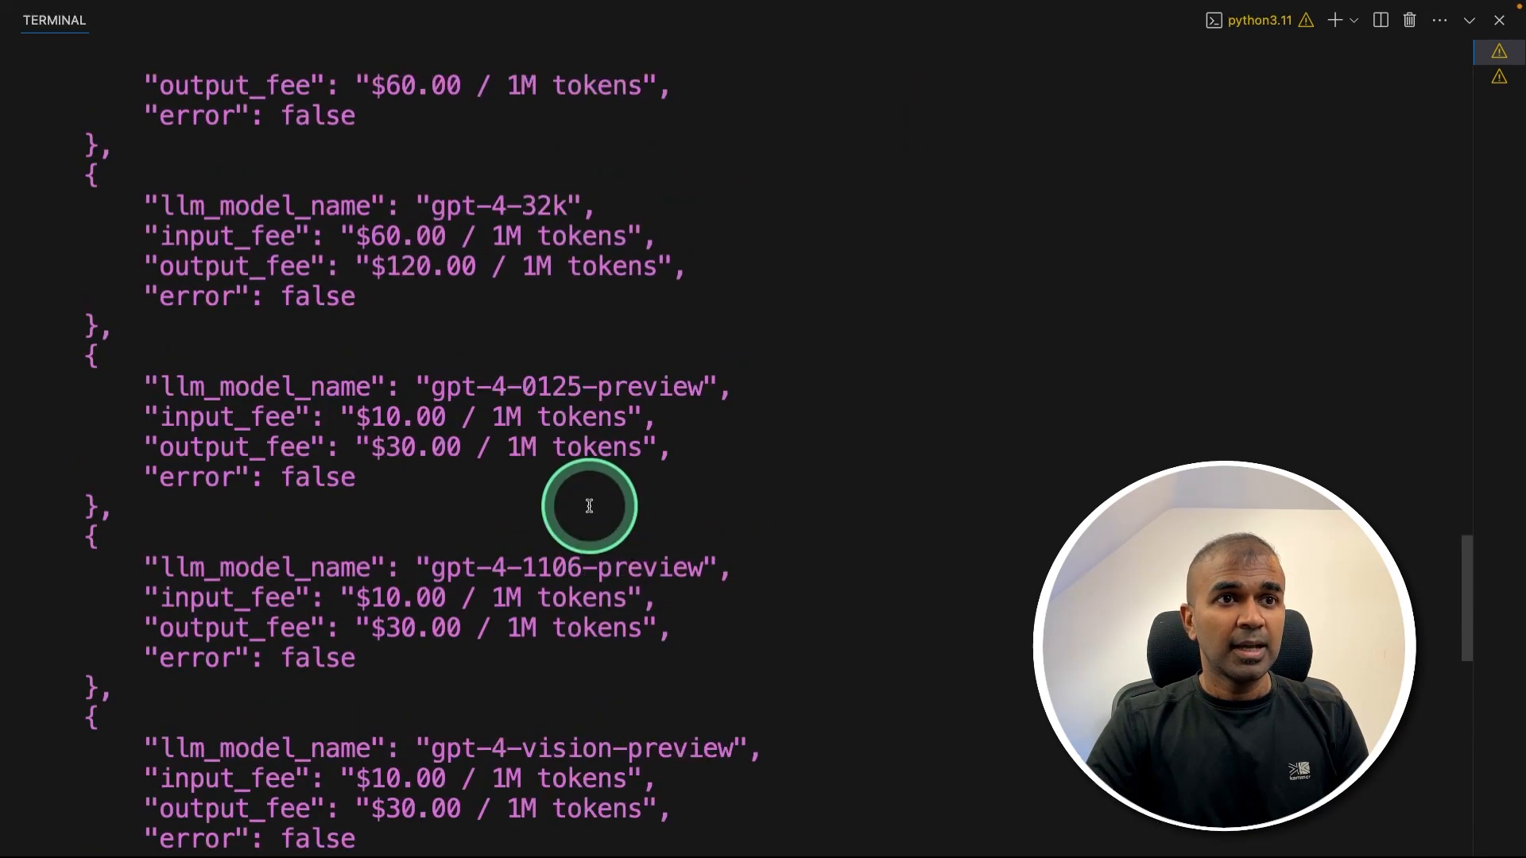
{"action": "scroll", "scroll_direction": "down", "scroll_amount": 3}
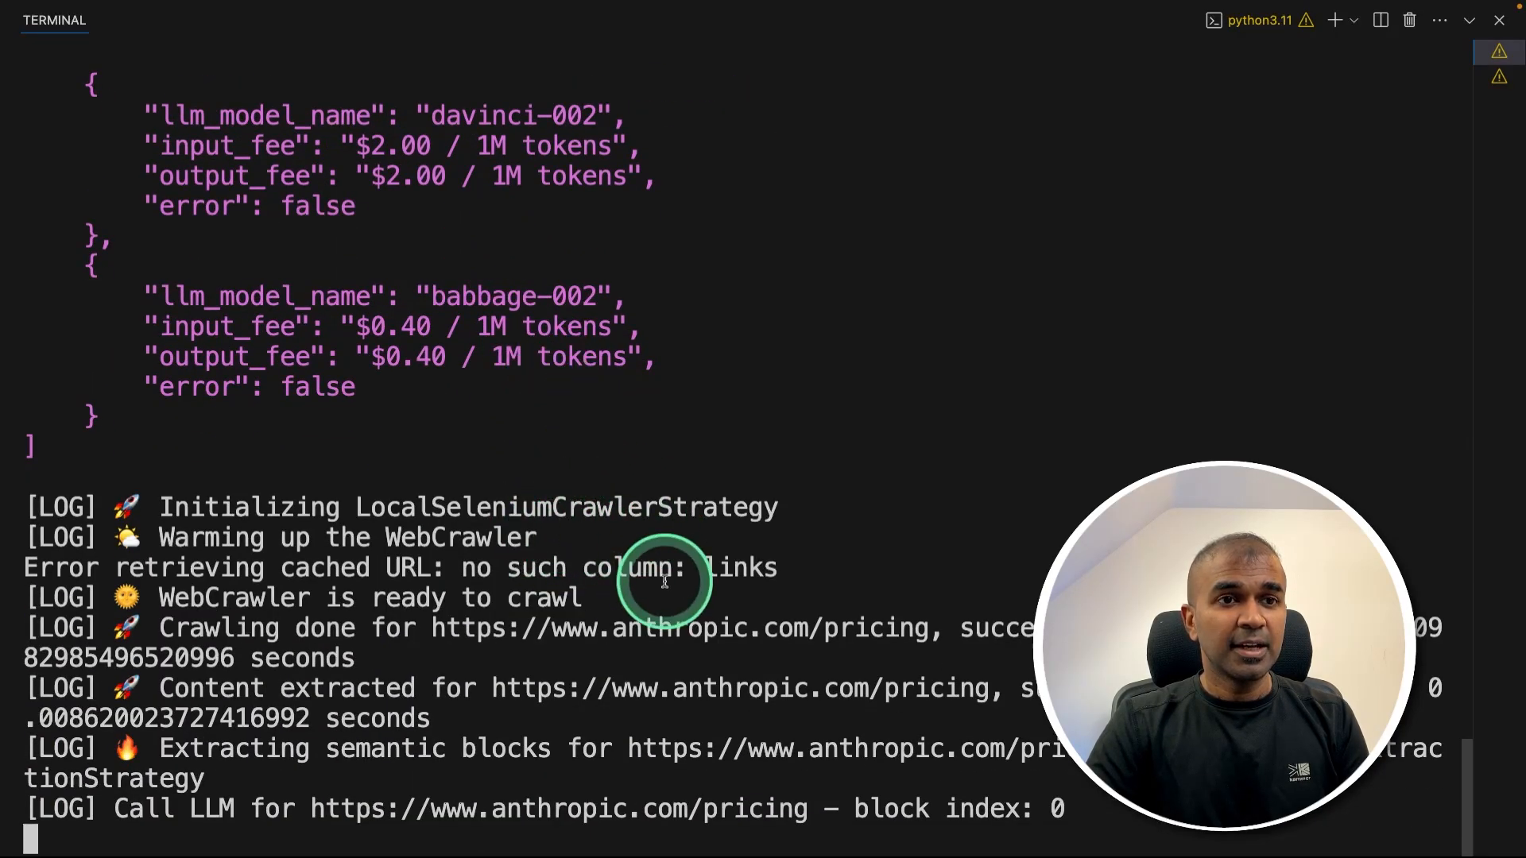
{"action": "scroll", "scroll_direction": "down", "scroll_amount": 3}
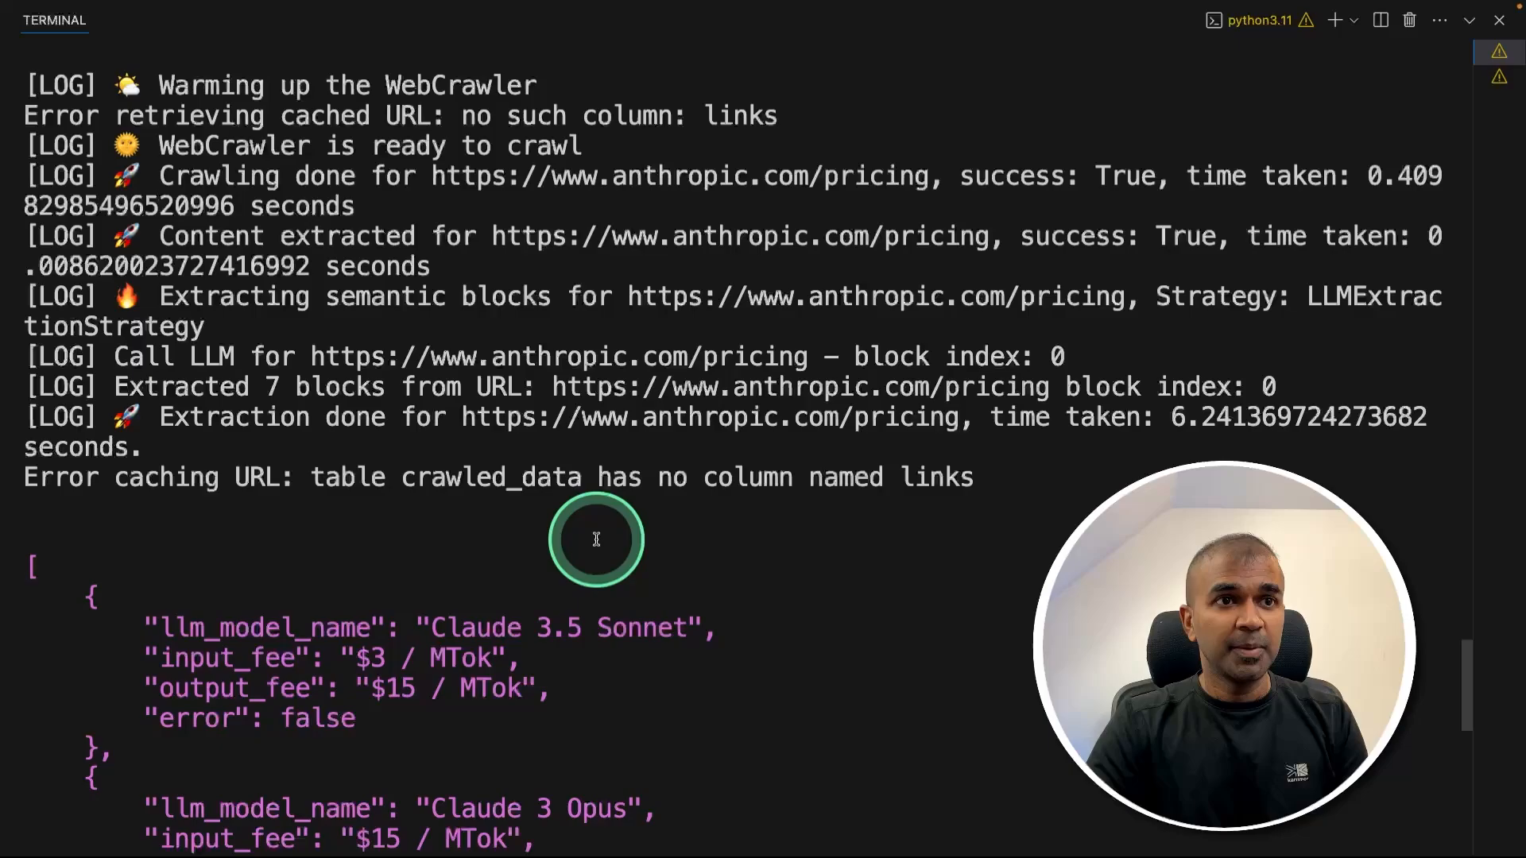
{"action": "scroll", "scroll_direction": "down", "scroll_amount": 3}
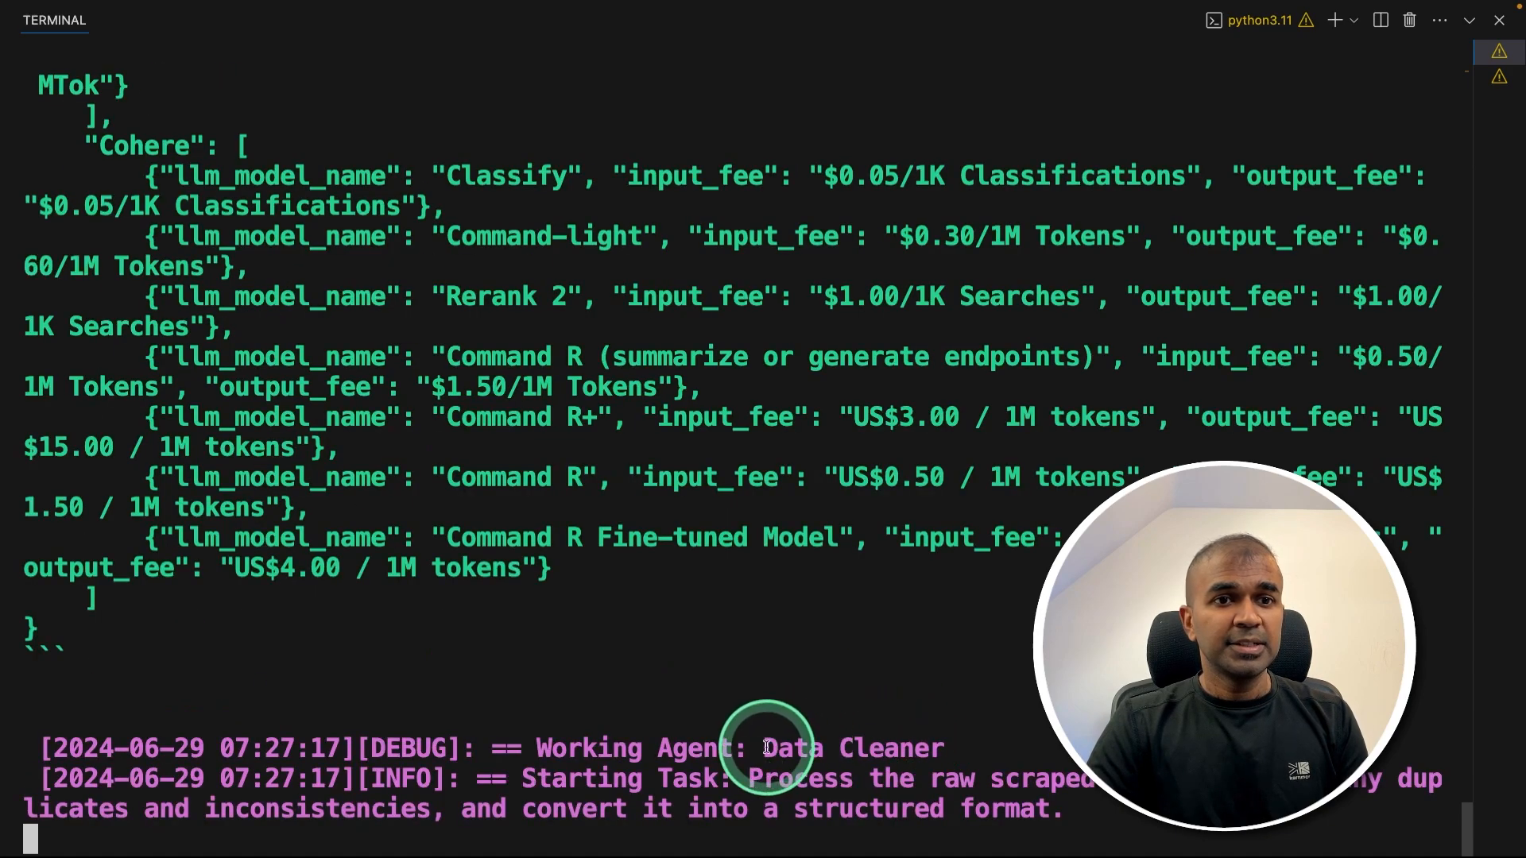
{"action": "scroll", "scroll_direction": "up", "scroll_amount": 3}
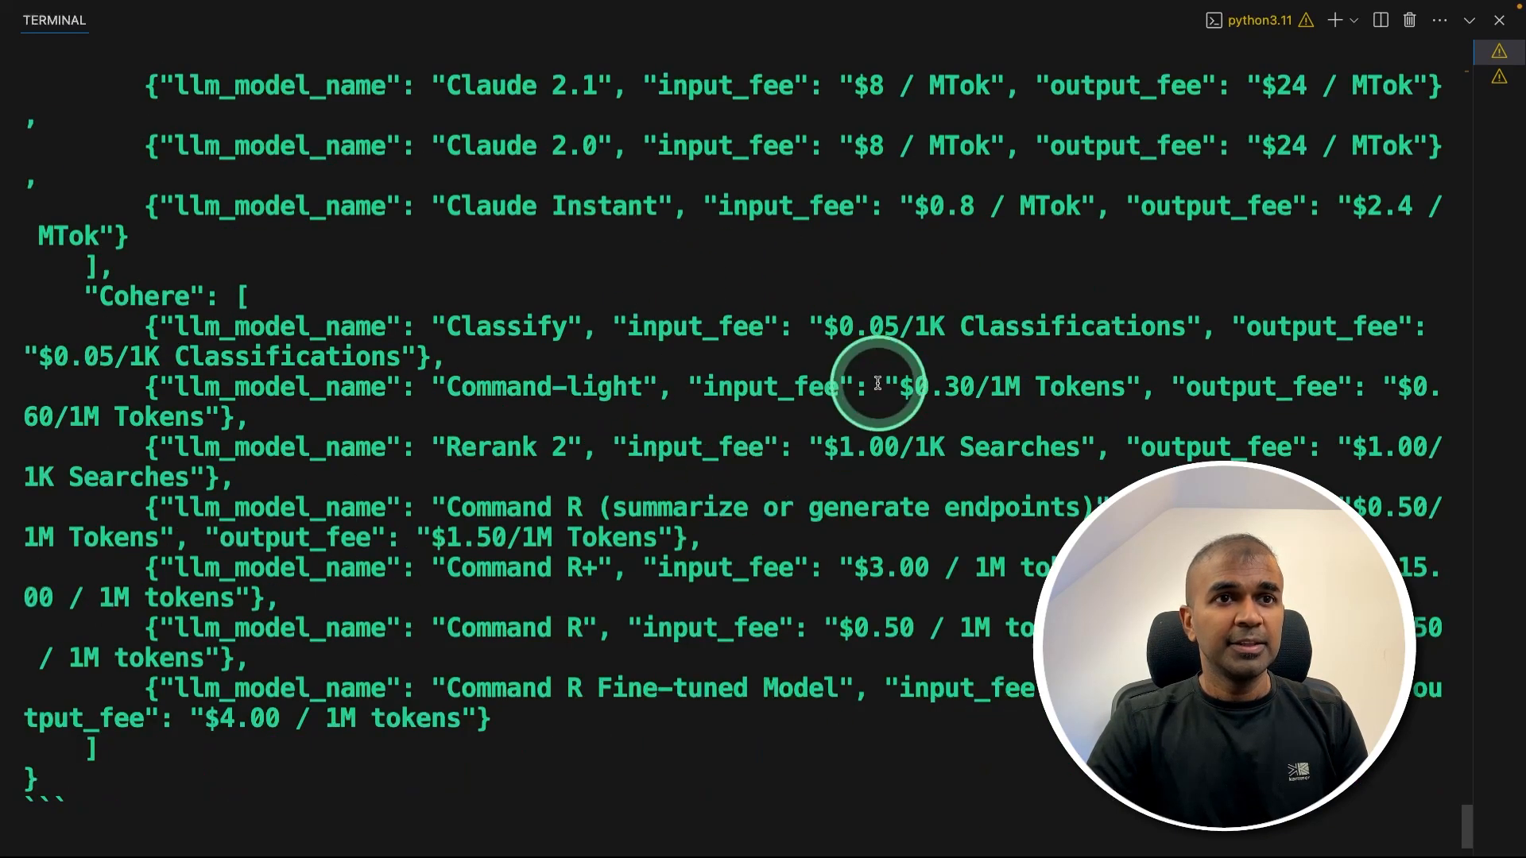
{"action": "scroll", "scroll_direction": "down", "scroll_amount": 3}
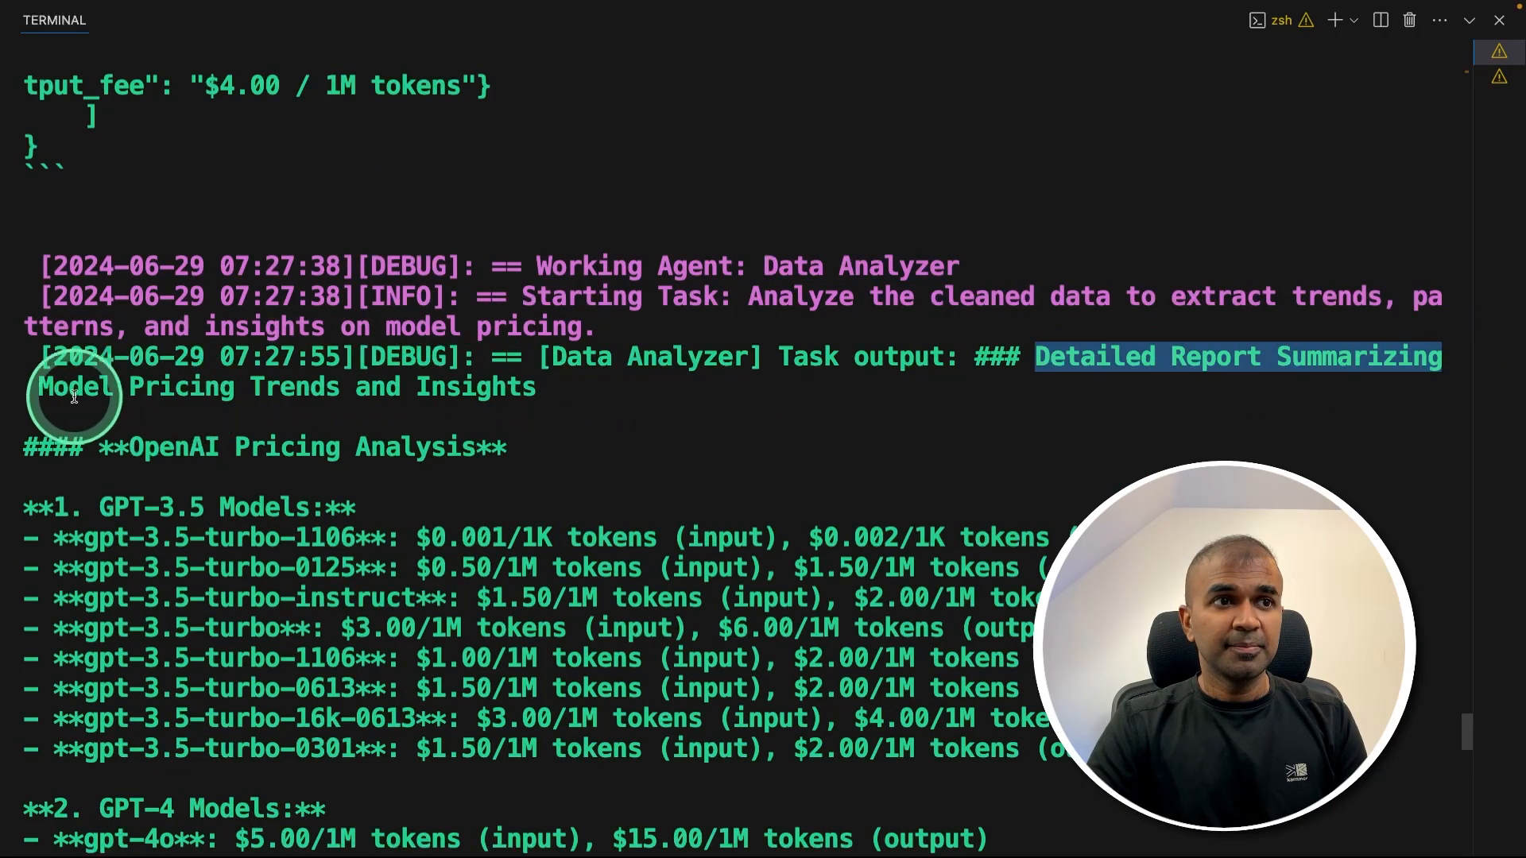
{"action": "mouse_move", "coordinate": [788, 398]}
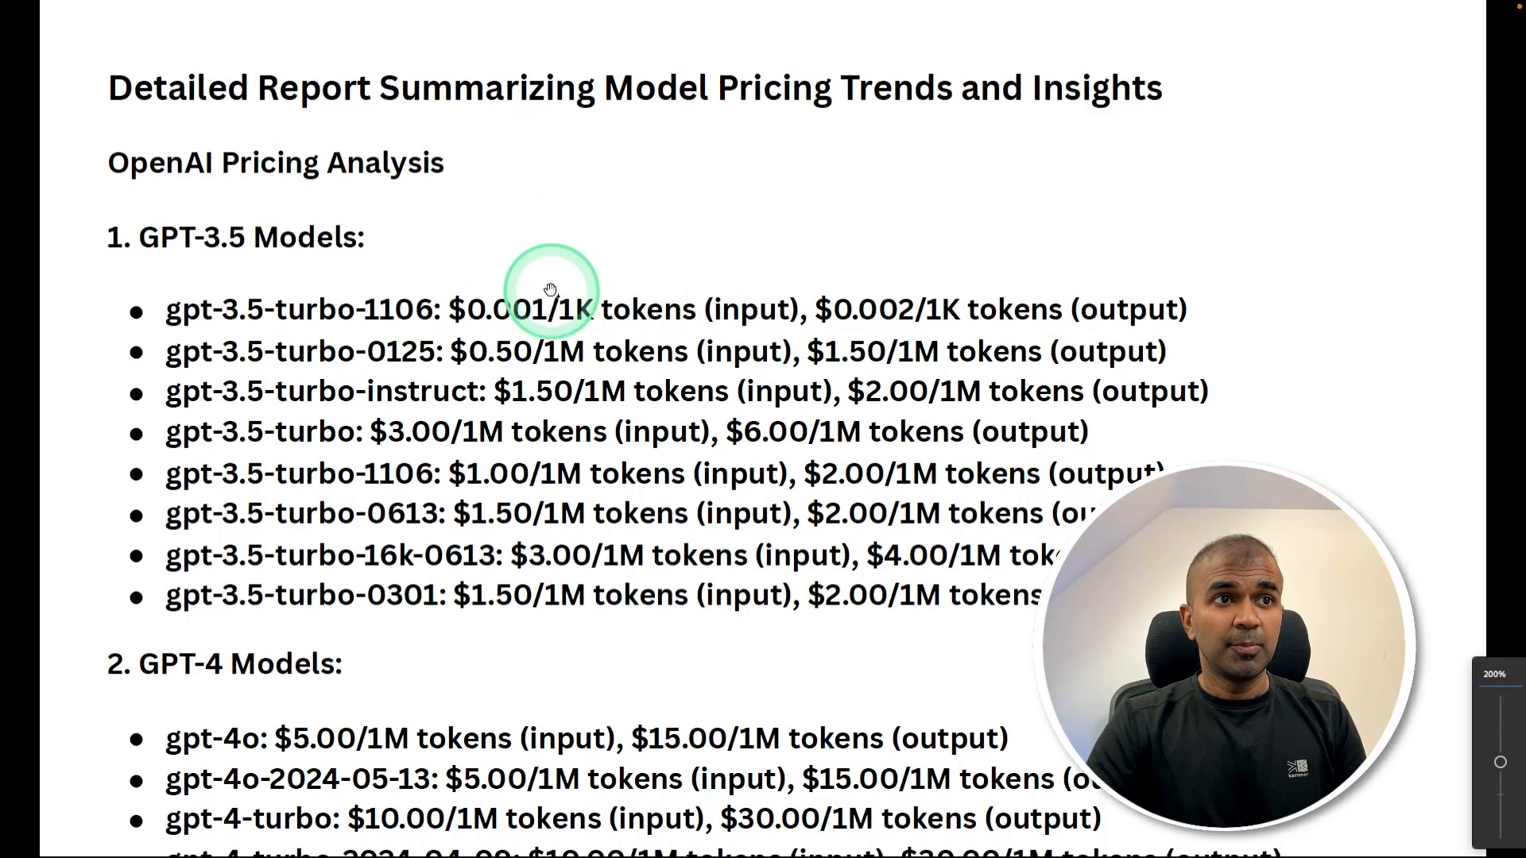
Scroll the rendered pricing trends report down to its Key Insights section.
{"action": "scroll", "scroll_direction": "down", "scroll_amount": 3}
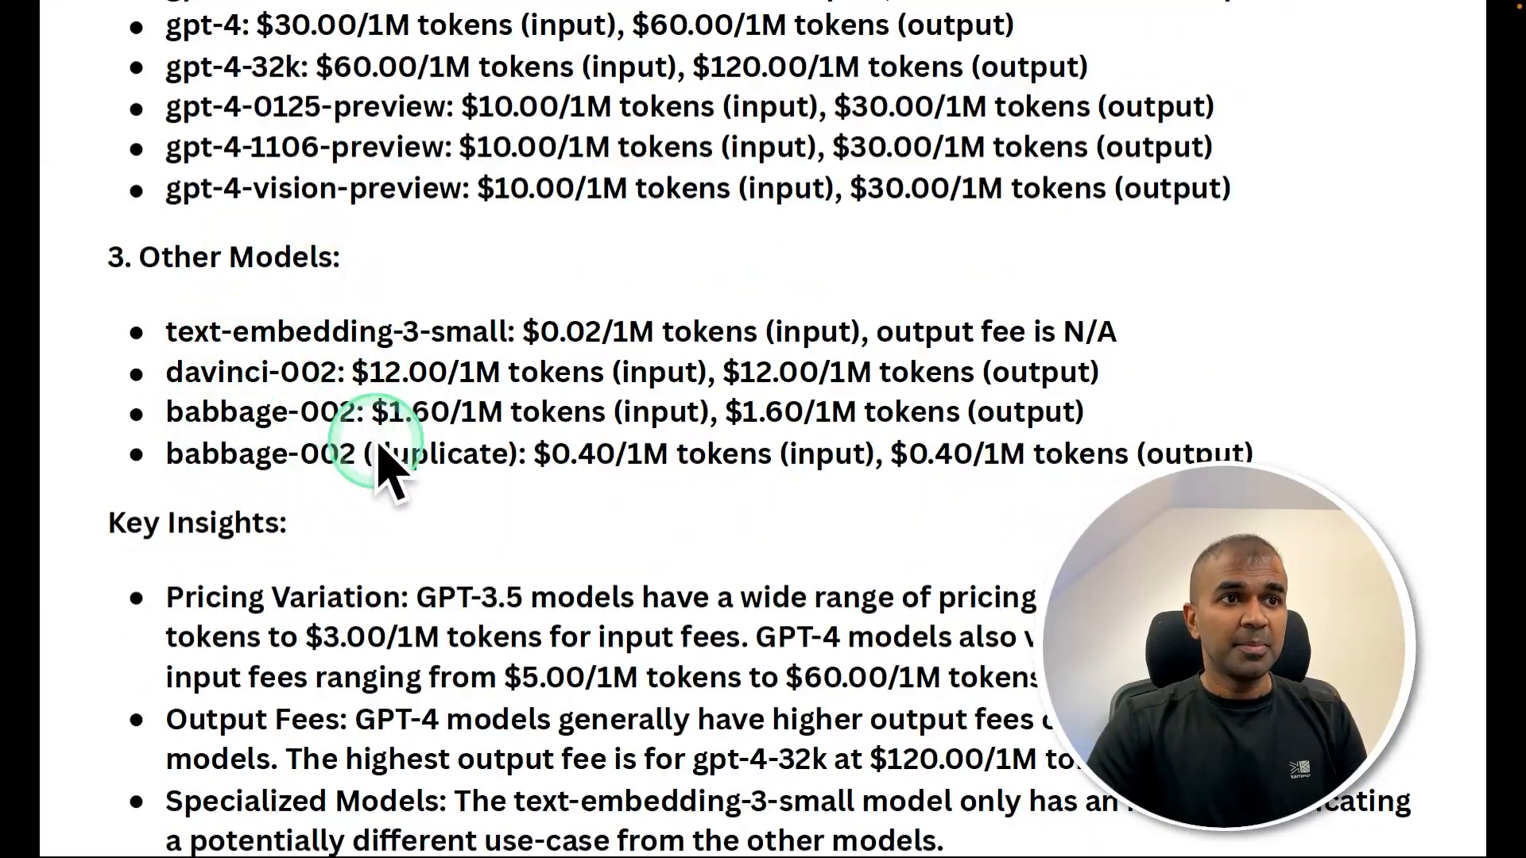